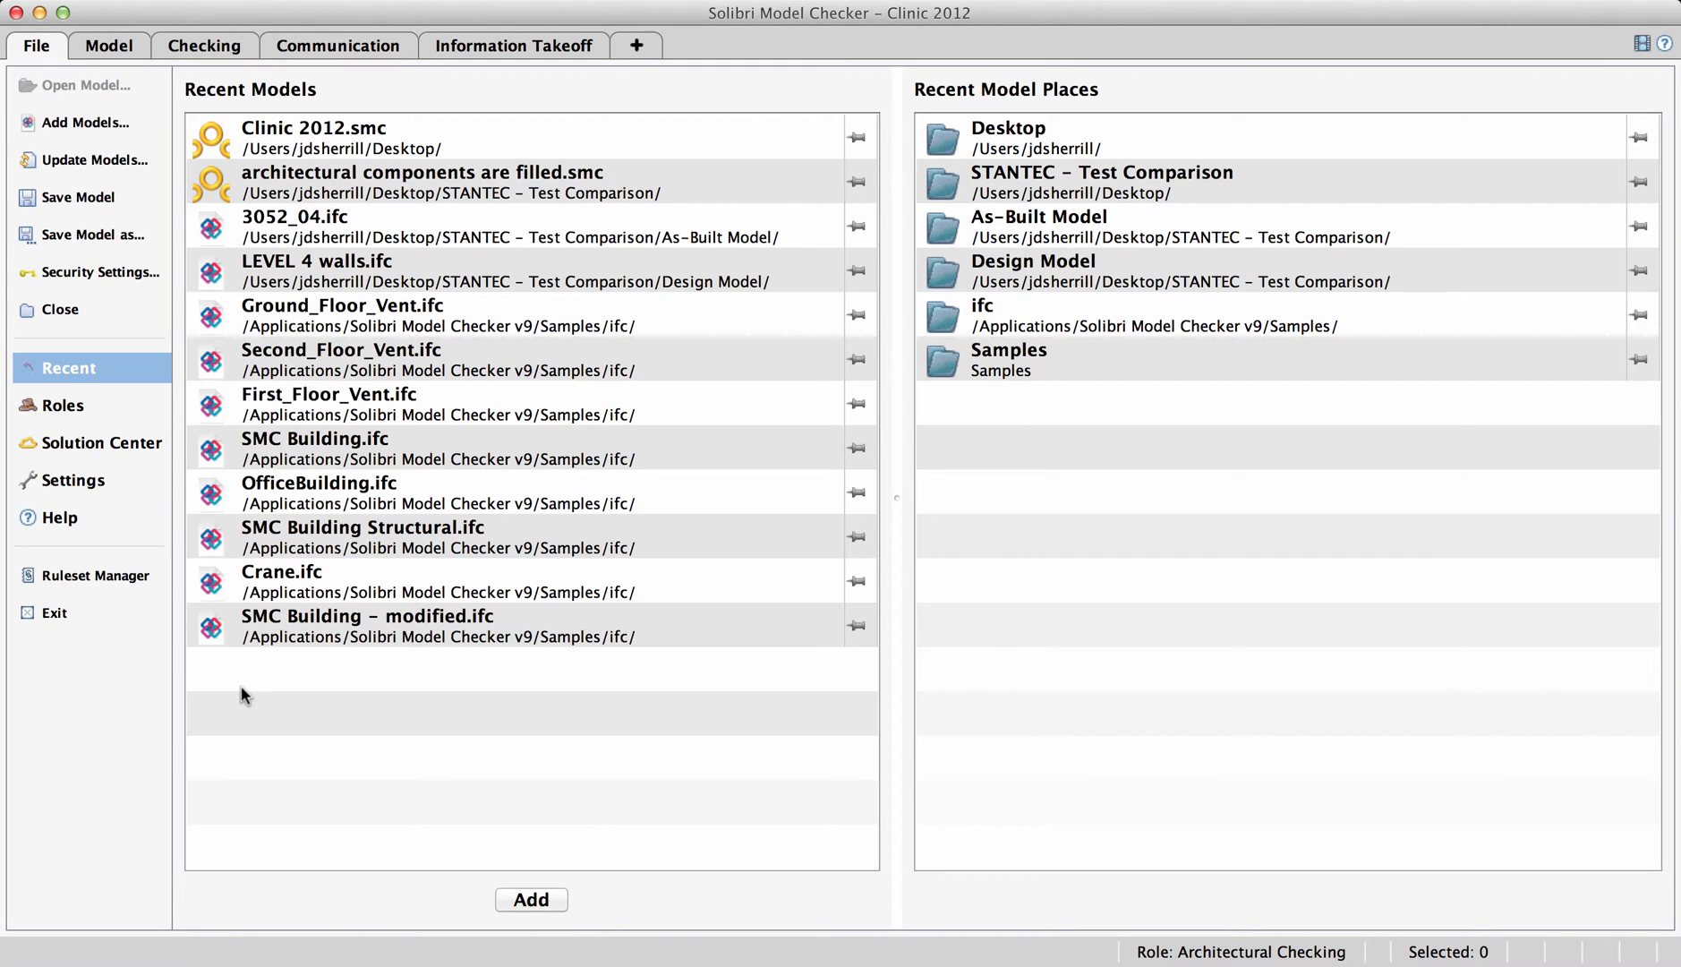
{"action": "mouse_move", "coordinate": [177, 642]}
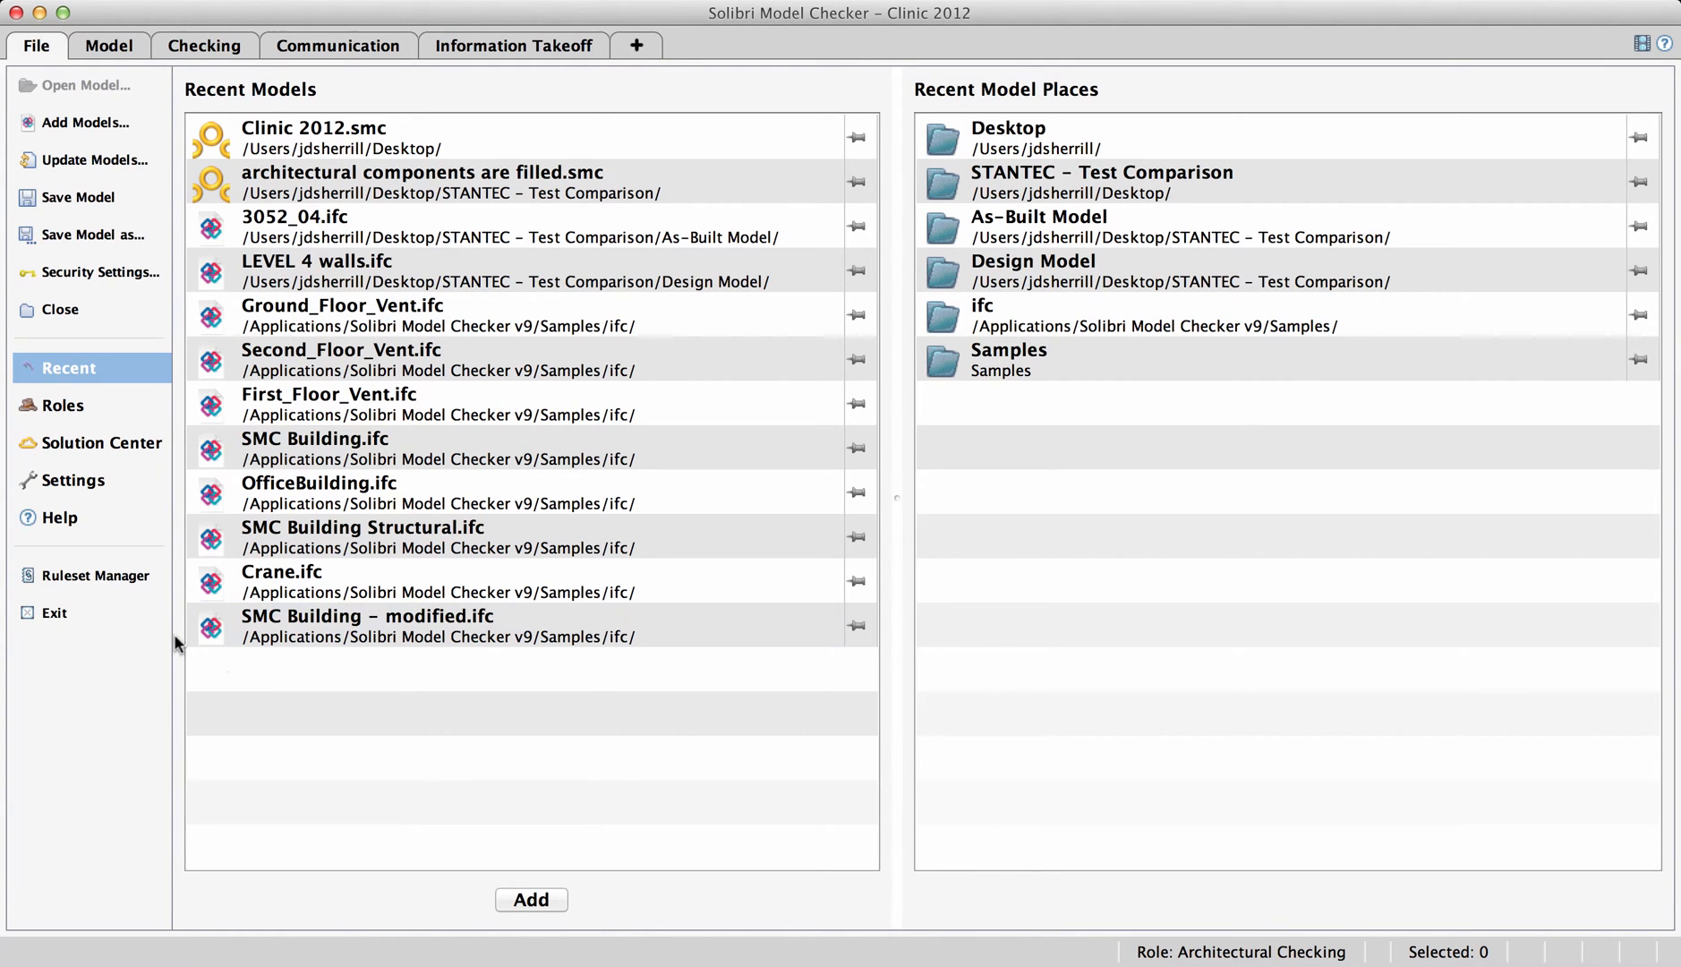
- Enter the Ruleset Manager workspace and expand the Solibri Common Rules library
{"action": "left_click", "coordinate": [95, 574]}
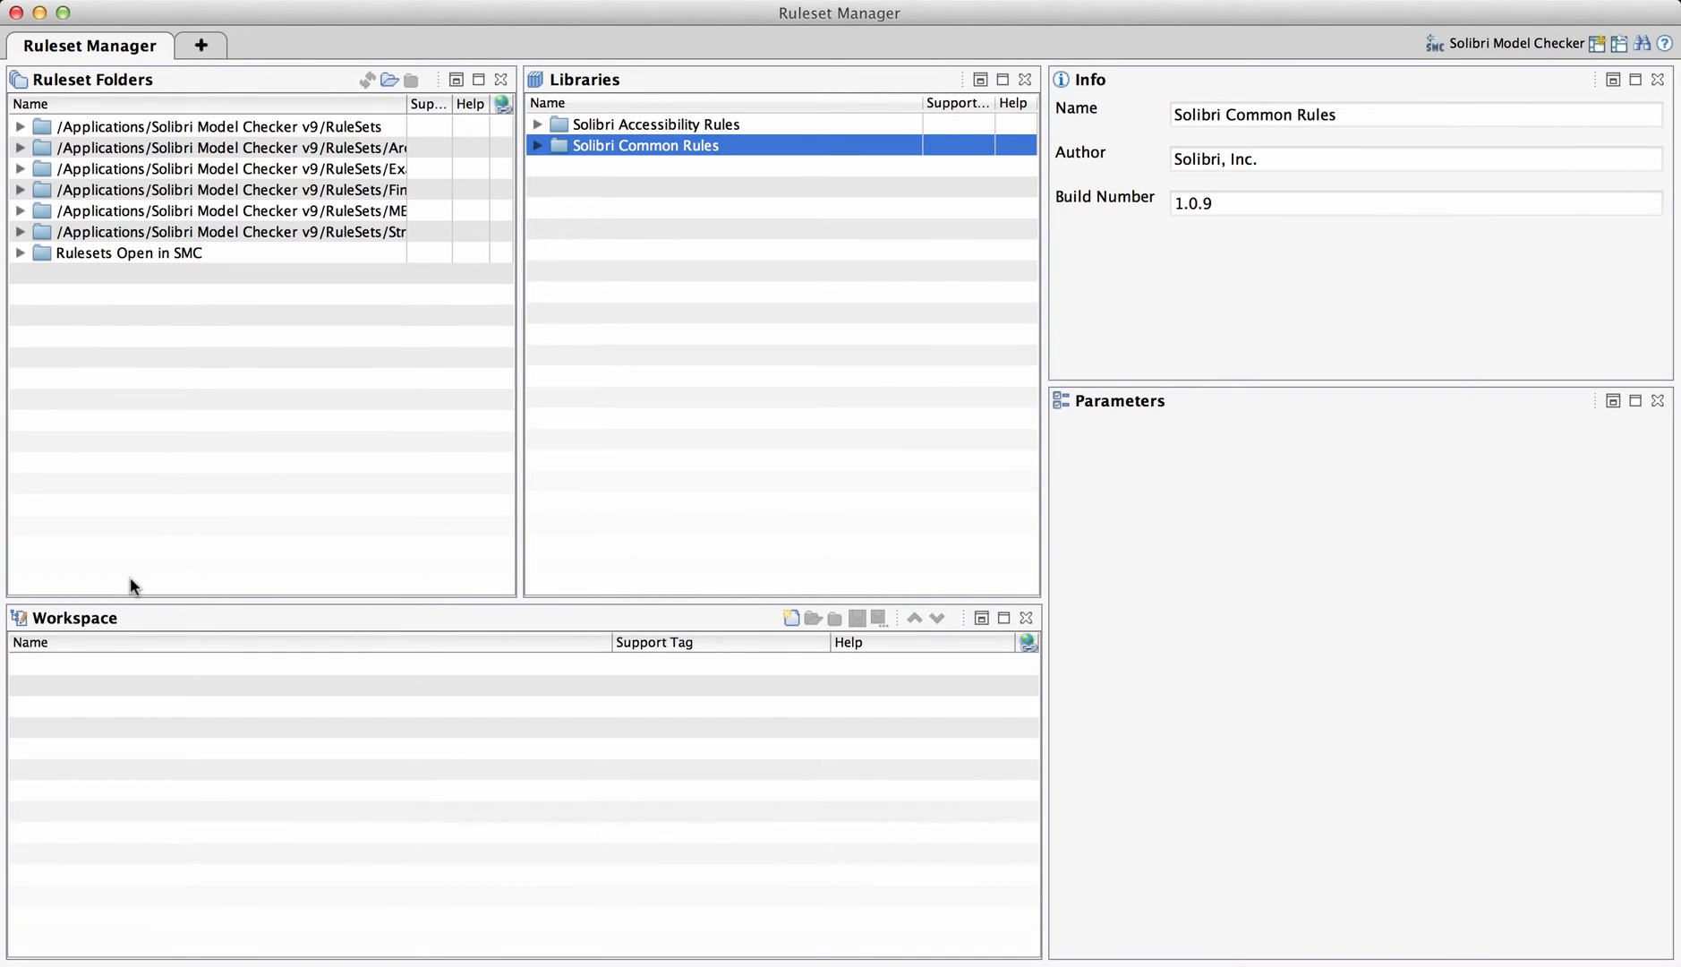
{"action": "mouse_move", "coordinate": [135, 504]}
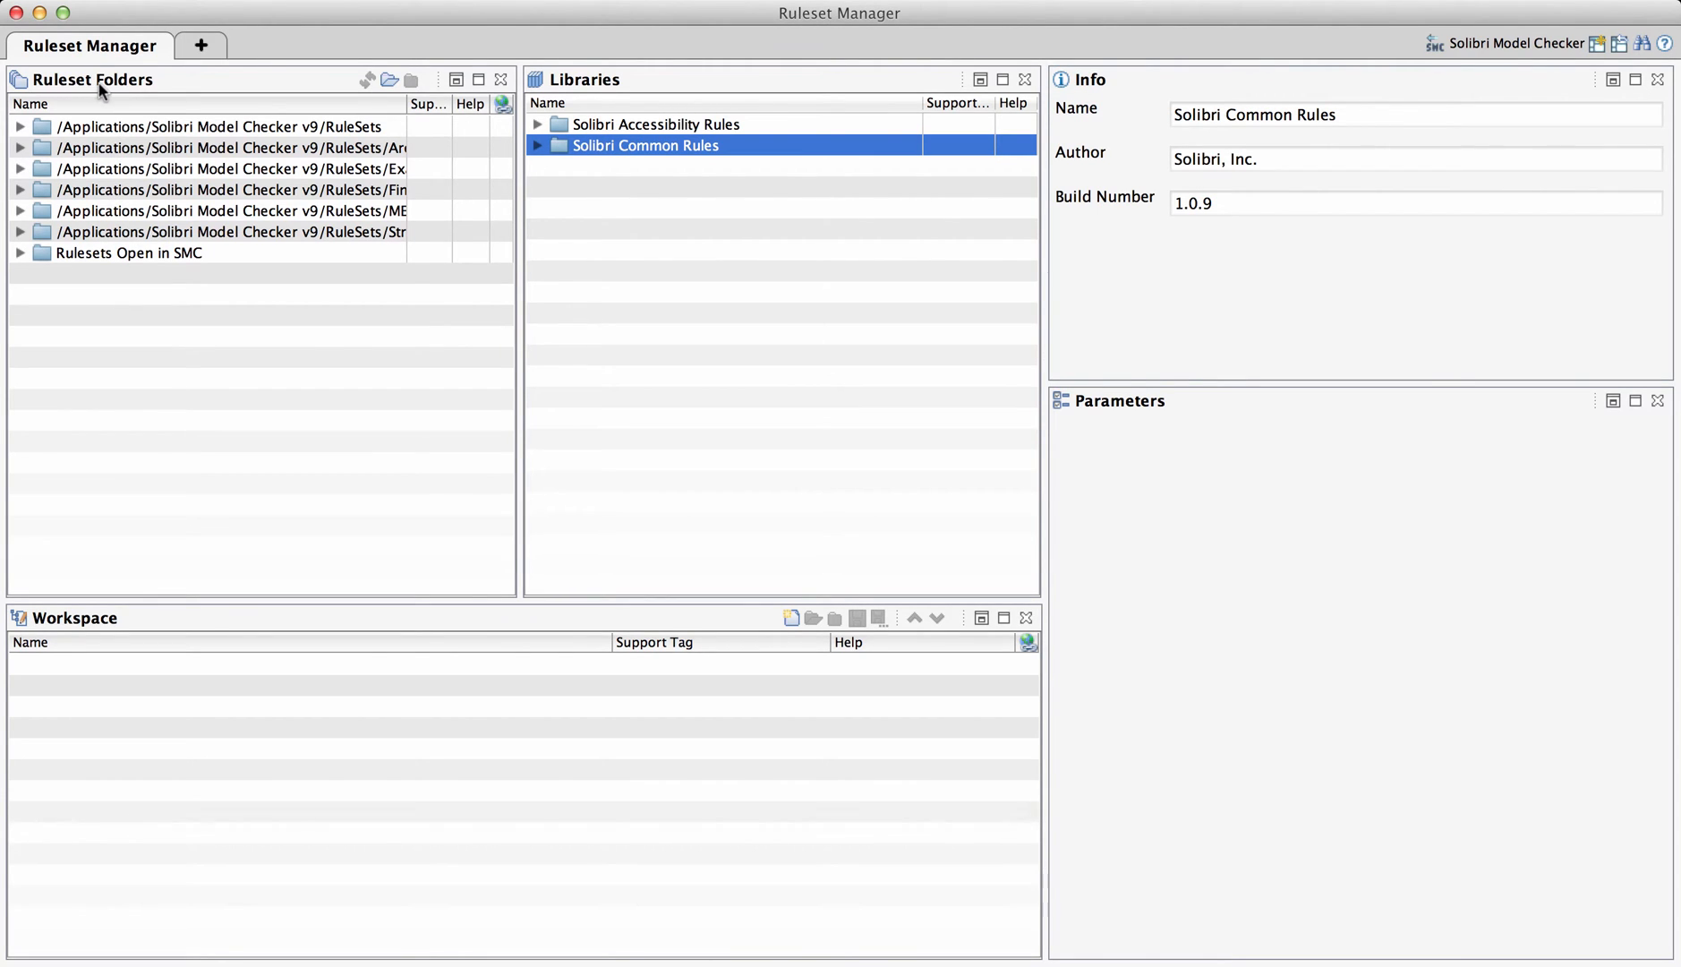
{"action": "mouse_move", "coordinate": [593, 81]}
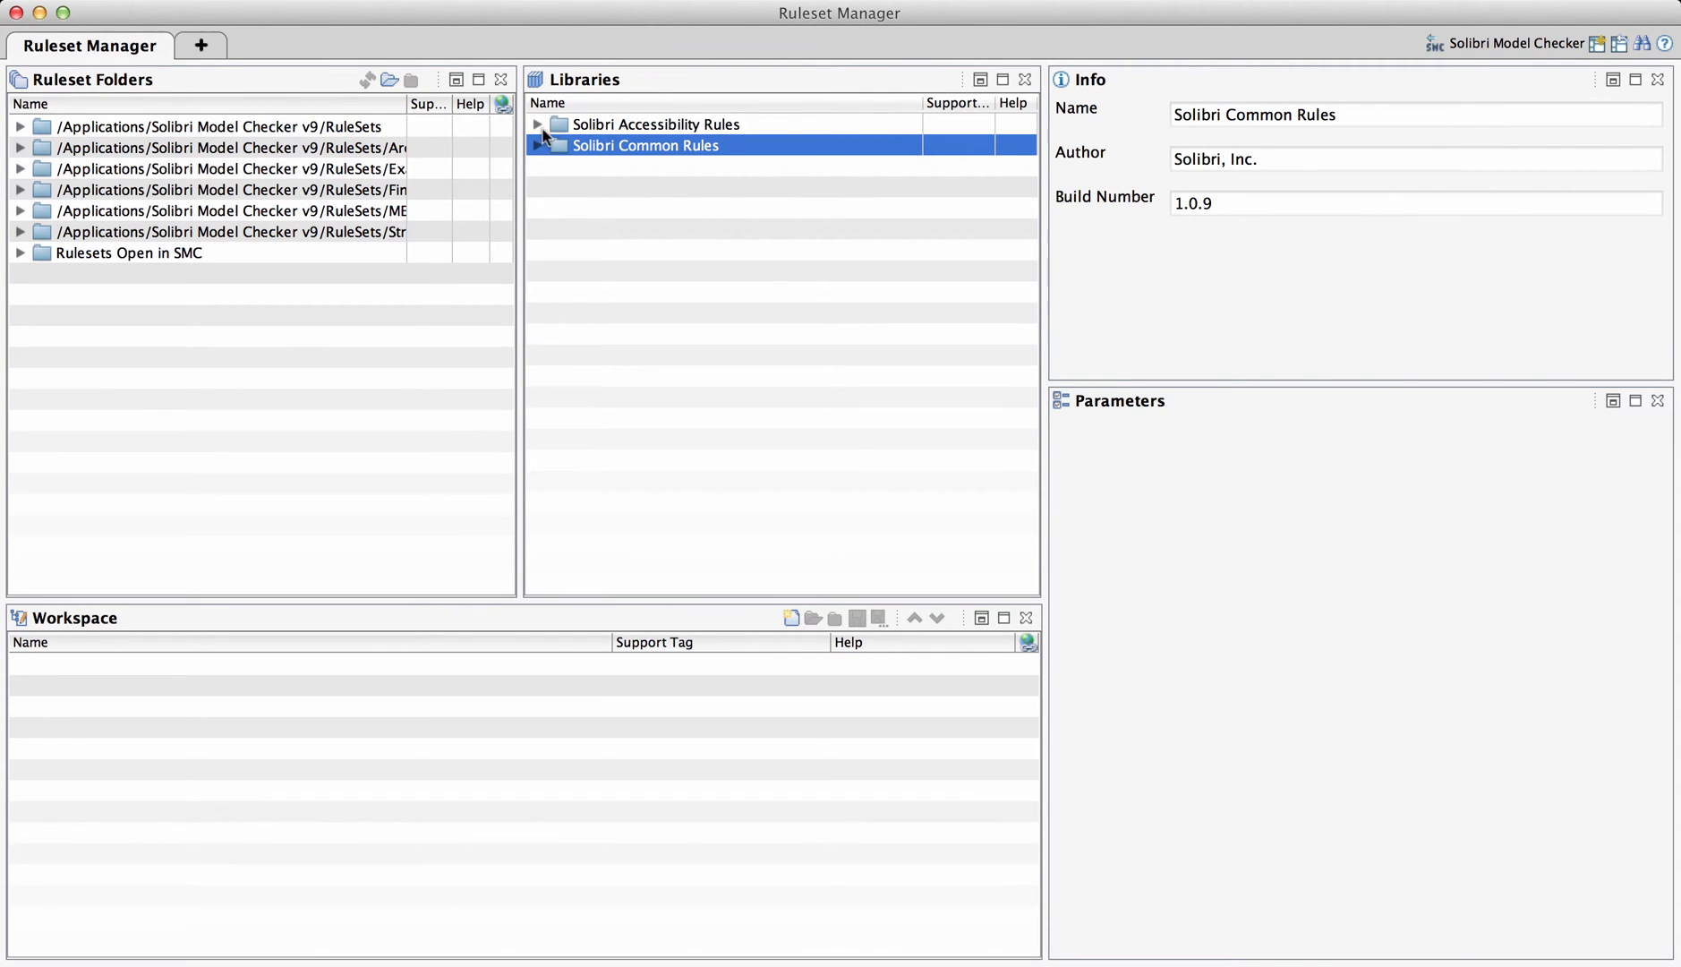
{"action": "left_click", "coordinate": [538, 145]}
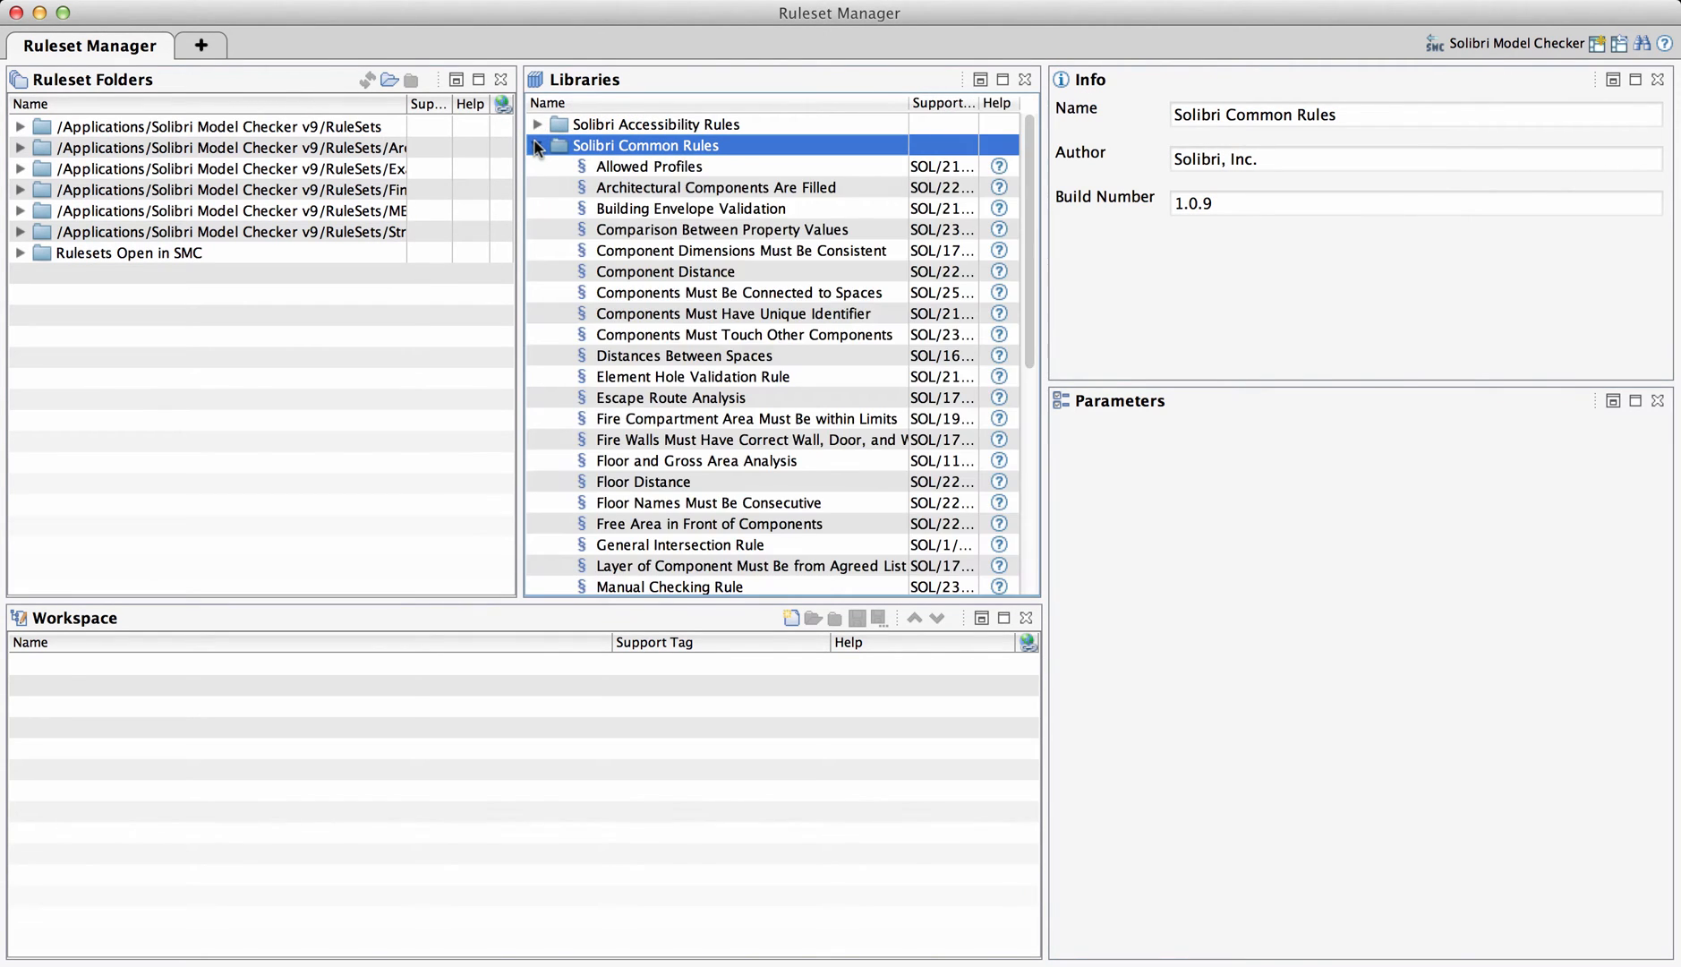
{"action": "left_click", "coordinate": [536, 145]}
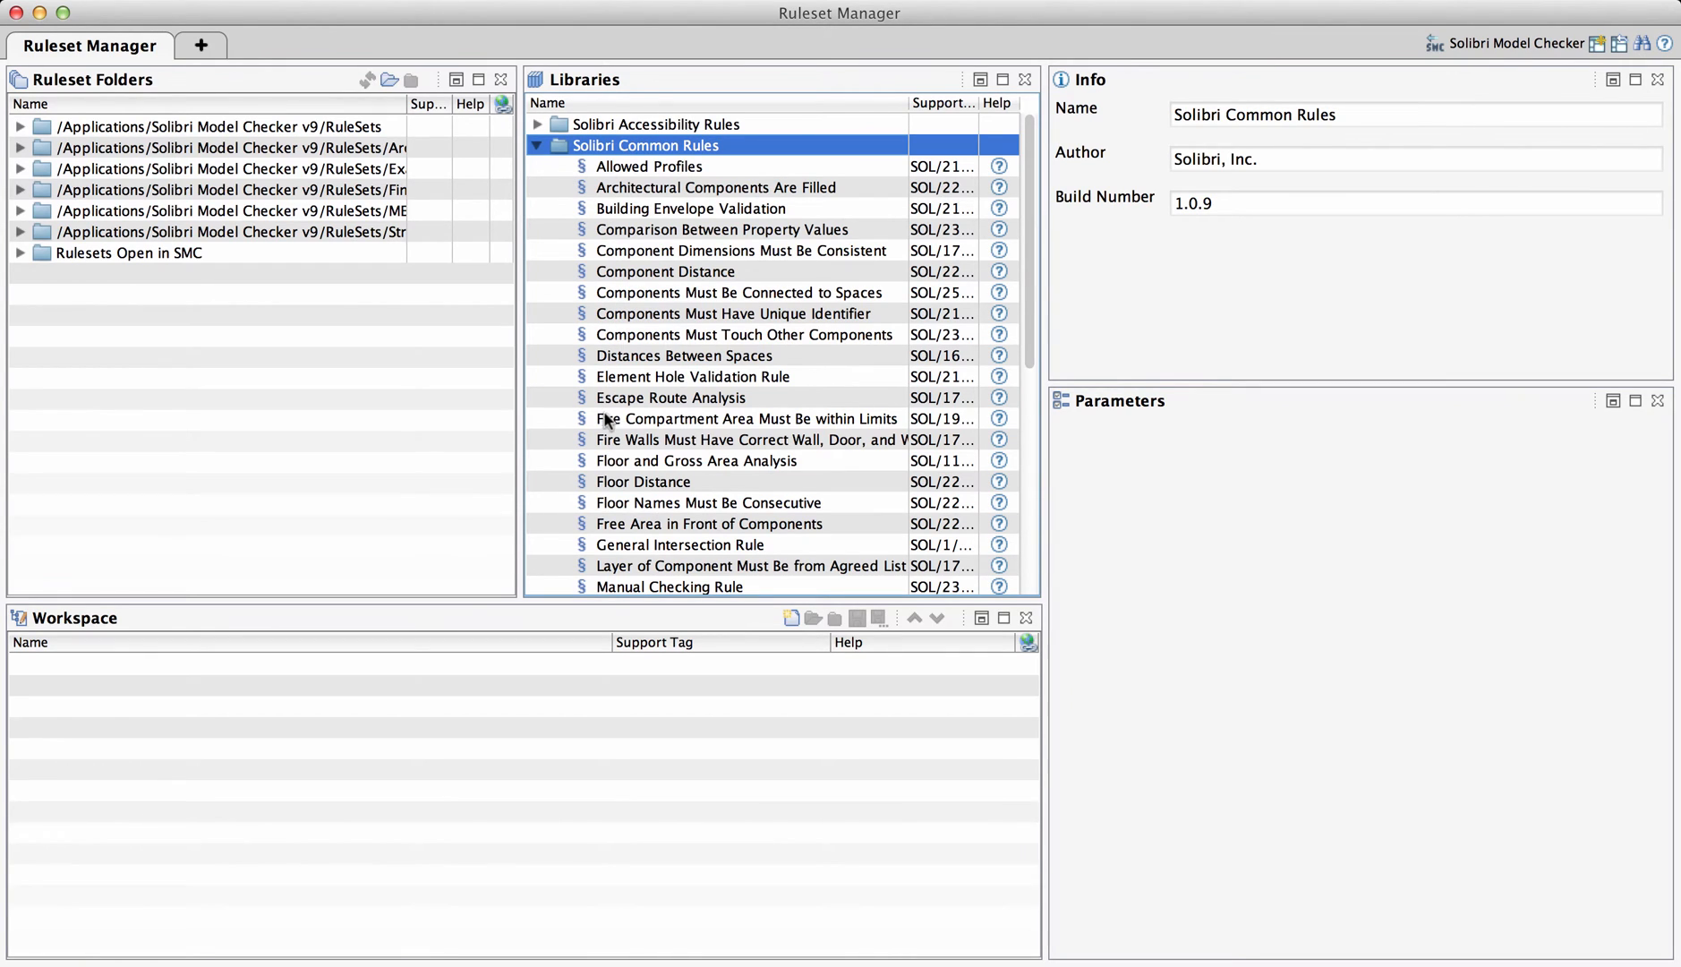
{"action": "mouse_move", "coordinate": [605, 422]}
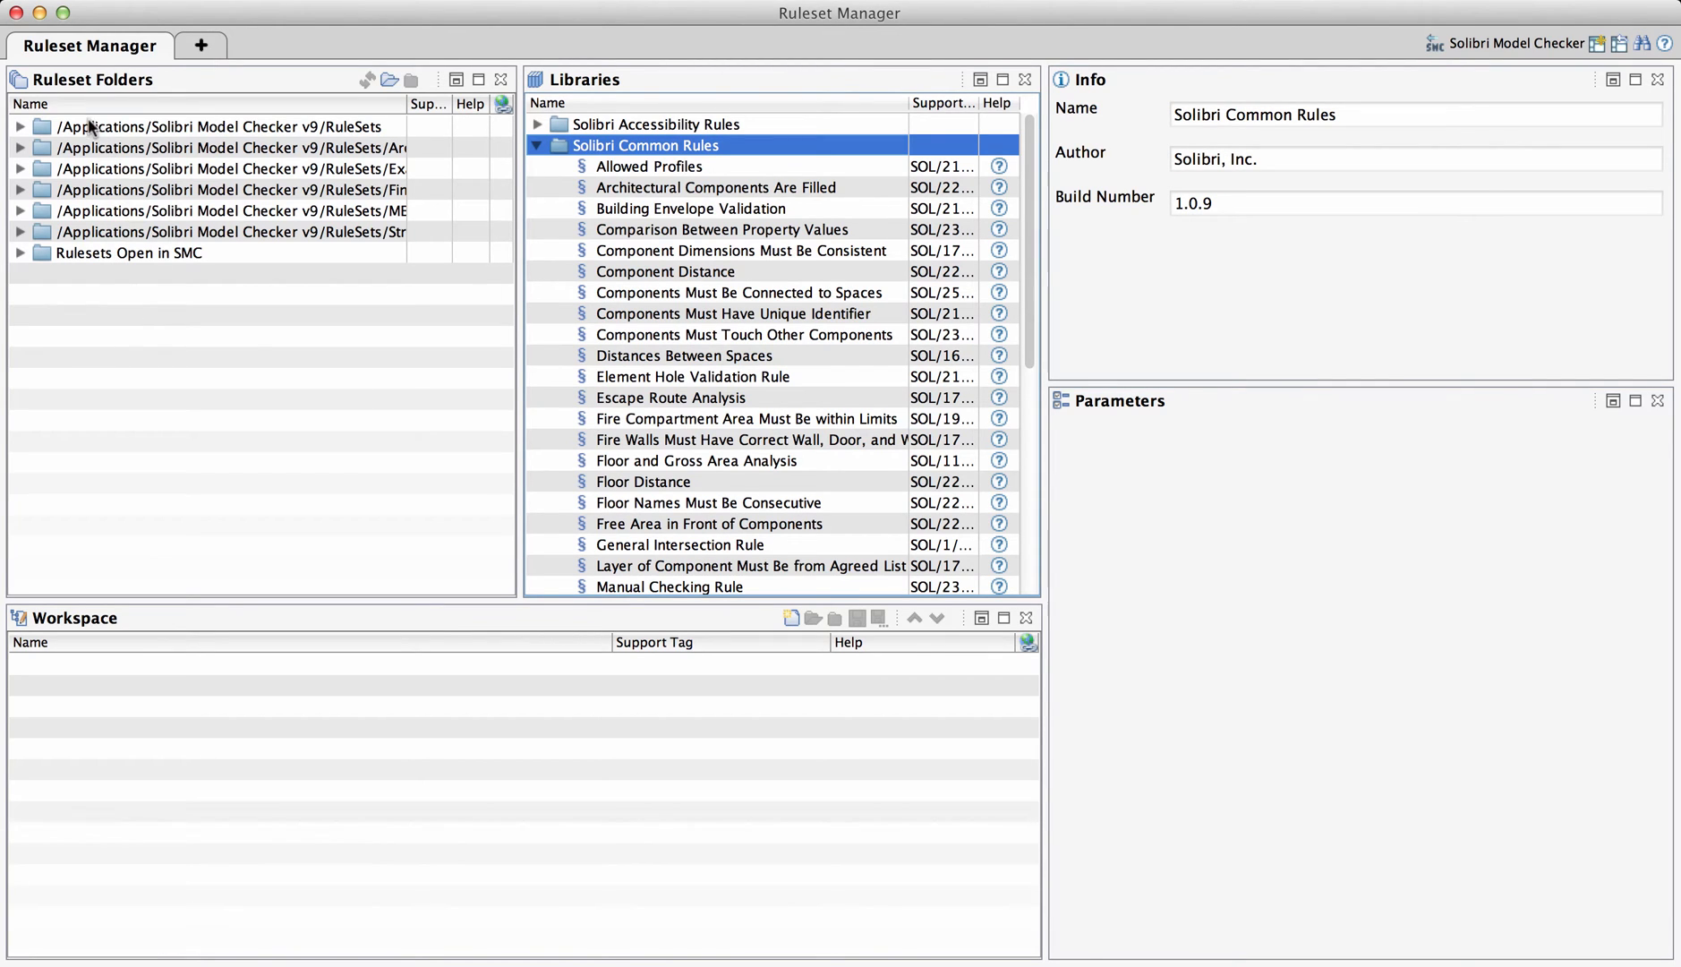
- Expand the Architectural folder and the BIM Validation – Architectural ruleset to show its details
{"action": "left_click", "coordinate": [19, 148]}
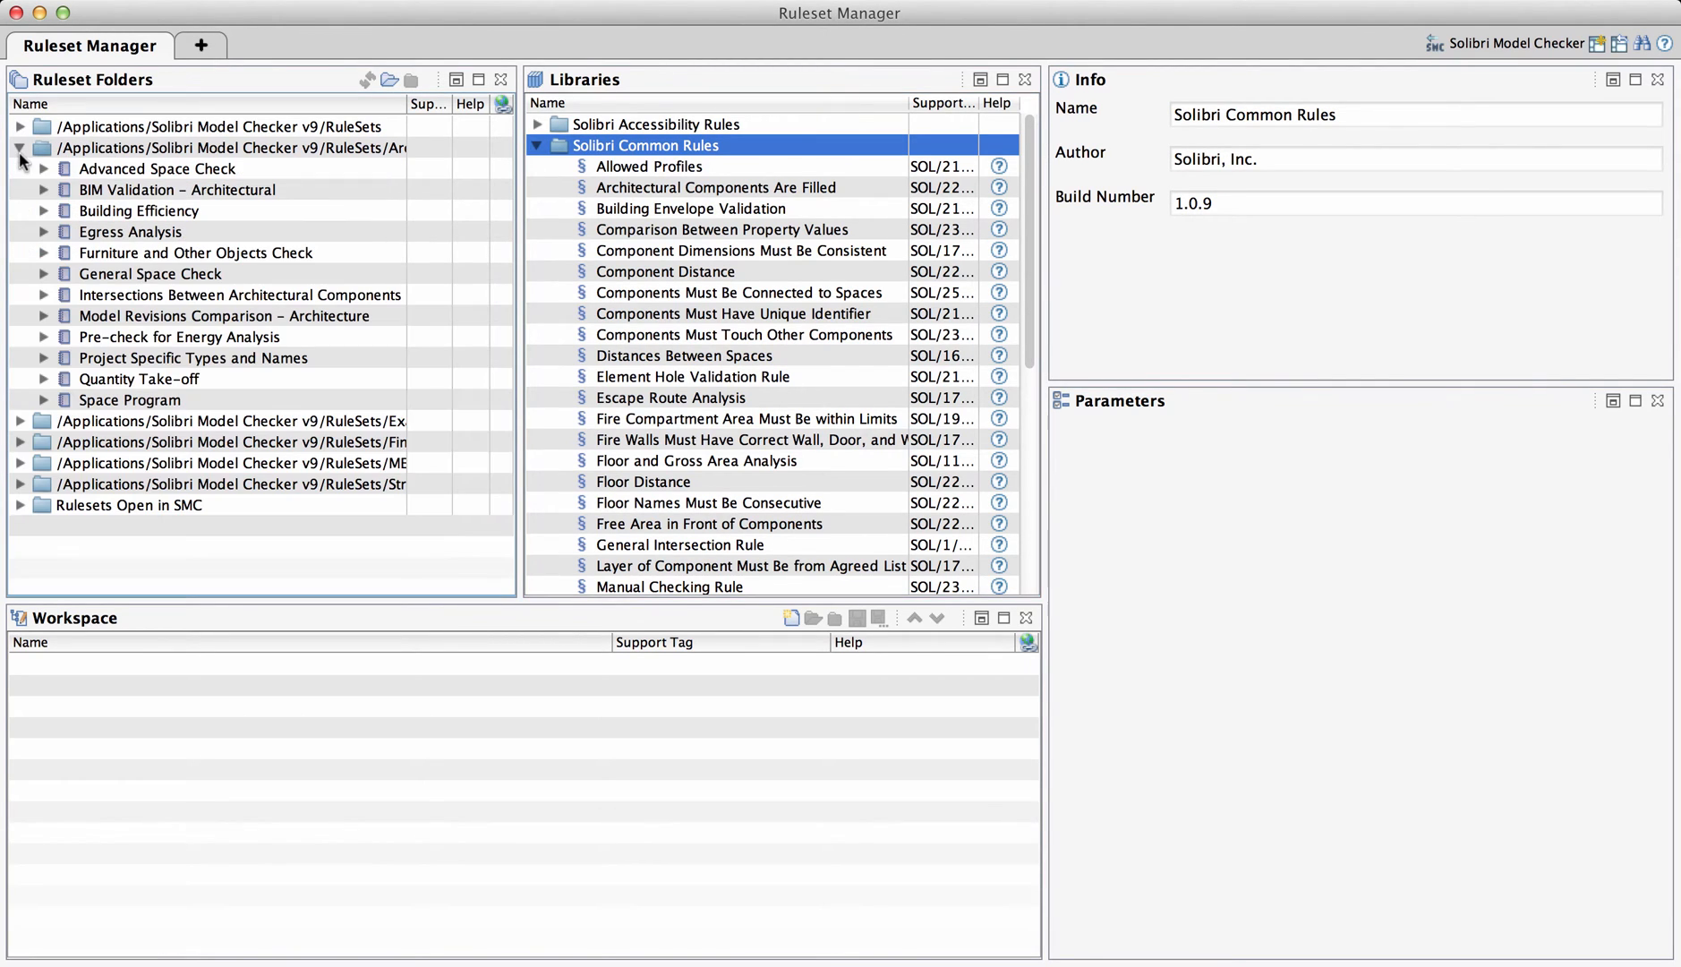
{"action": "mouse_move", "coordinate": [39, 195]}
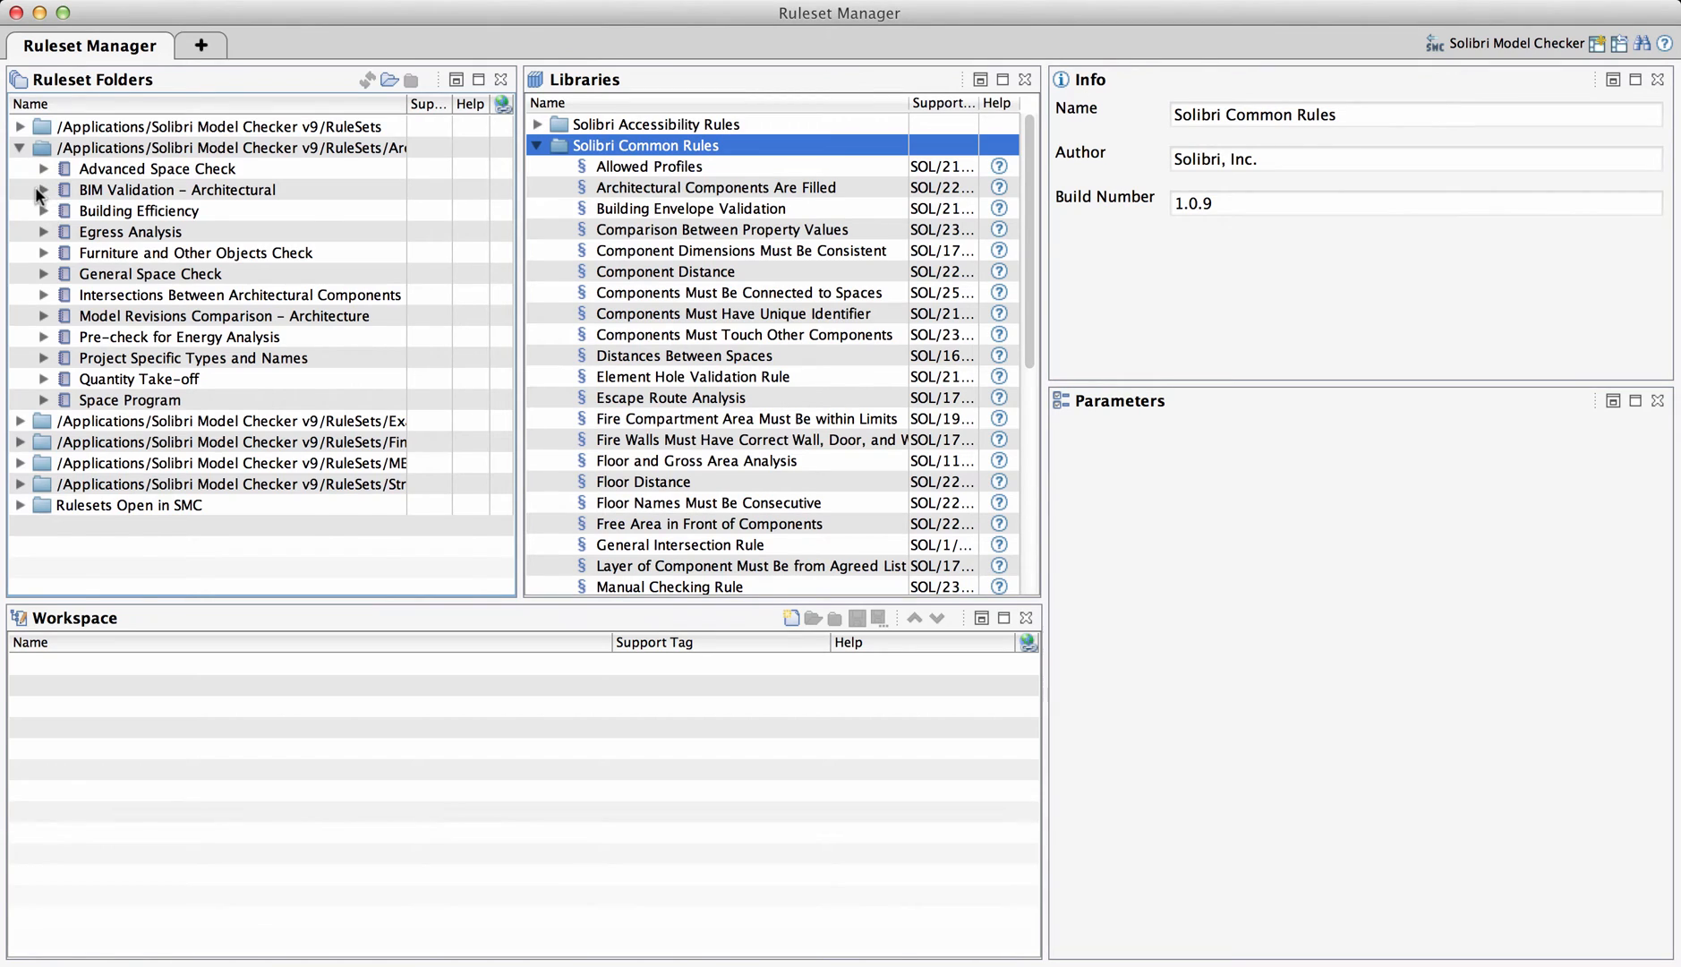
{"action": "left_click", "coordinate": [45, 189]}
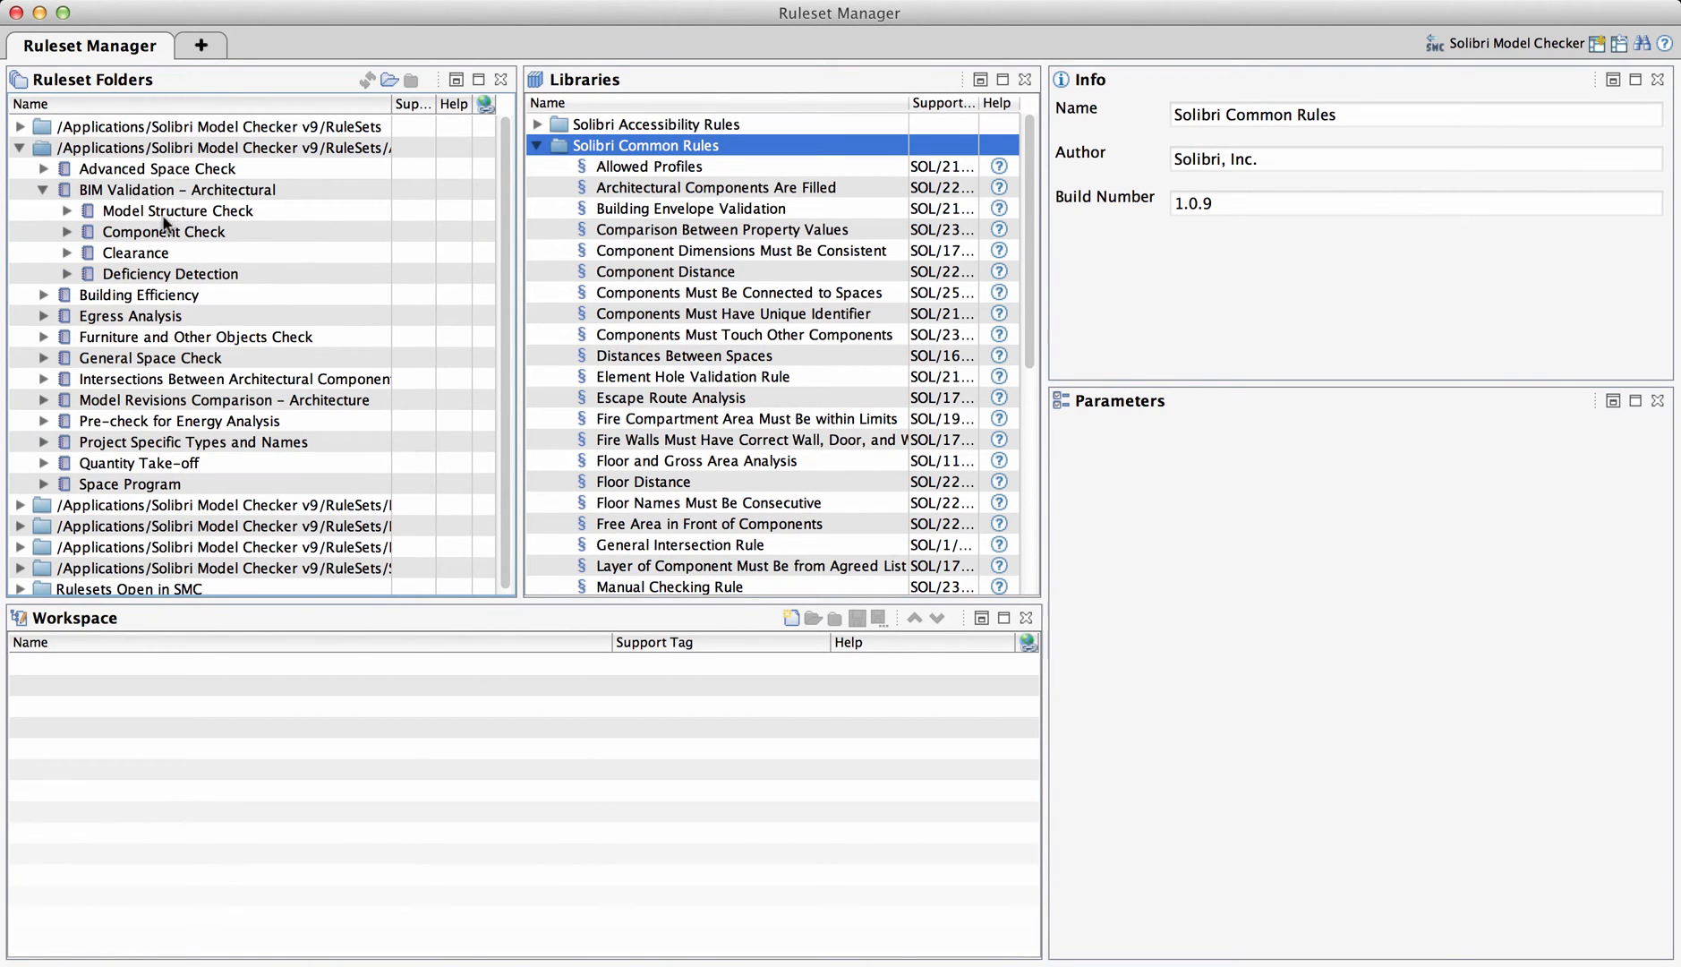
{"action": "left_click", "coordinate": [179, 190]}
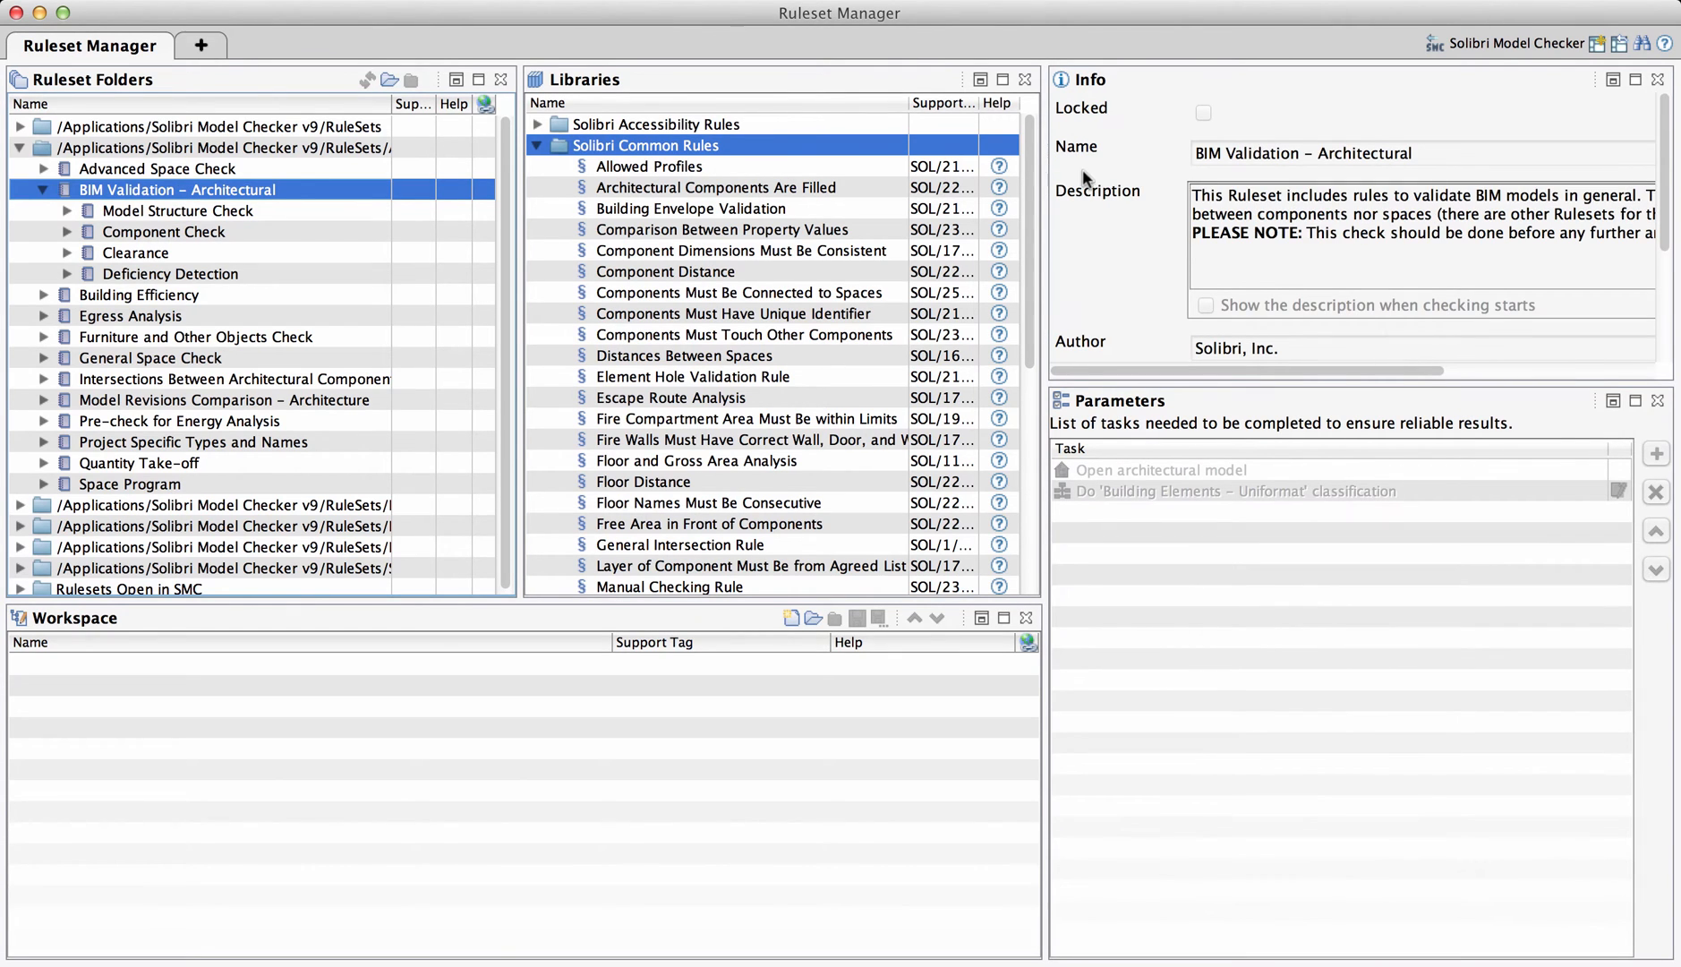
{"action": "mouse_move", "coordinate": [770, 297]}
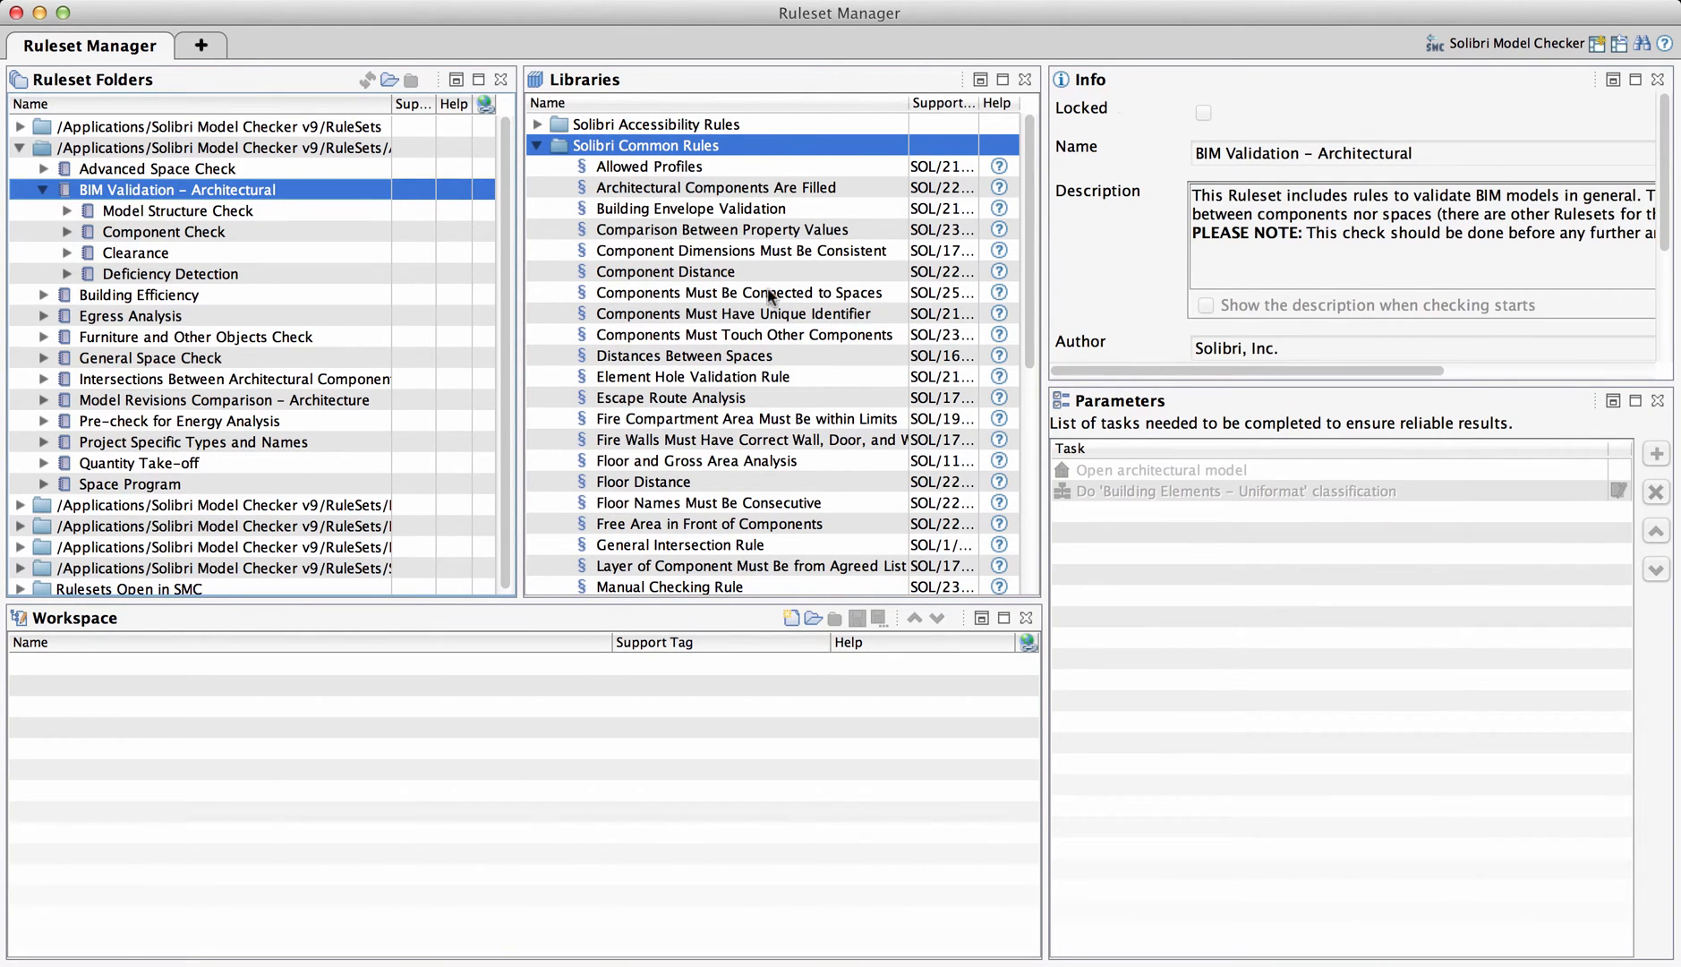
- View the Distances Between Spaces rule's details and read through its help page
{"action": "left_click", "coordinate": [684, 354]}
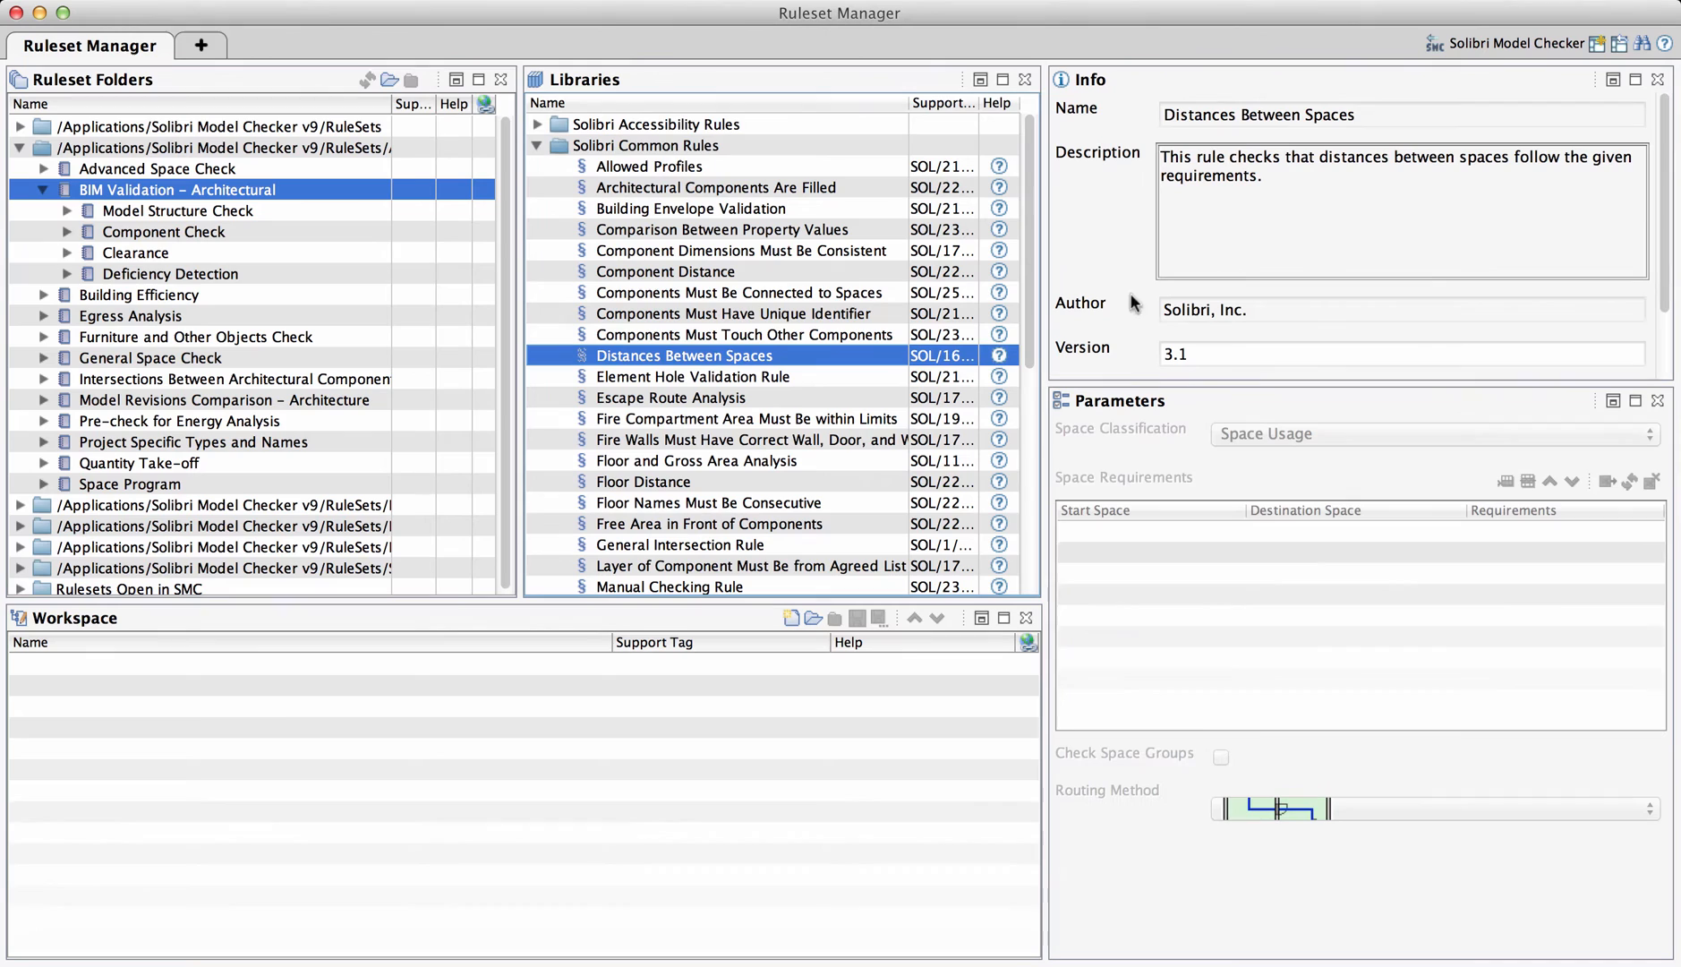
{"action": "mouse_move", "coordinate": [1298, 151]}
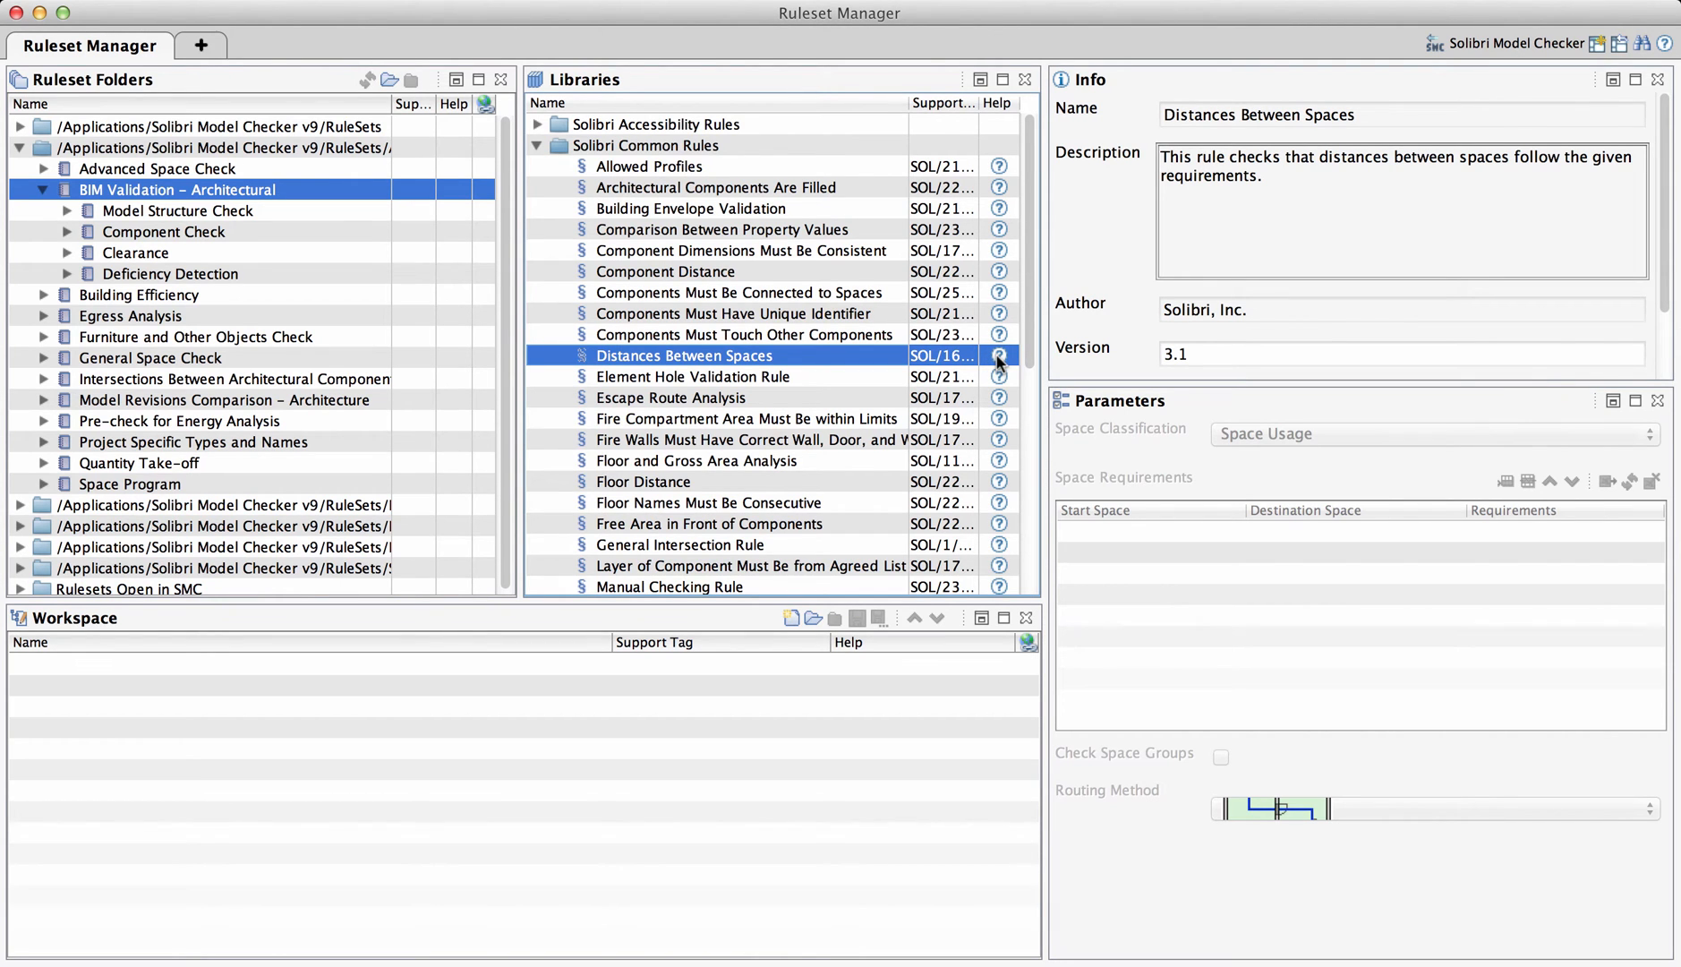
{"action": "left_click", "coordinate": [997, 362]}
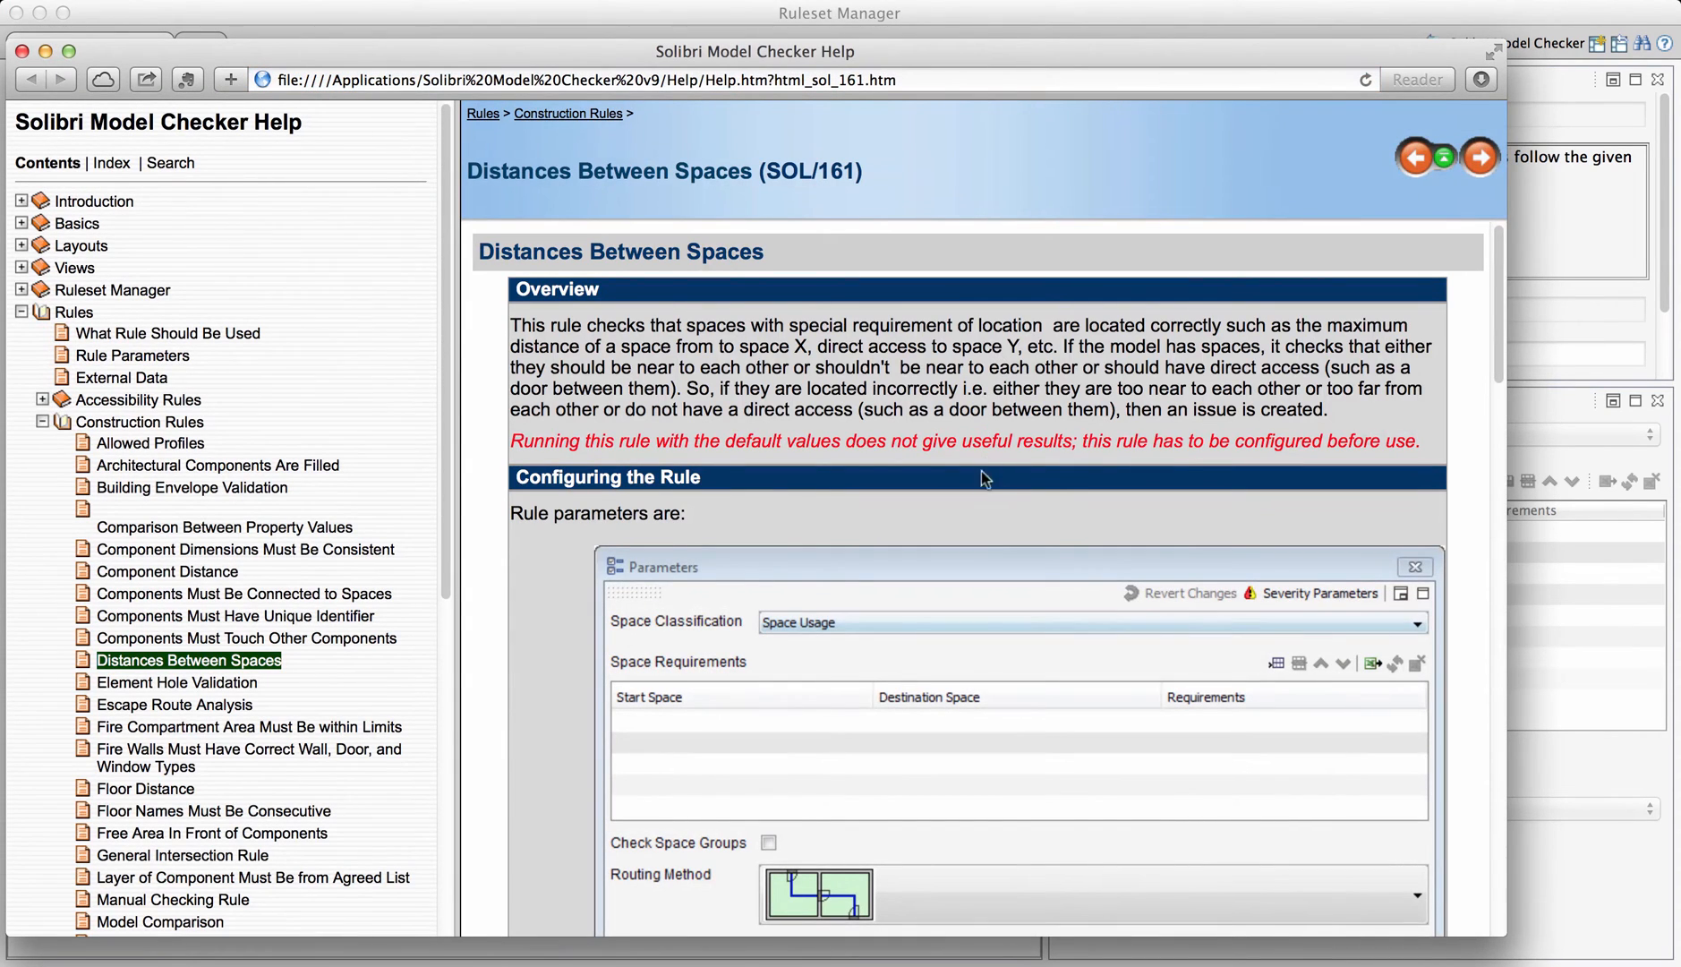
{"action": "scroll", "scroll_direction": "down", "scroll_amount": 3}
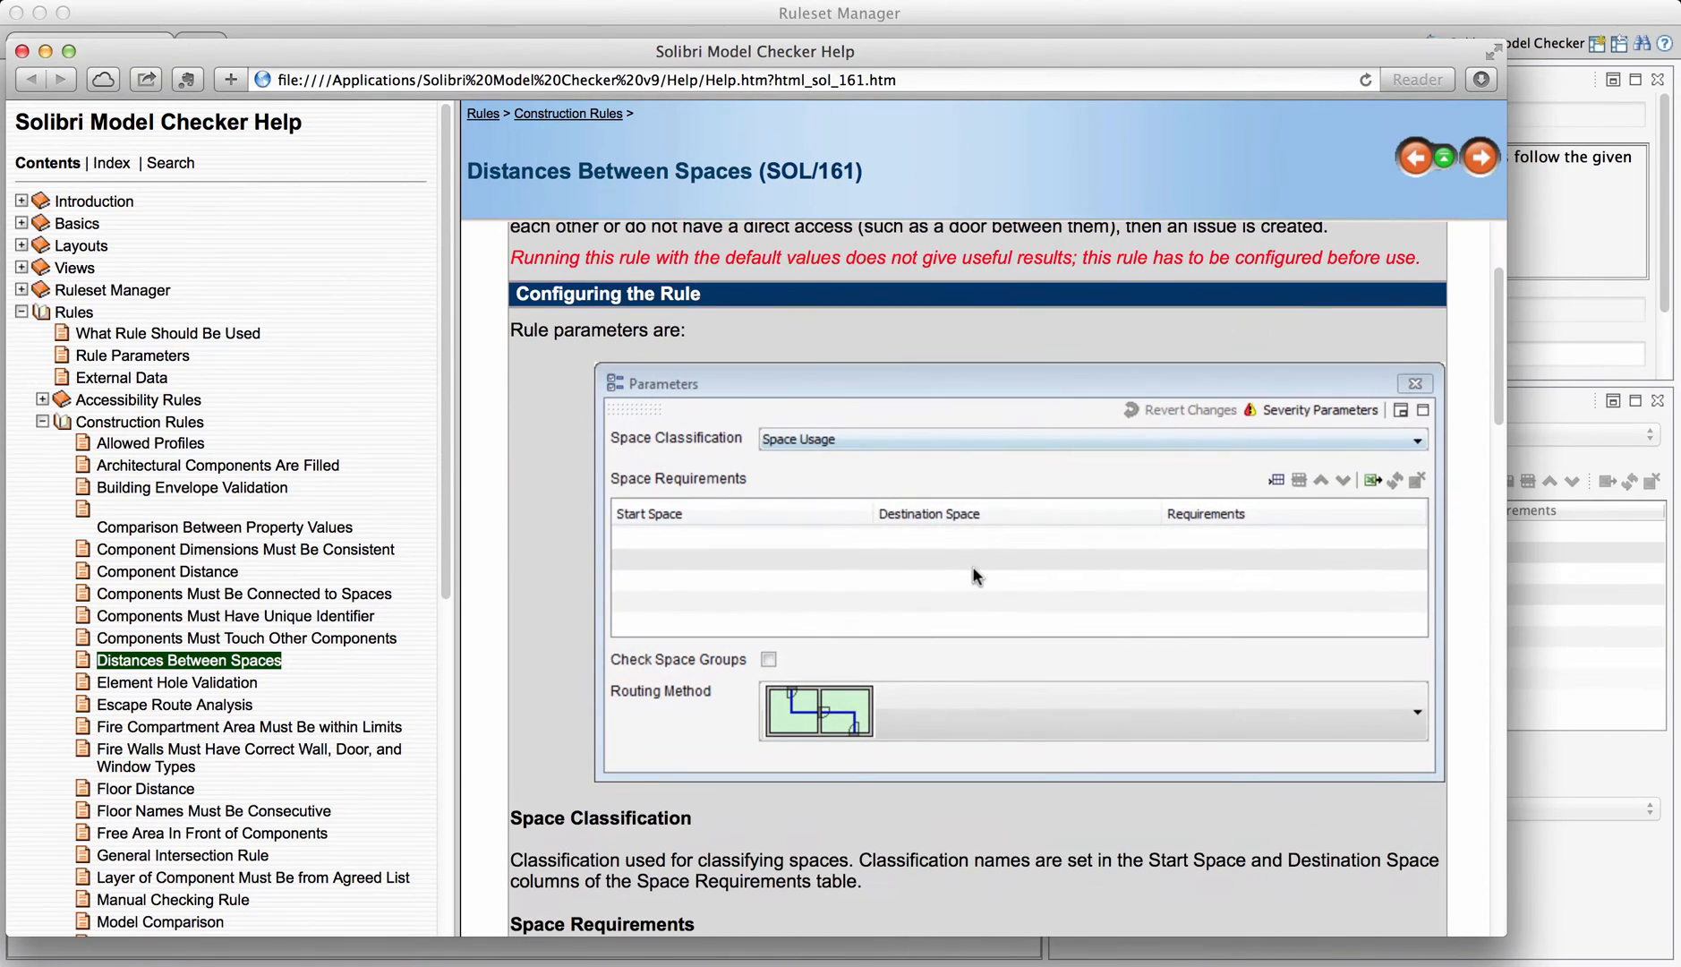
{"action": "scroll", "scroll_direction": "down", "scroll_amount": 3}
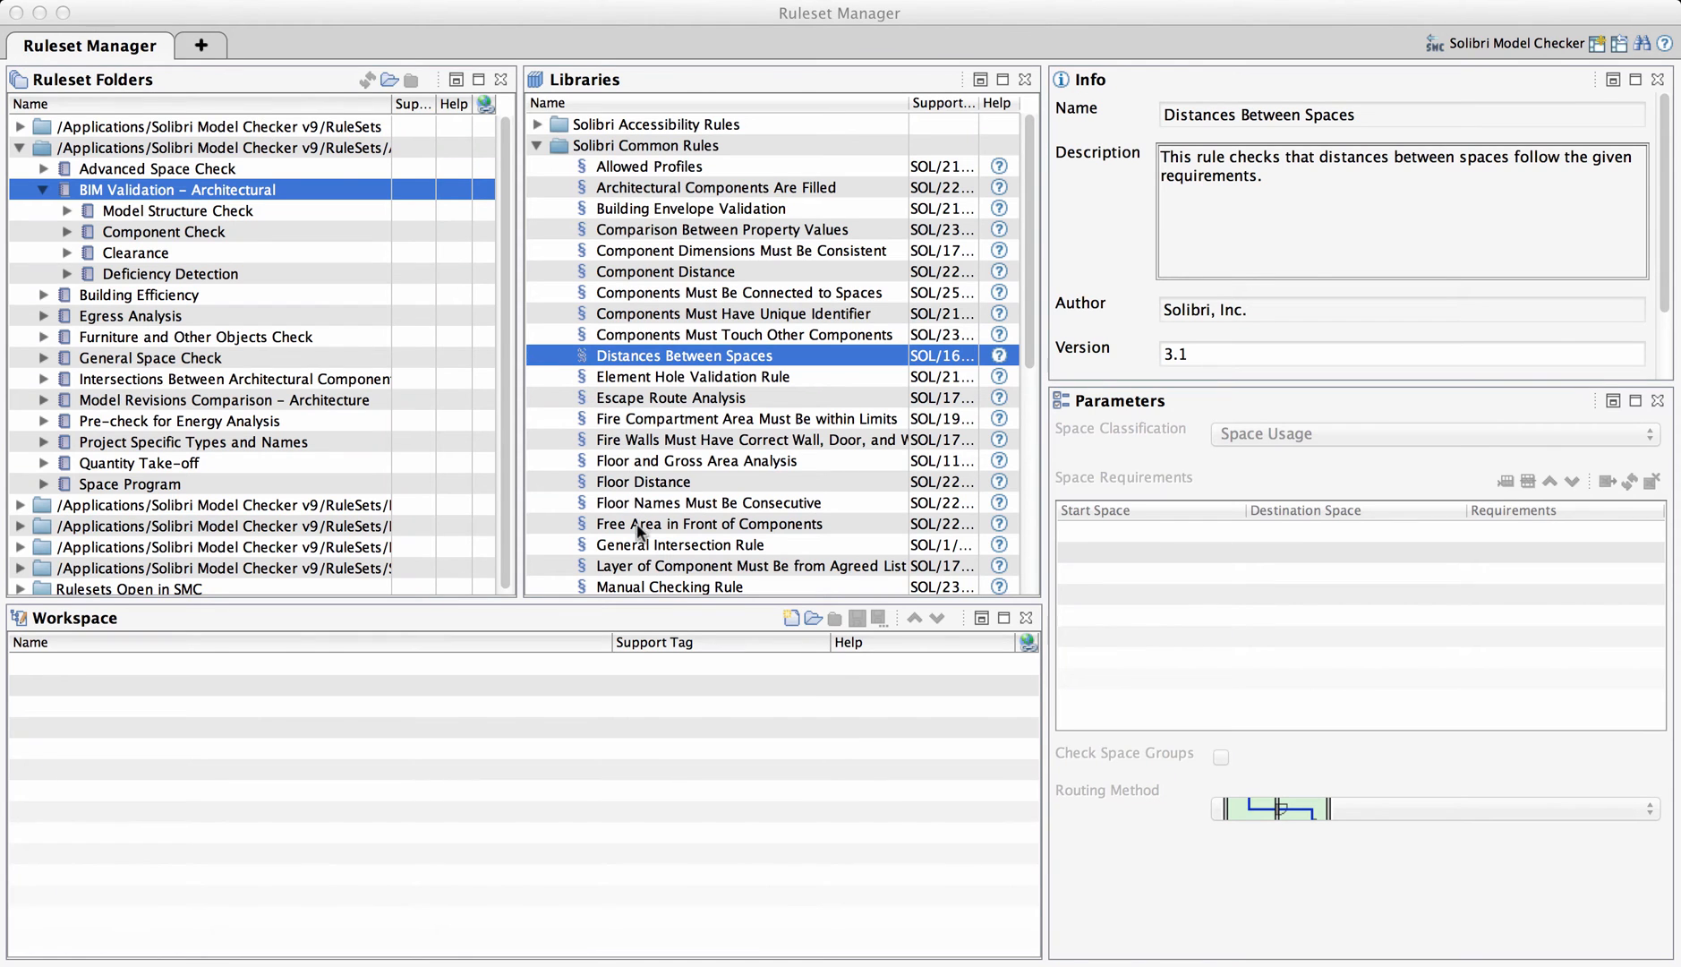
- Preview the General Intersection Rule and then the Floor Distance rule's parameters
{"action": "left_click", "coordinate": [679, 544]}
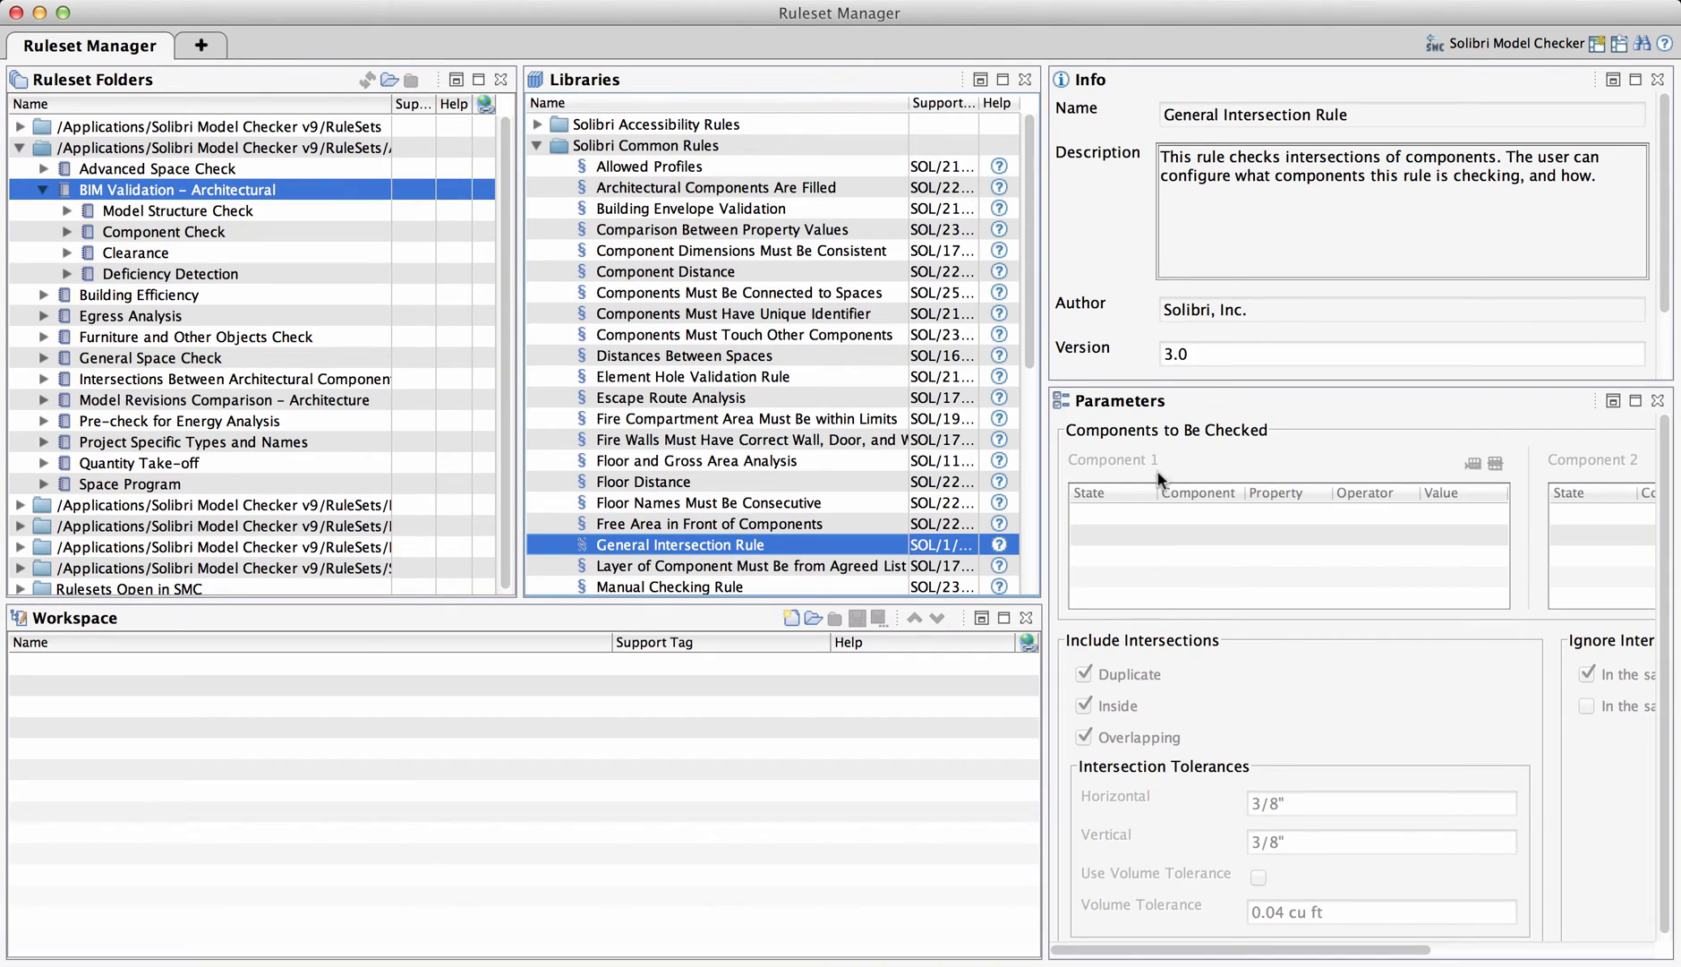
{"action": "mouse_move", "coordinate": [734, 482]}
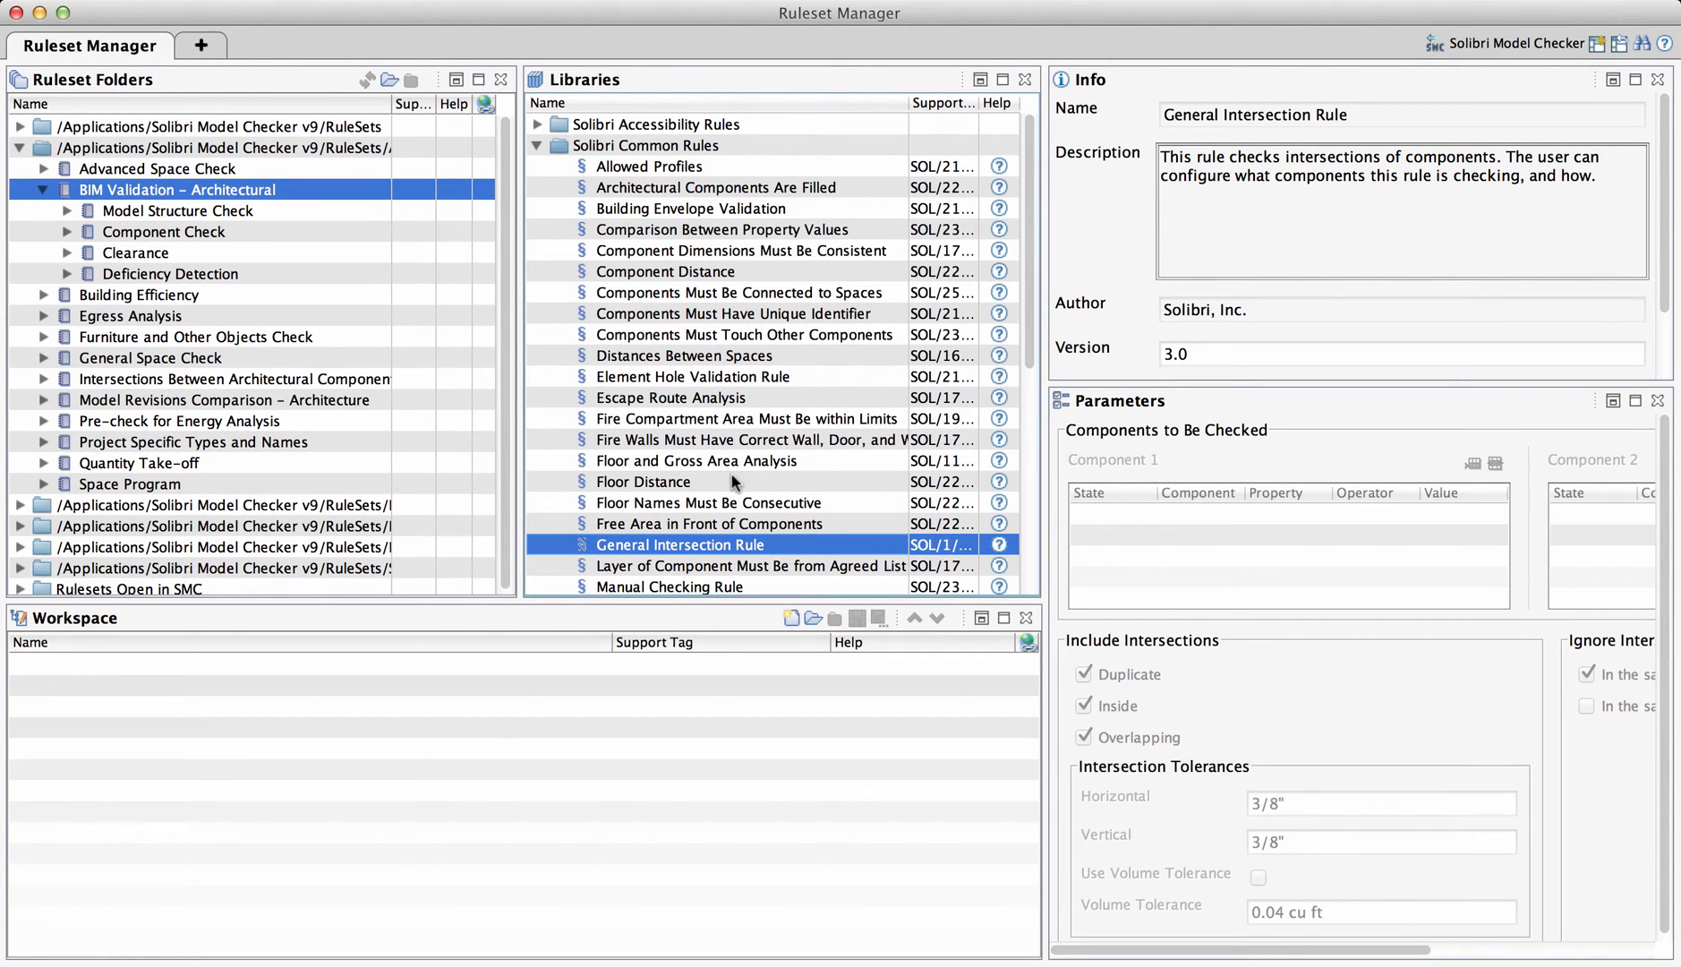
{"action": "left_click", "coordinate": [643, 481]}
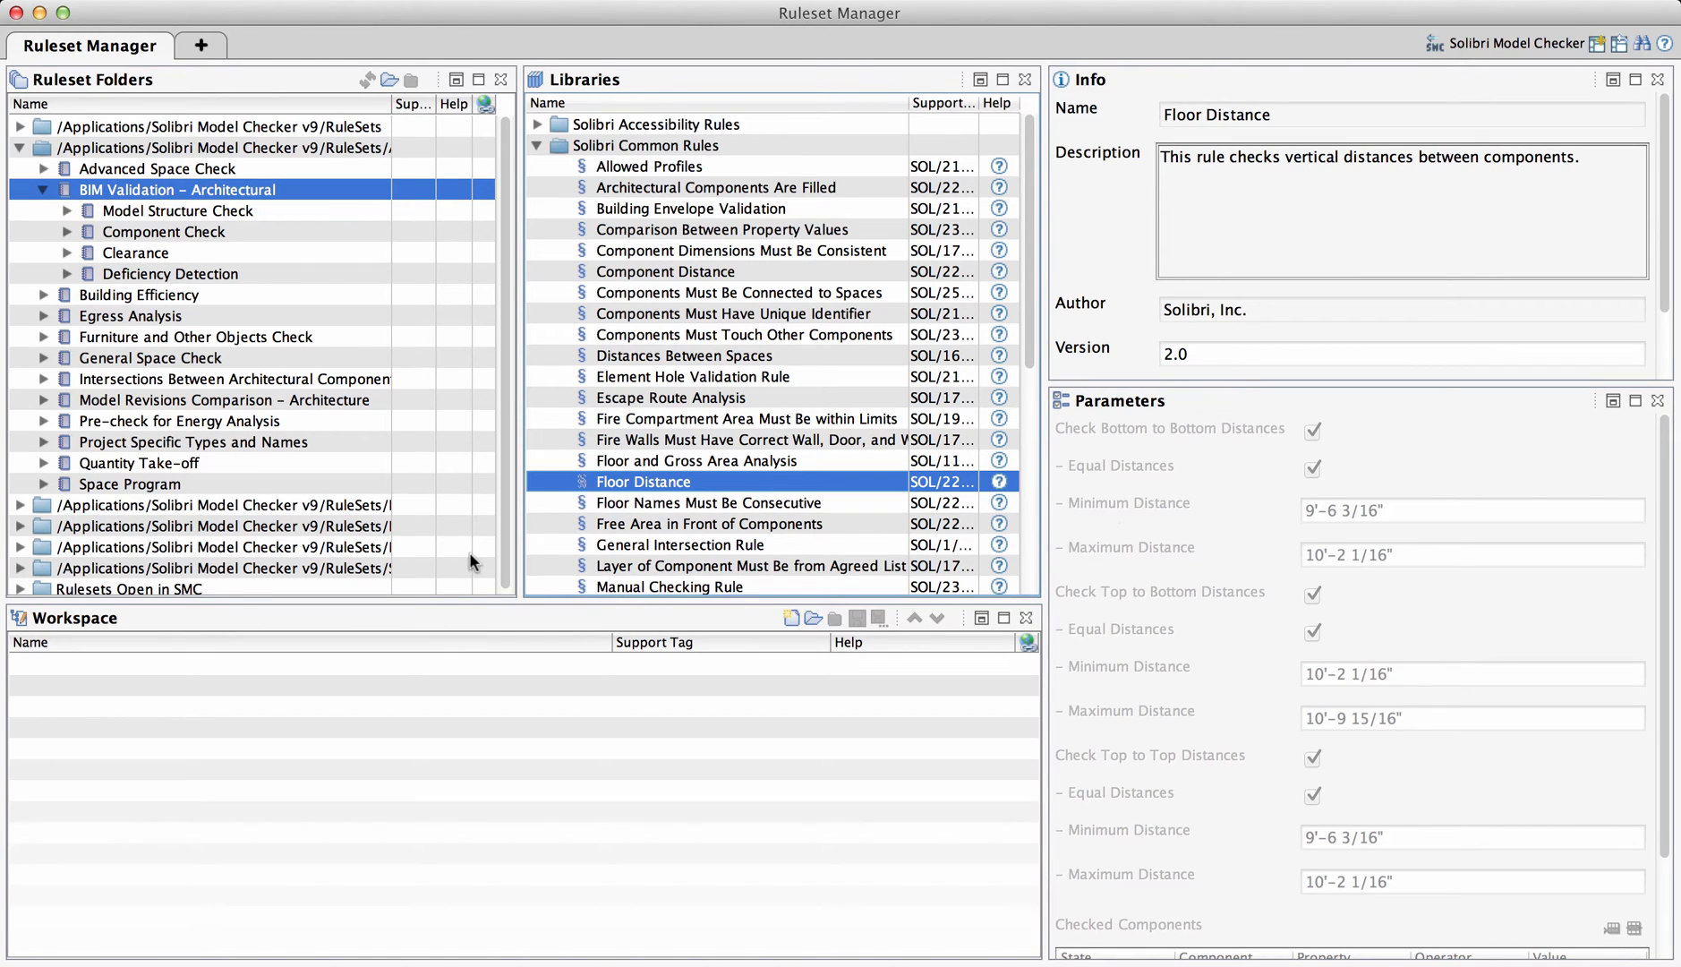
{"action": "mouse_move", "coordinate": [108, 614]}
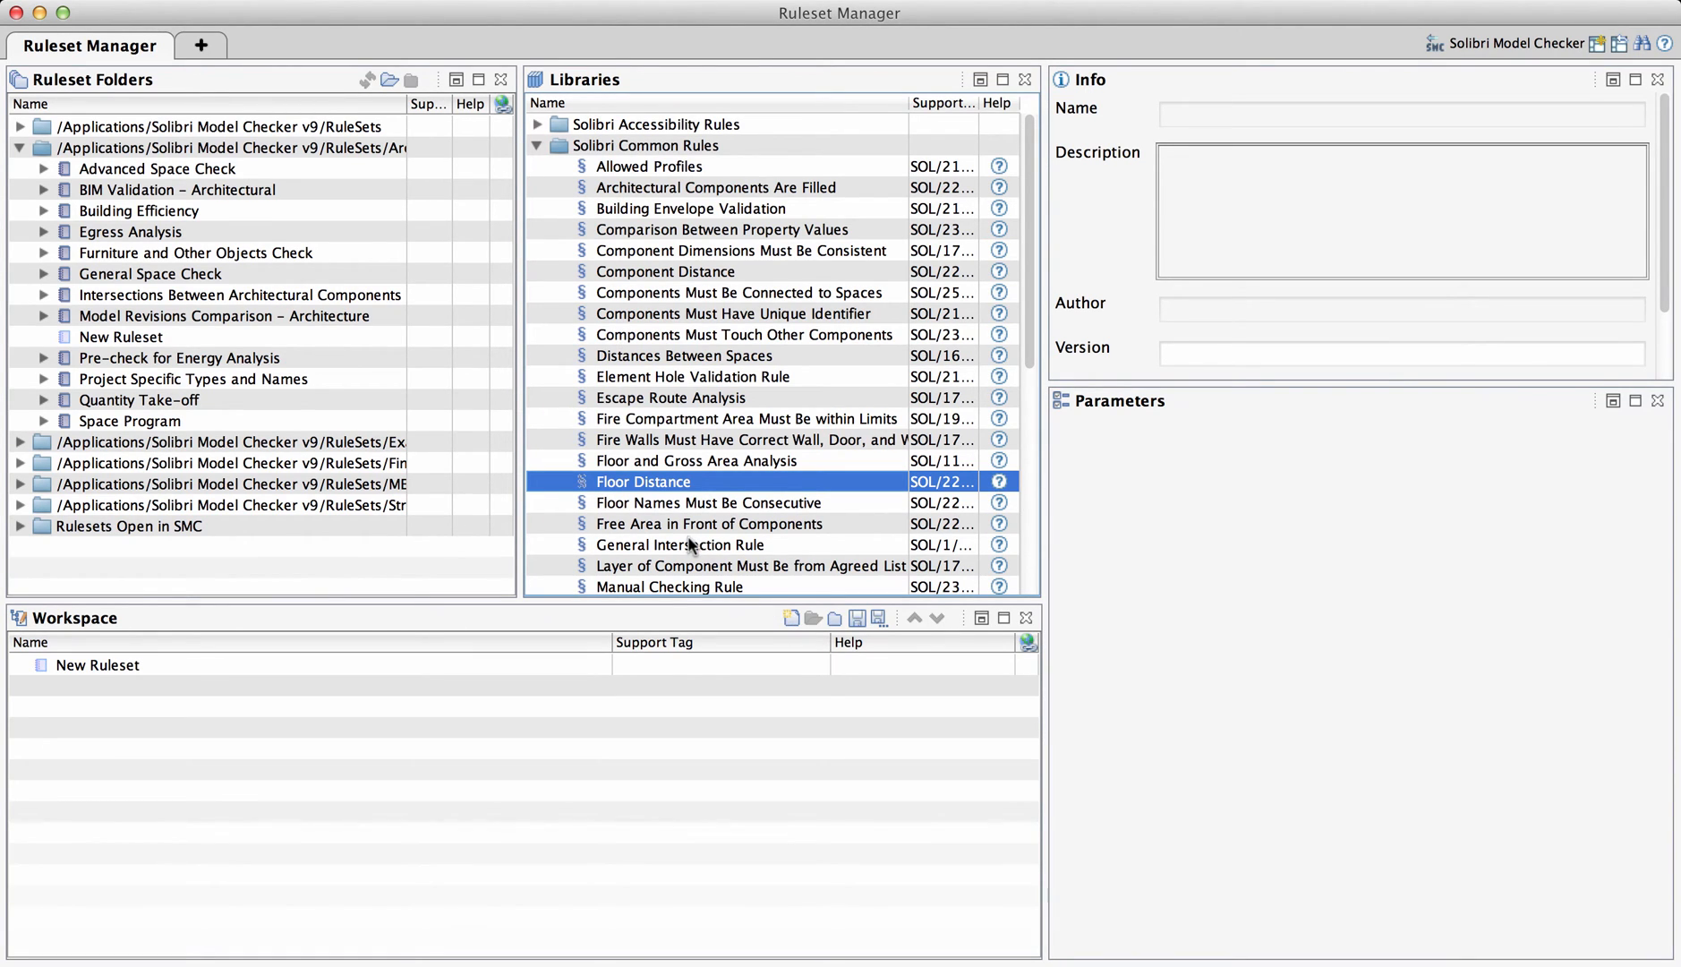
- Add the General Intersection Rule to New Ruleset and review its Component 2 and tolerance parameters
{"action": "left_click", "coordinate": [680, 544]}
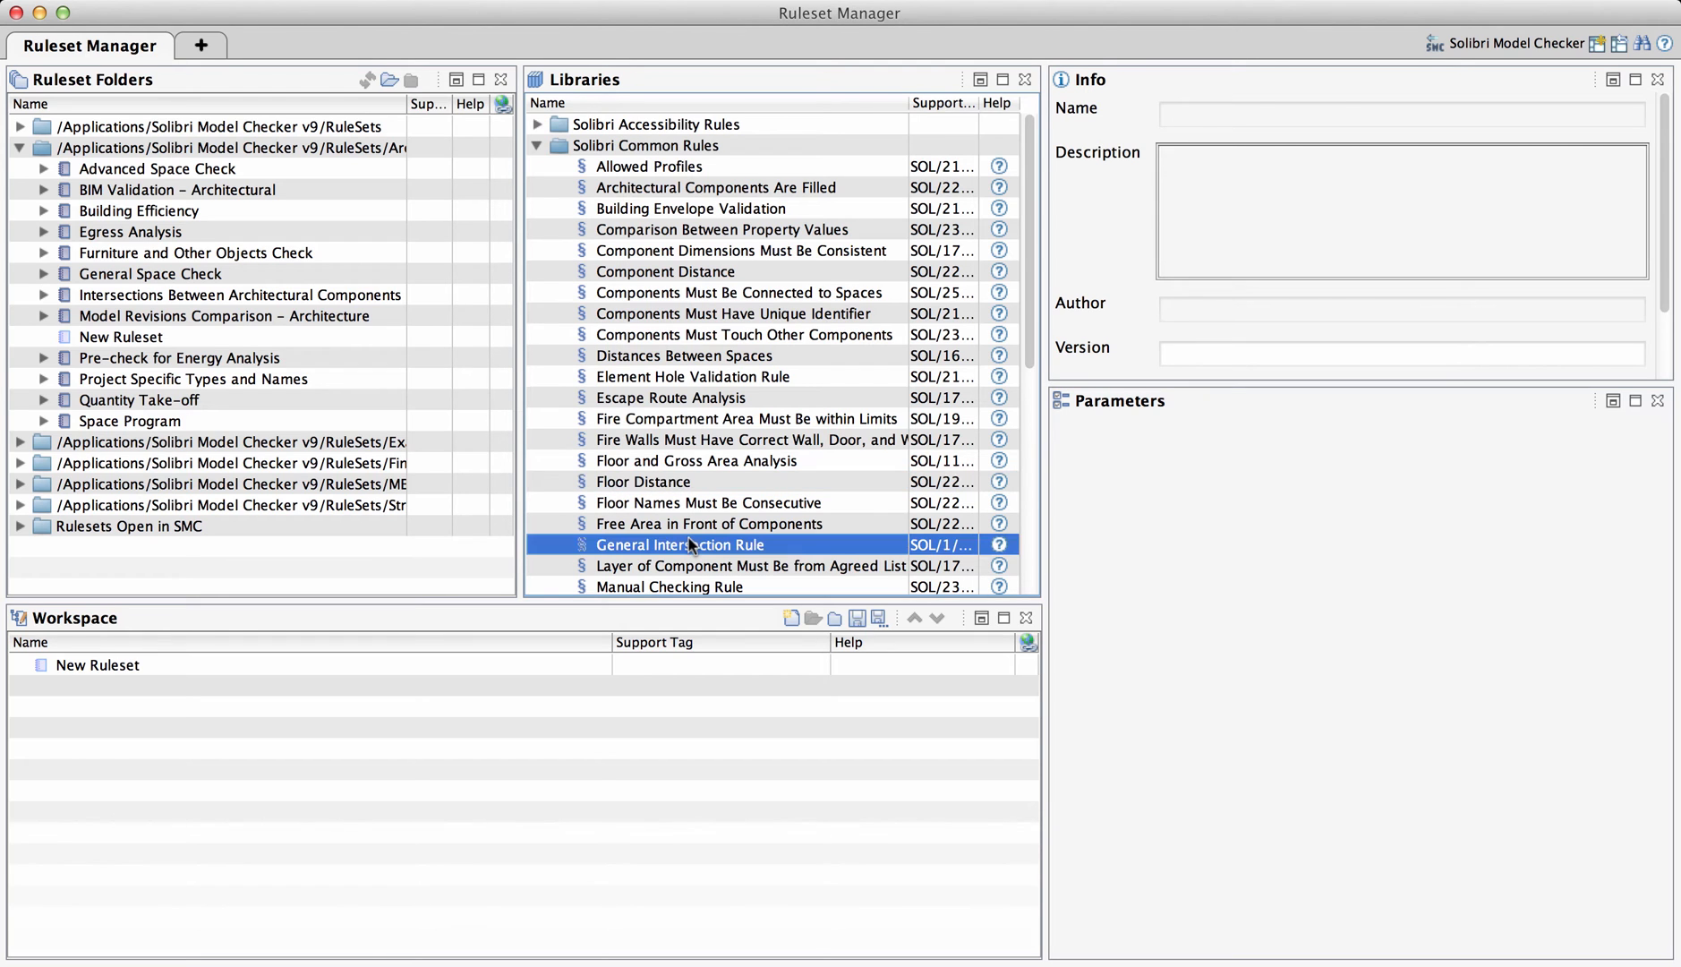
{"action": "left_click", "coordinate": [678, 544]}
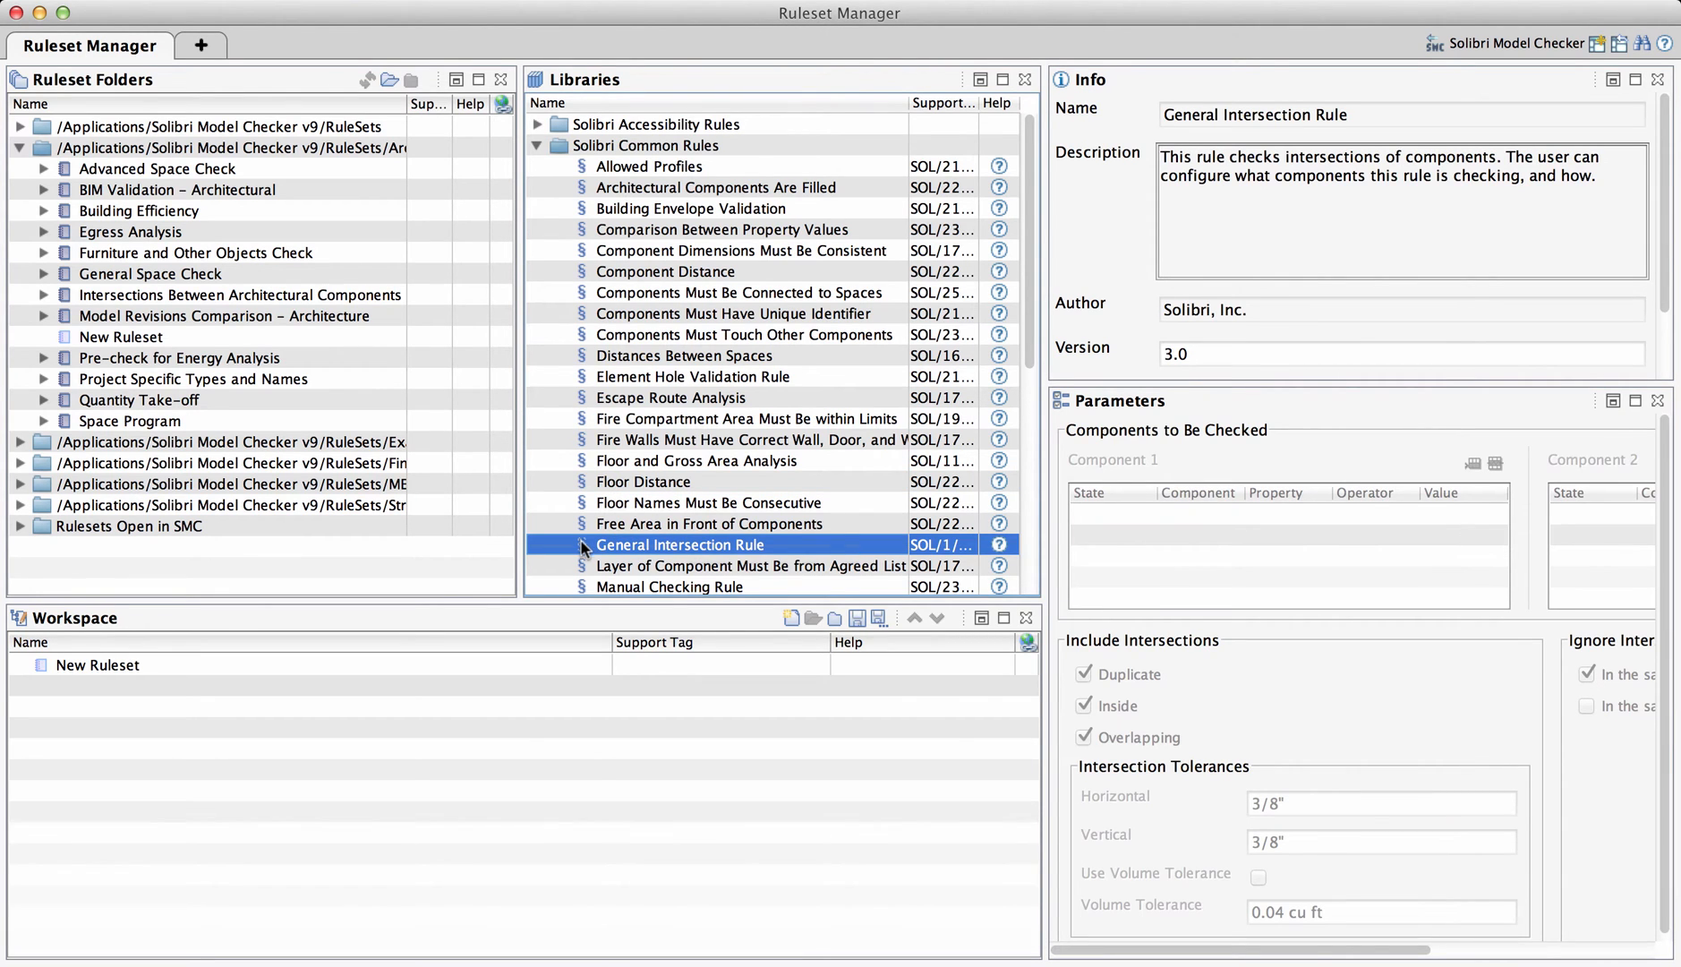
{"action": "left_click", "coordinate": [97, 664]}
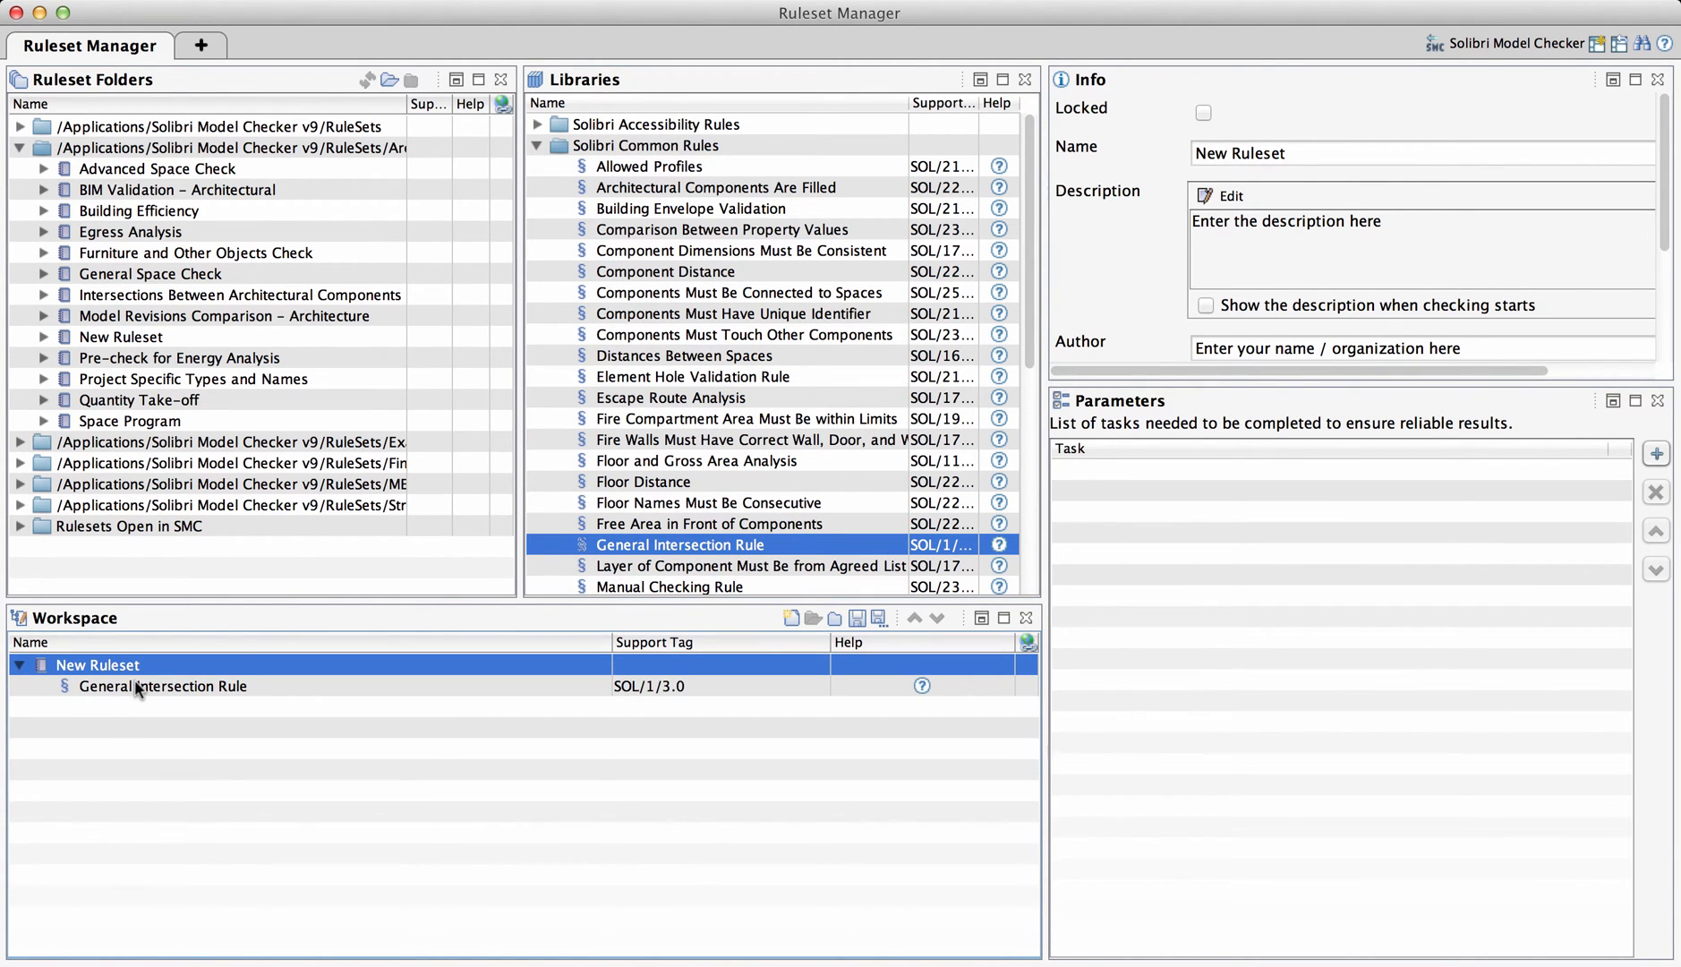
{"action": "left_click", "coordinate": [161, 686]}
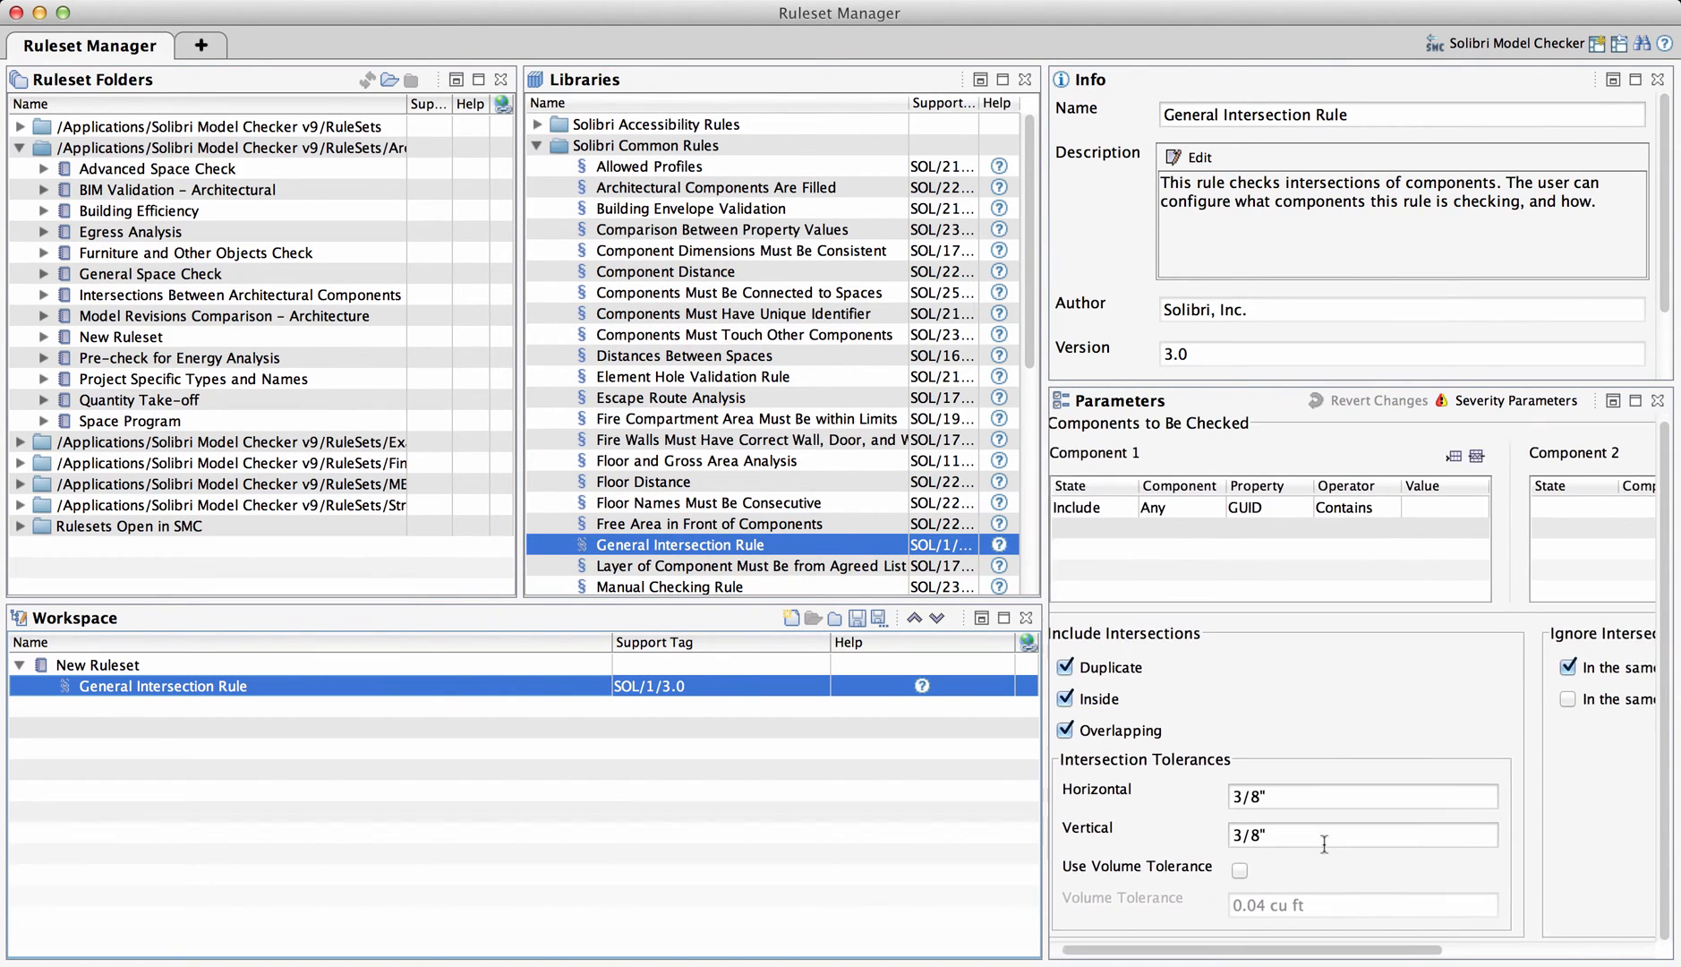
{"action": "scroll", "scroll_direction": "right", "scroll_amount": 3}
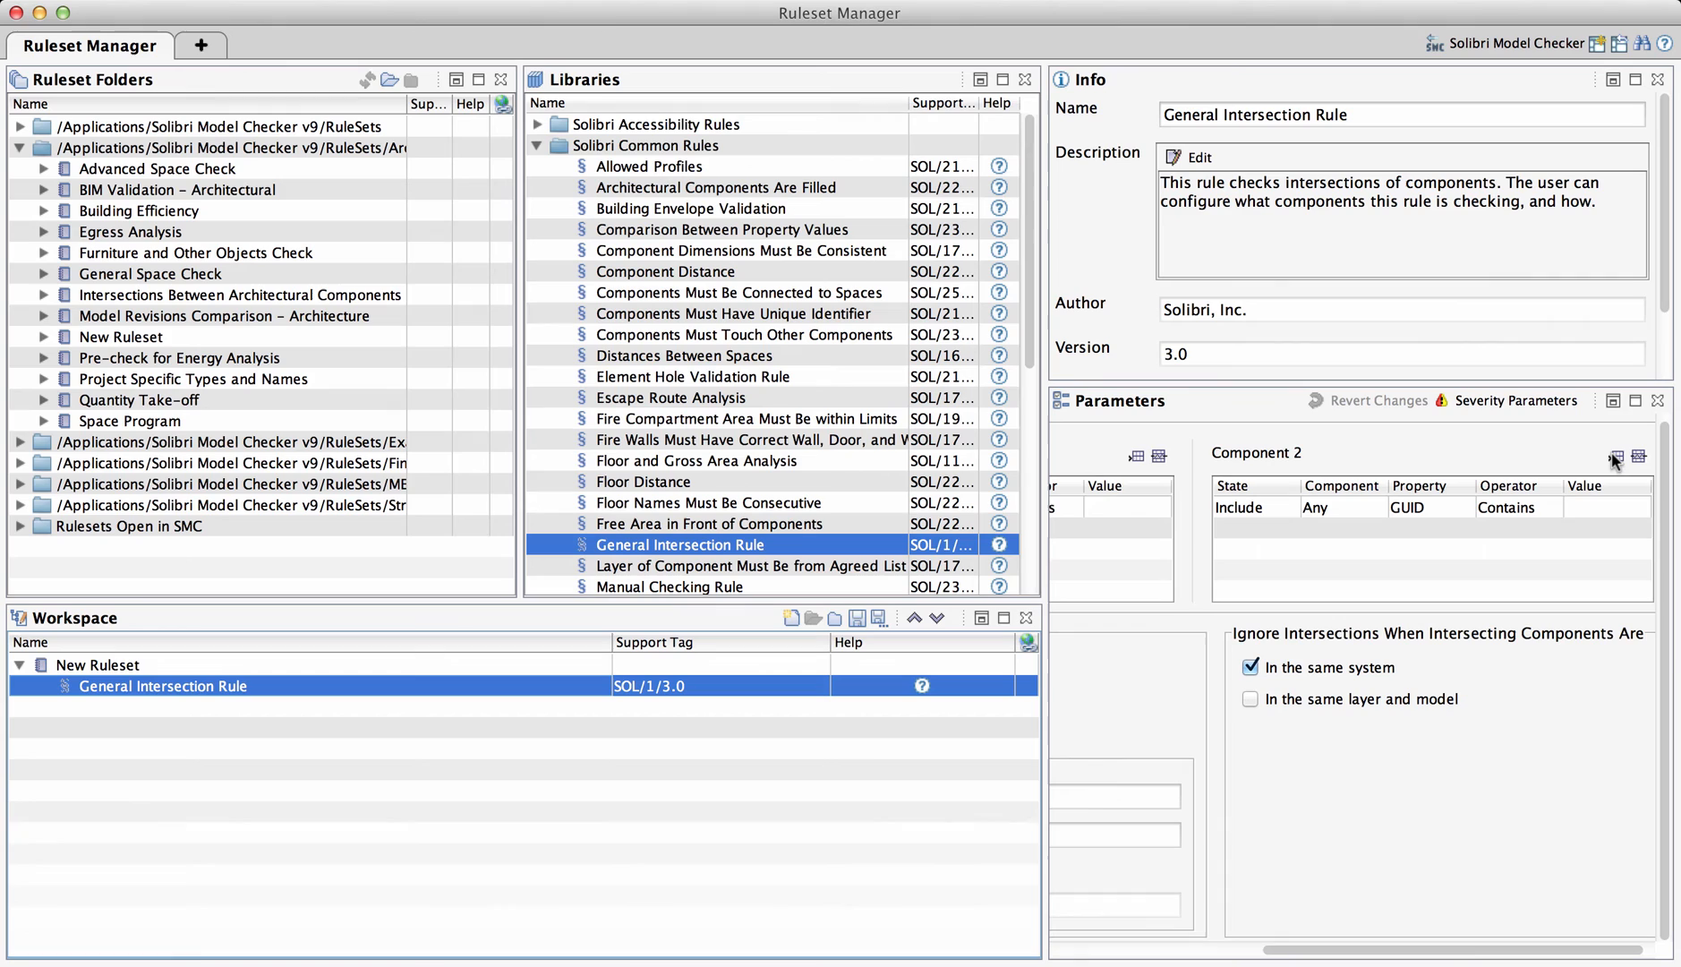
{"action": "mouse_move", "coordinate": [1596, 464]}
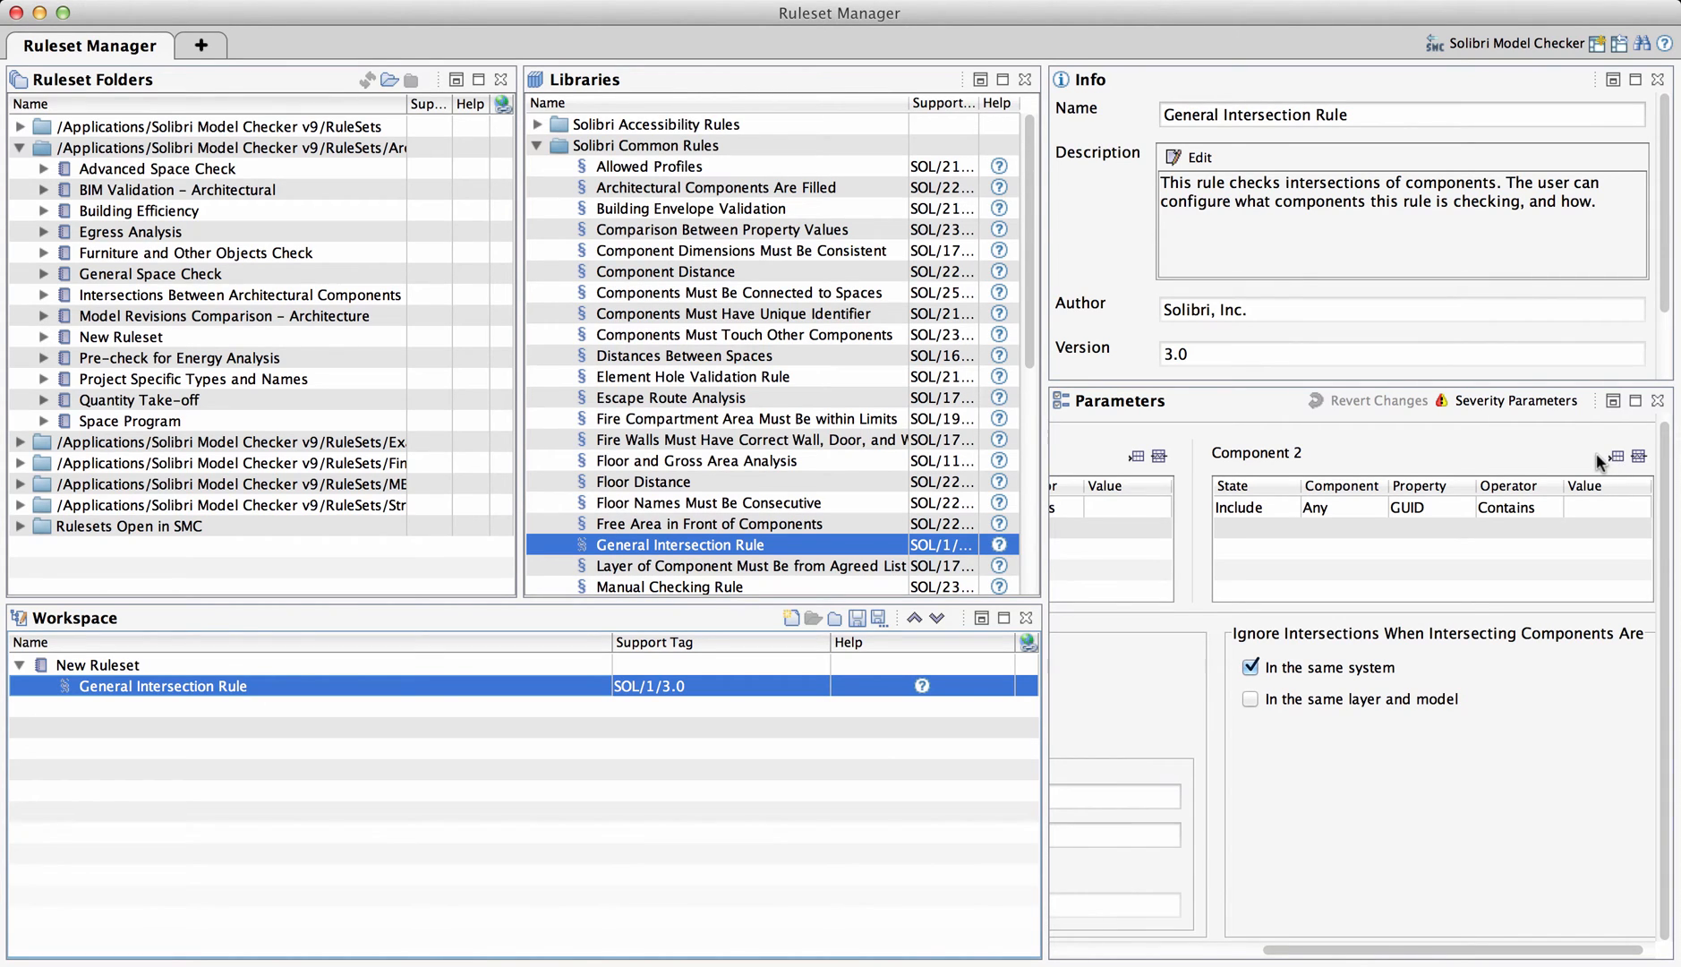
{"action": "mouse_move", "coordinate": [1554, 460]}
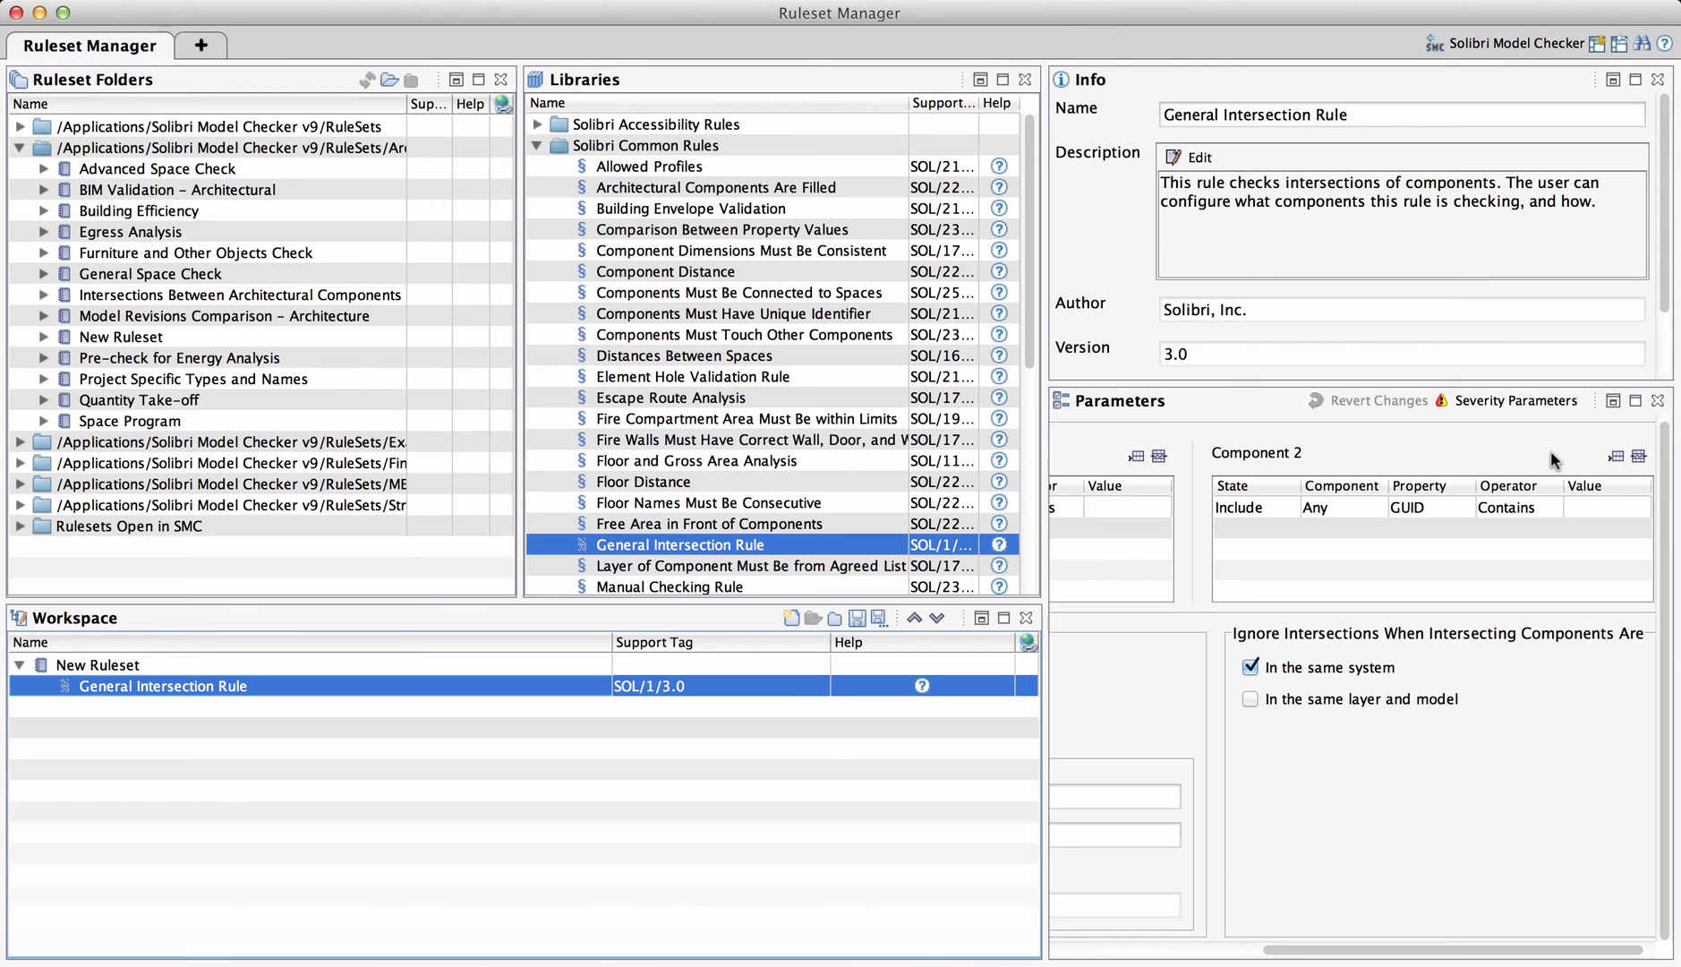
{"action": "mouse_move", "coordinate": [510, 628]}
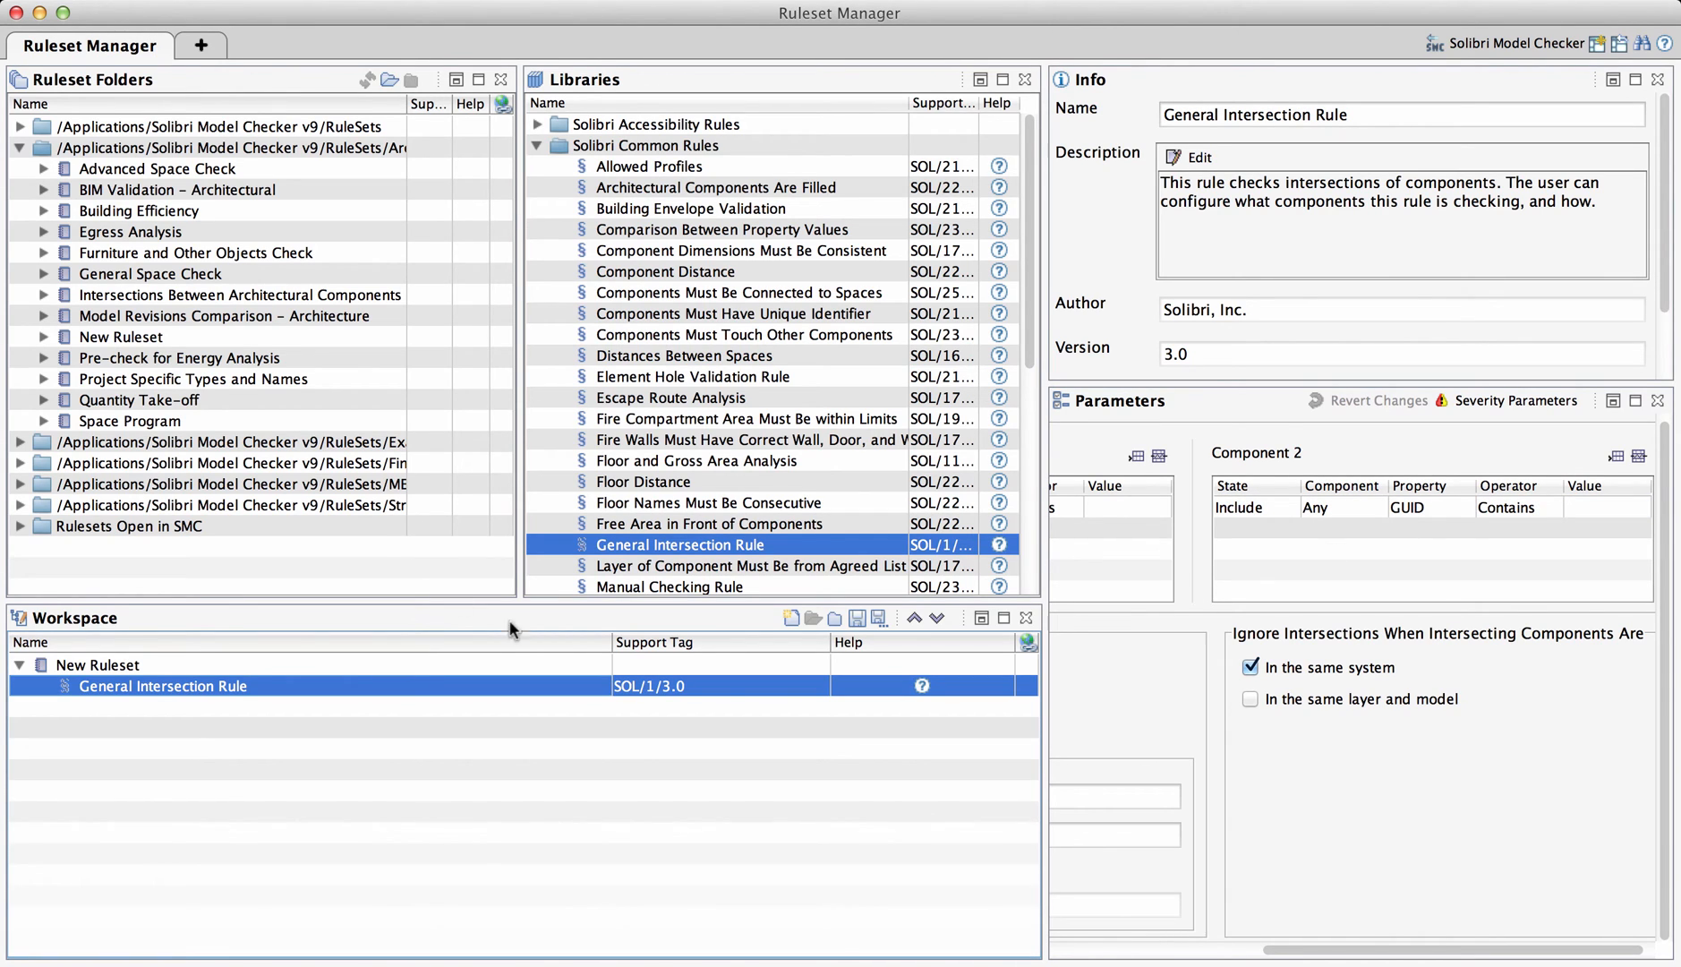
{"action": "mouse_move", "coordinate": [338, 378]}
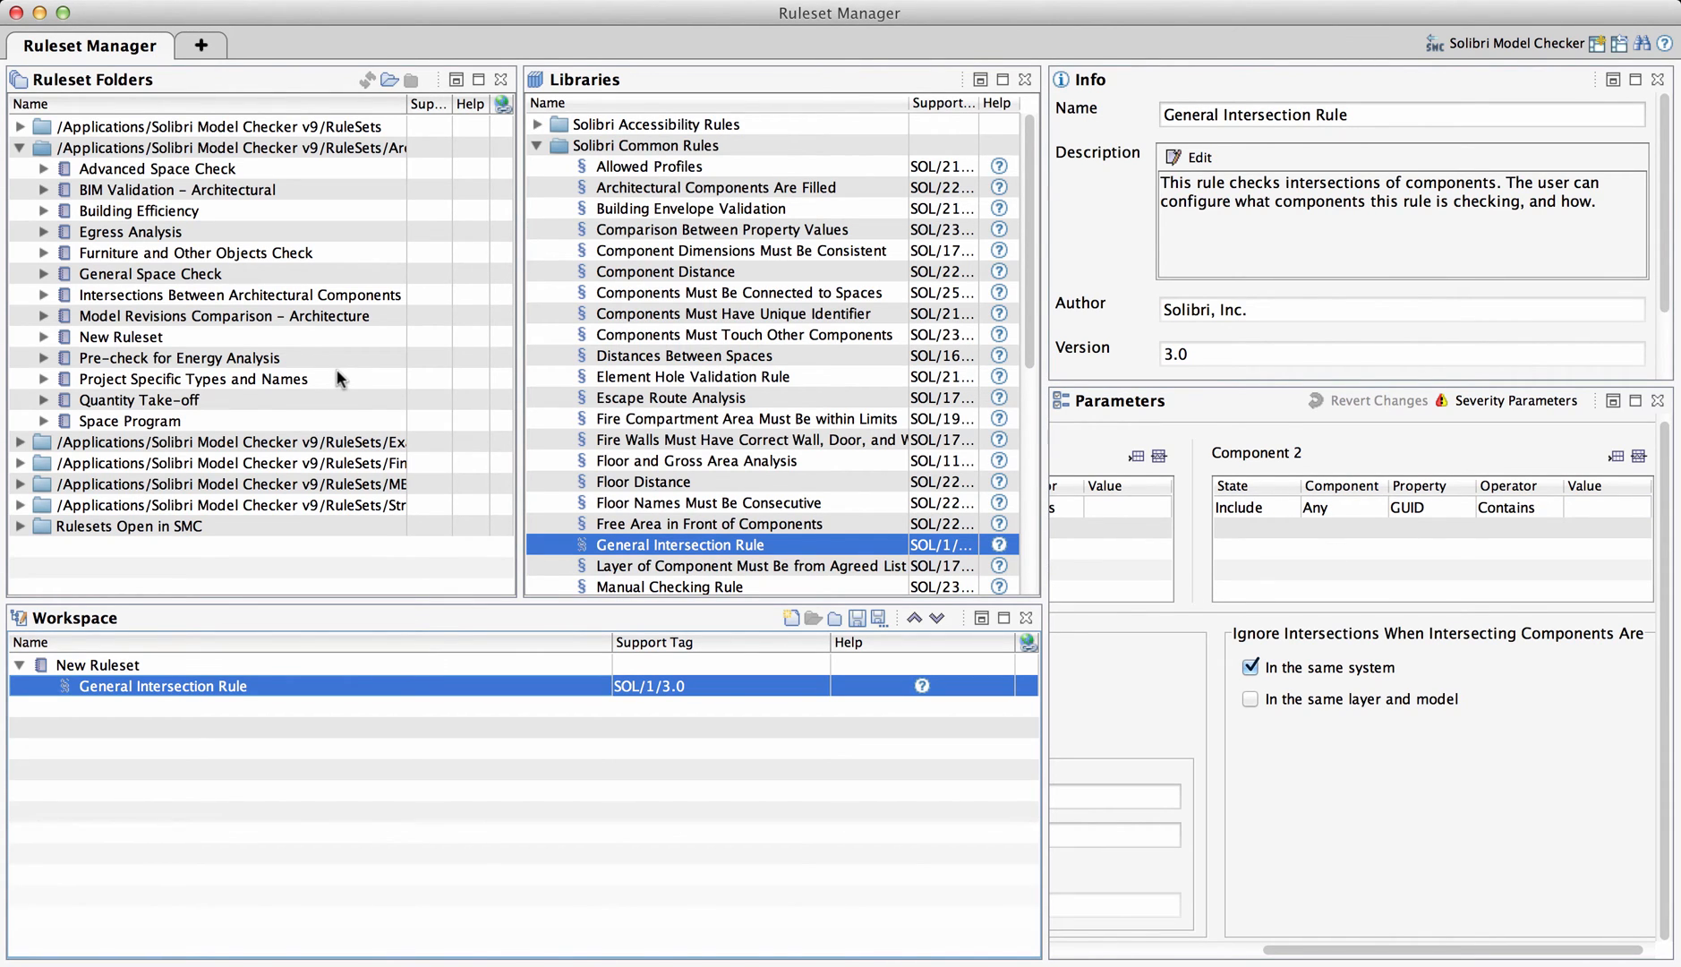
{"action": "mouse_move", "coordinate": [43, 286]}
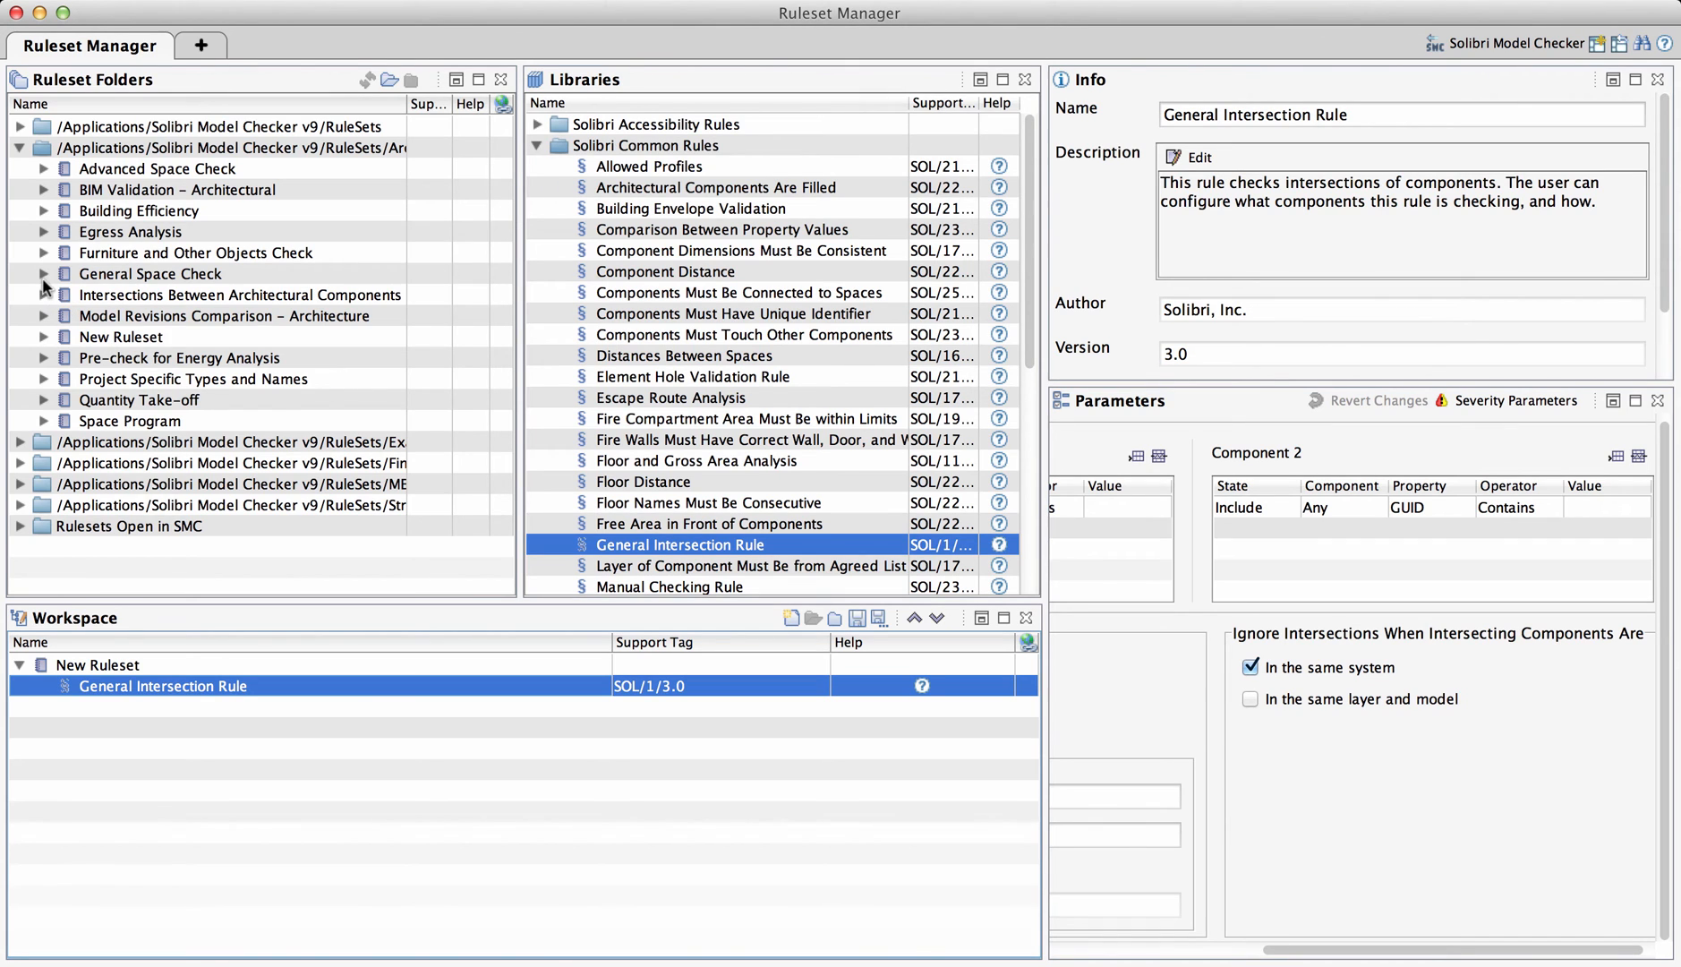
- Add Intersections Between Architectural Components to New Ruleset and view its Wall – Wall Intersections settings
{"action": "left_click", "coordinate": [45, 296]}
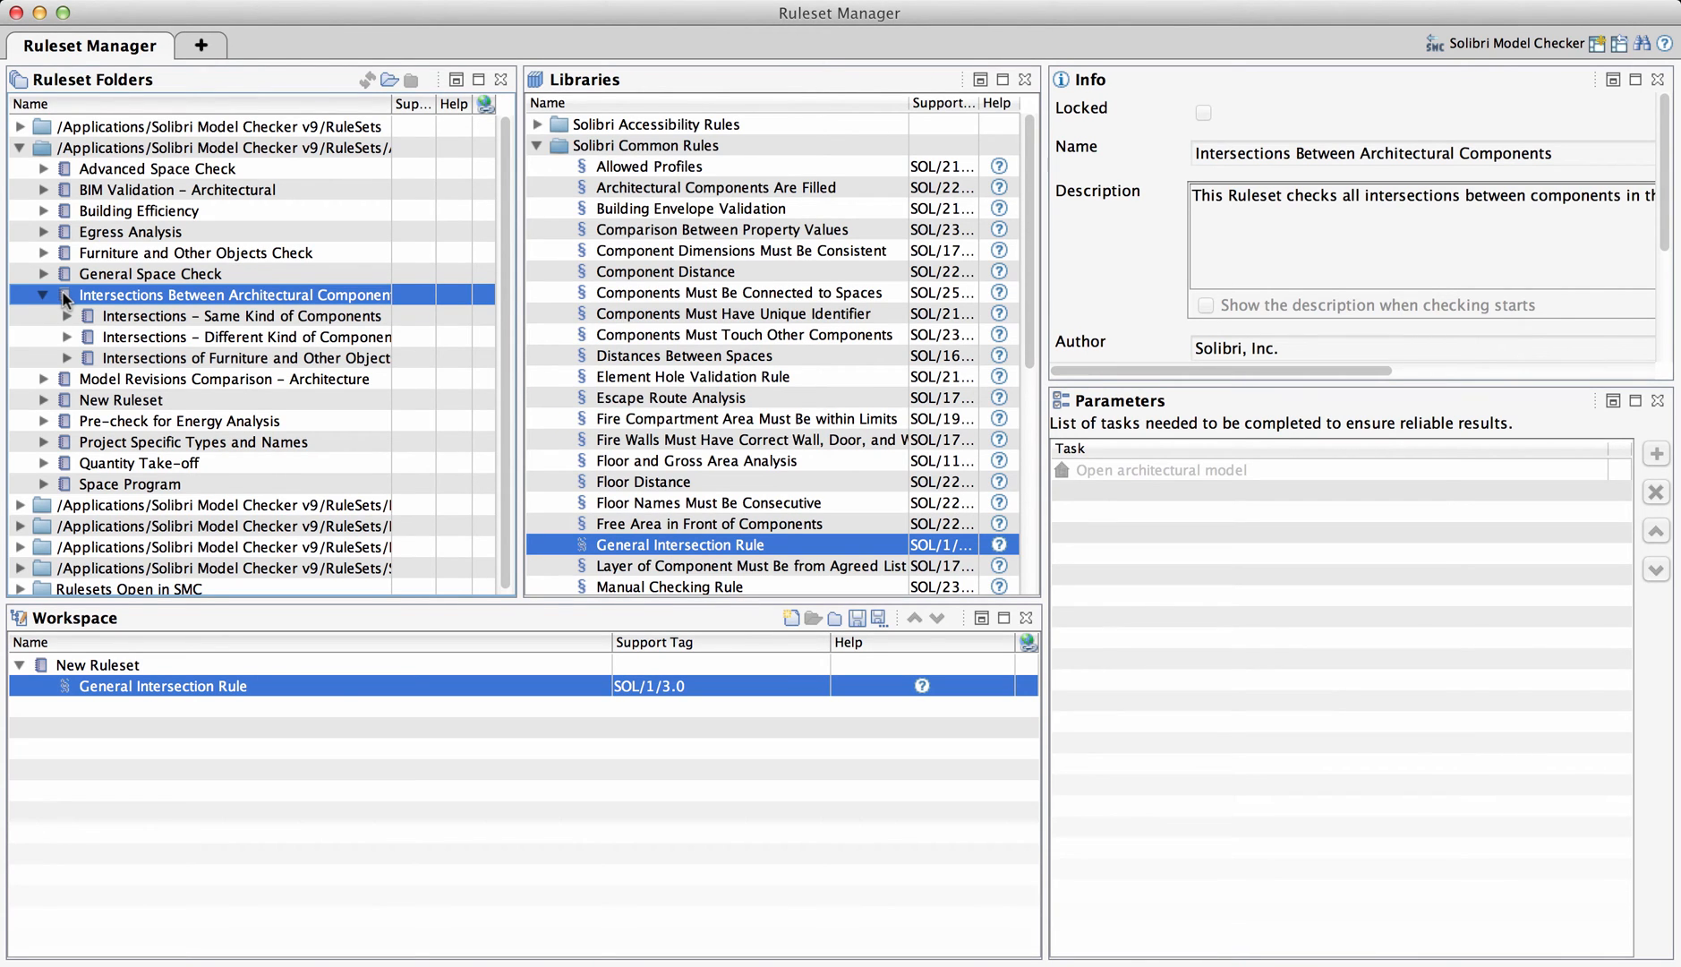
{"action": "left_click", "coordinate": [95, 664]}
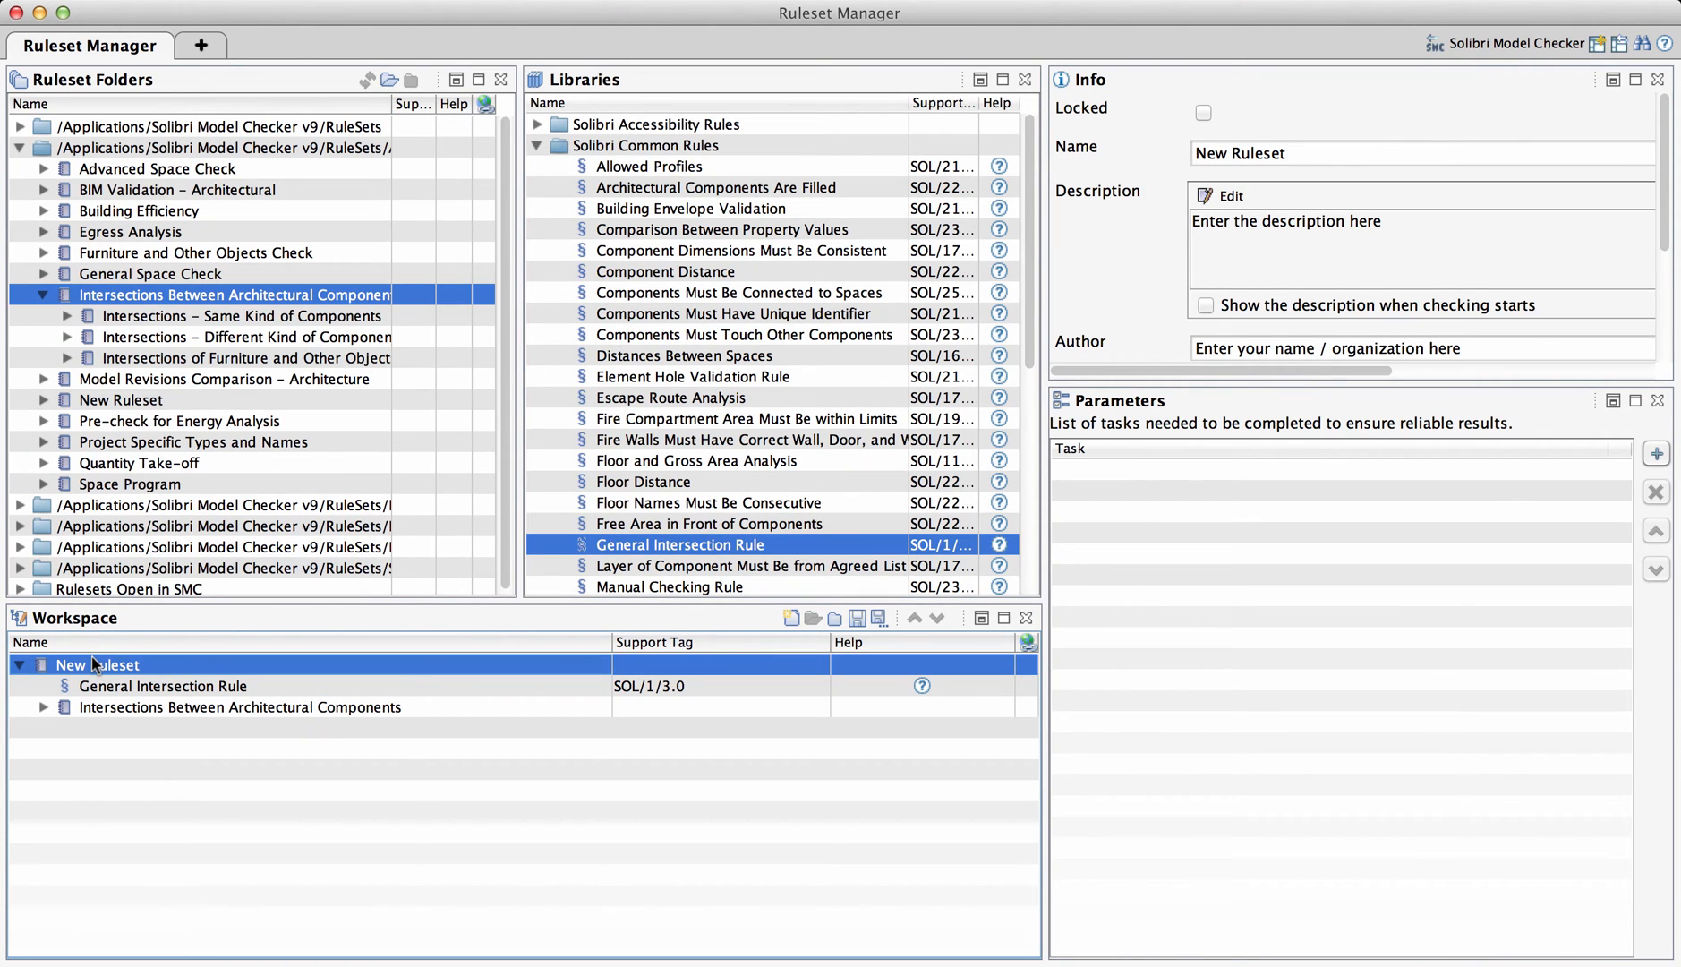
{"action": "left_click", "coordinate": [45, 707]}
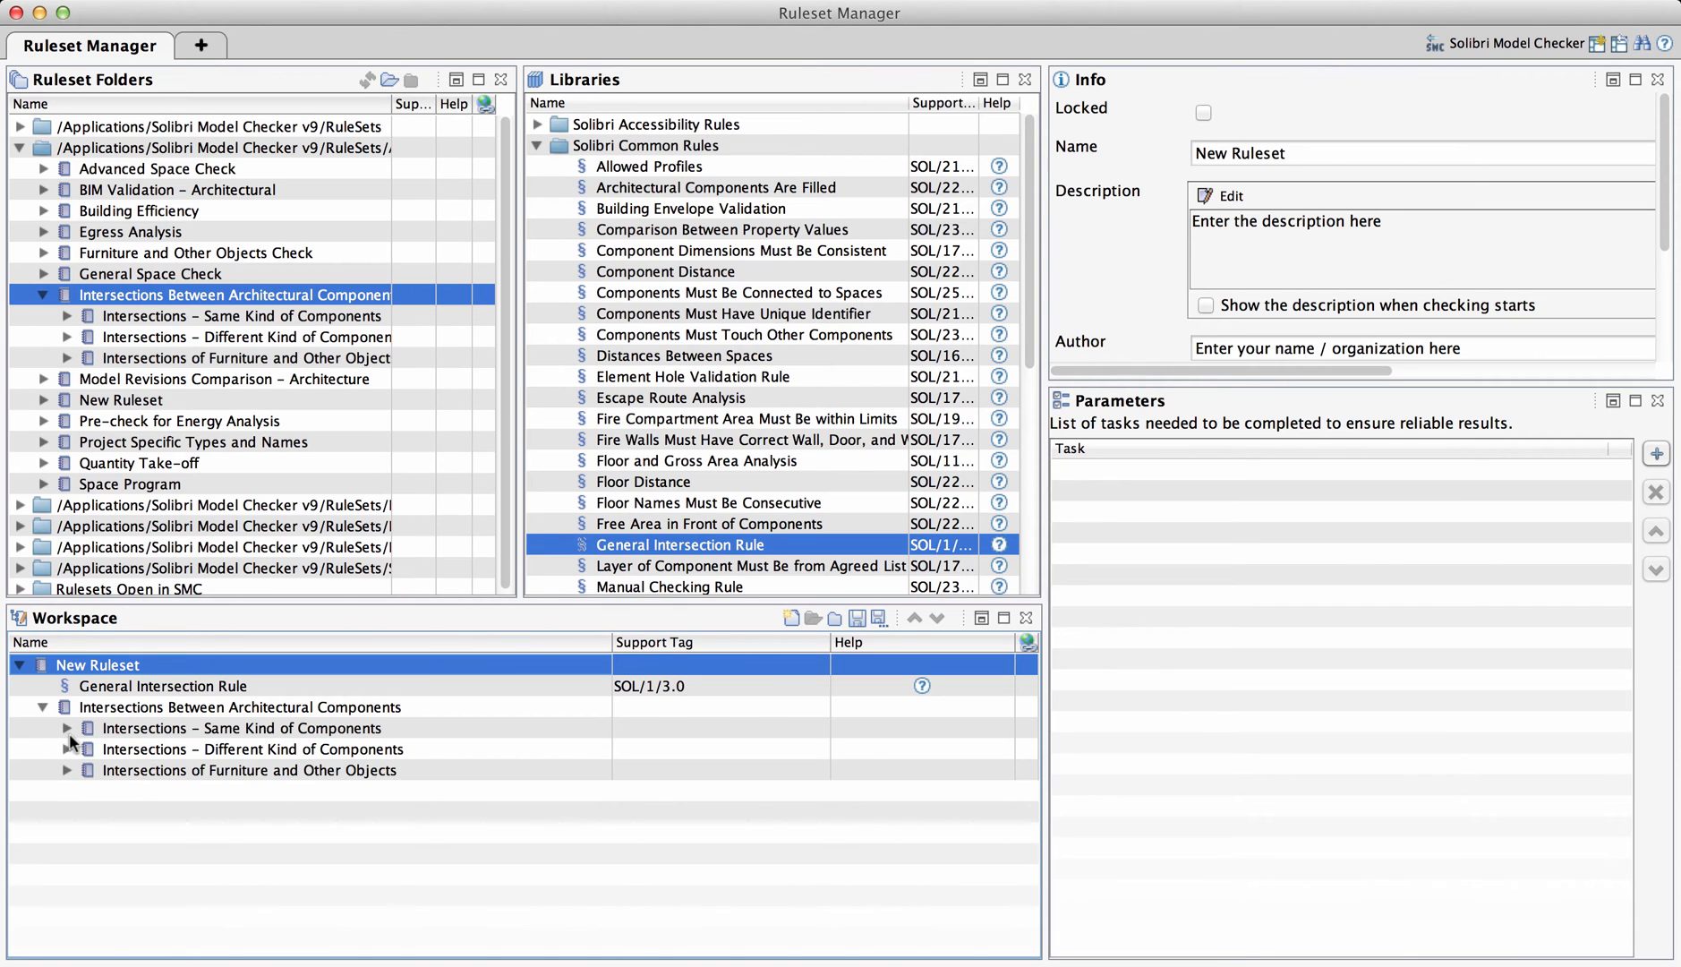
{"action": "left_click", "coordinate": [66, 727]}
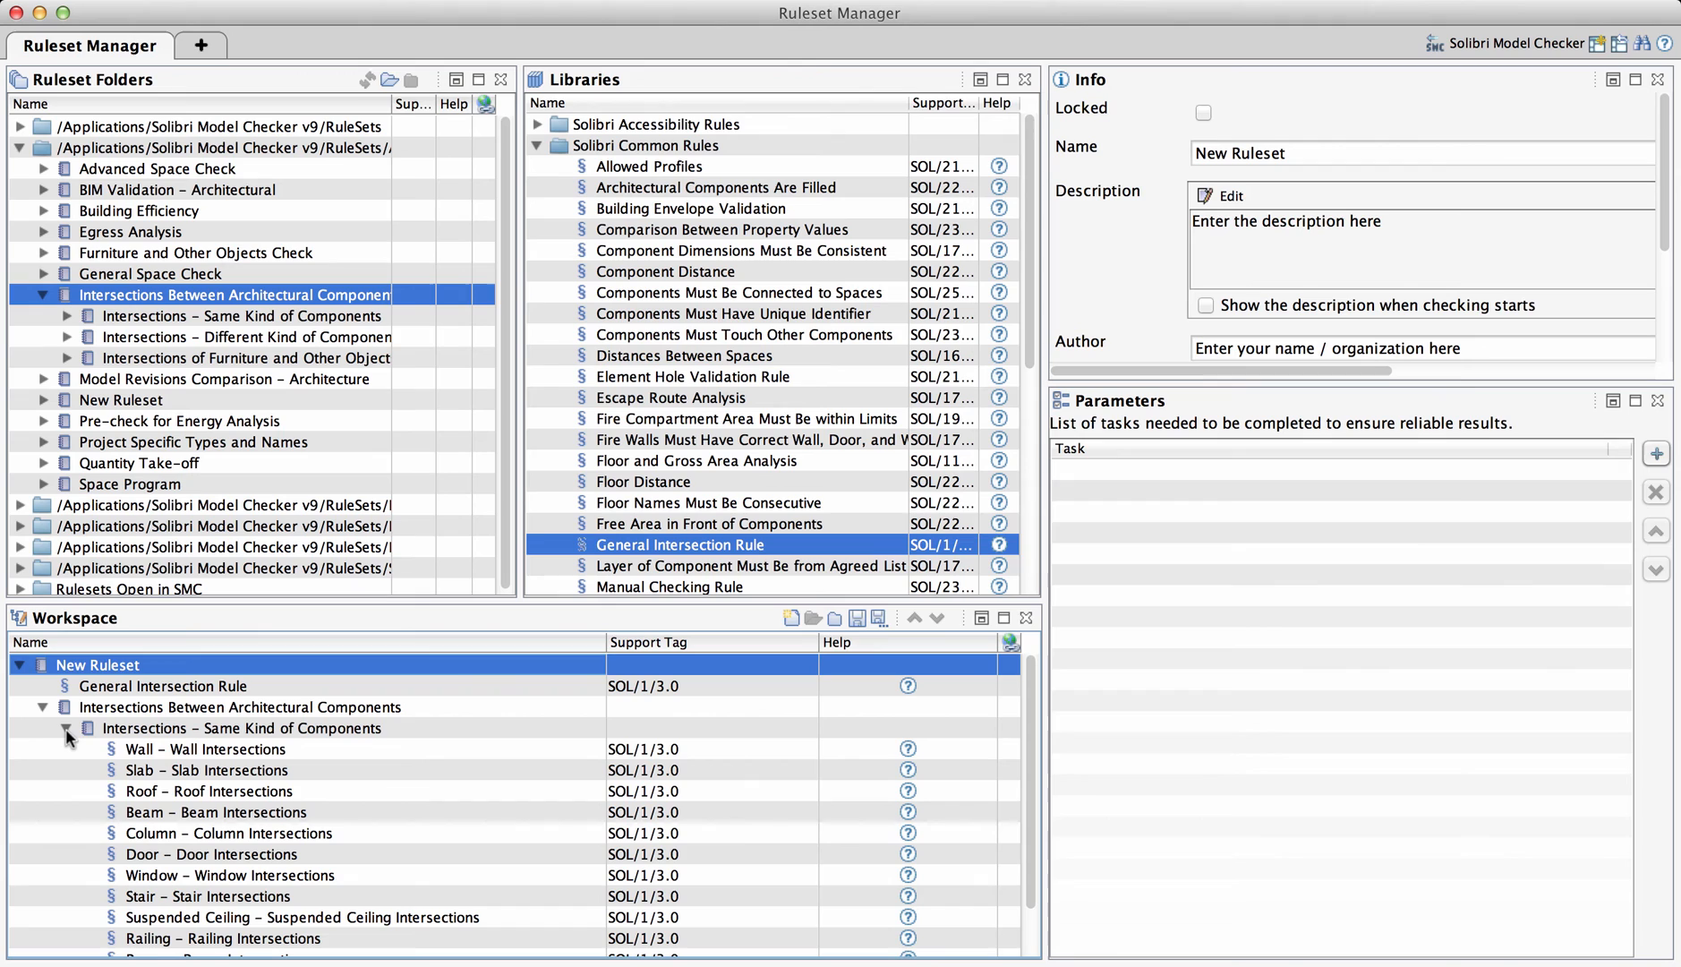
{"action": "left_click", "coordinate": [206, 748]}
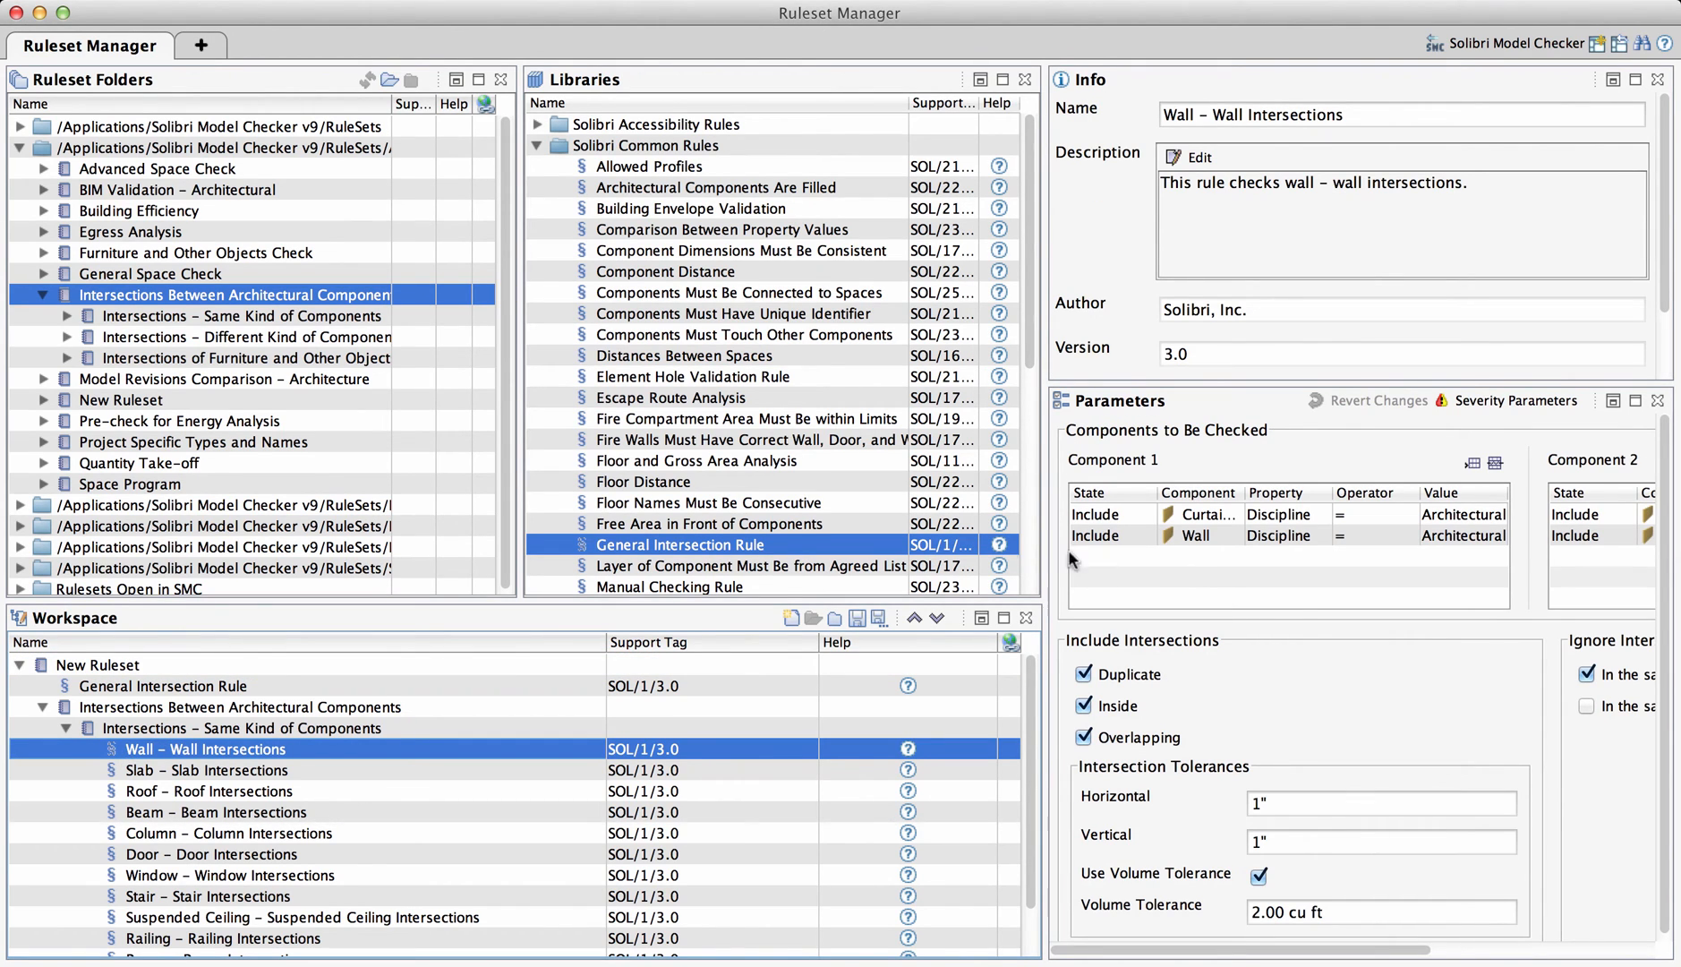
{"action": "mouse_move", "coordinate": [728, 643]}
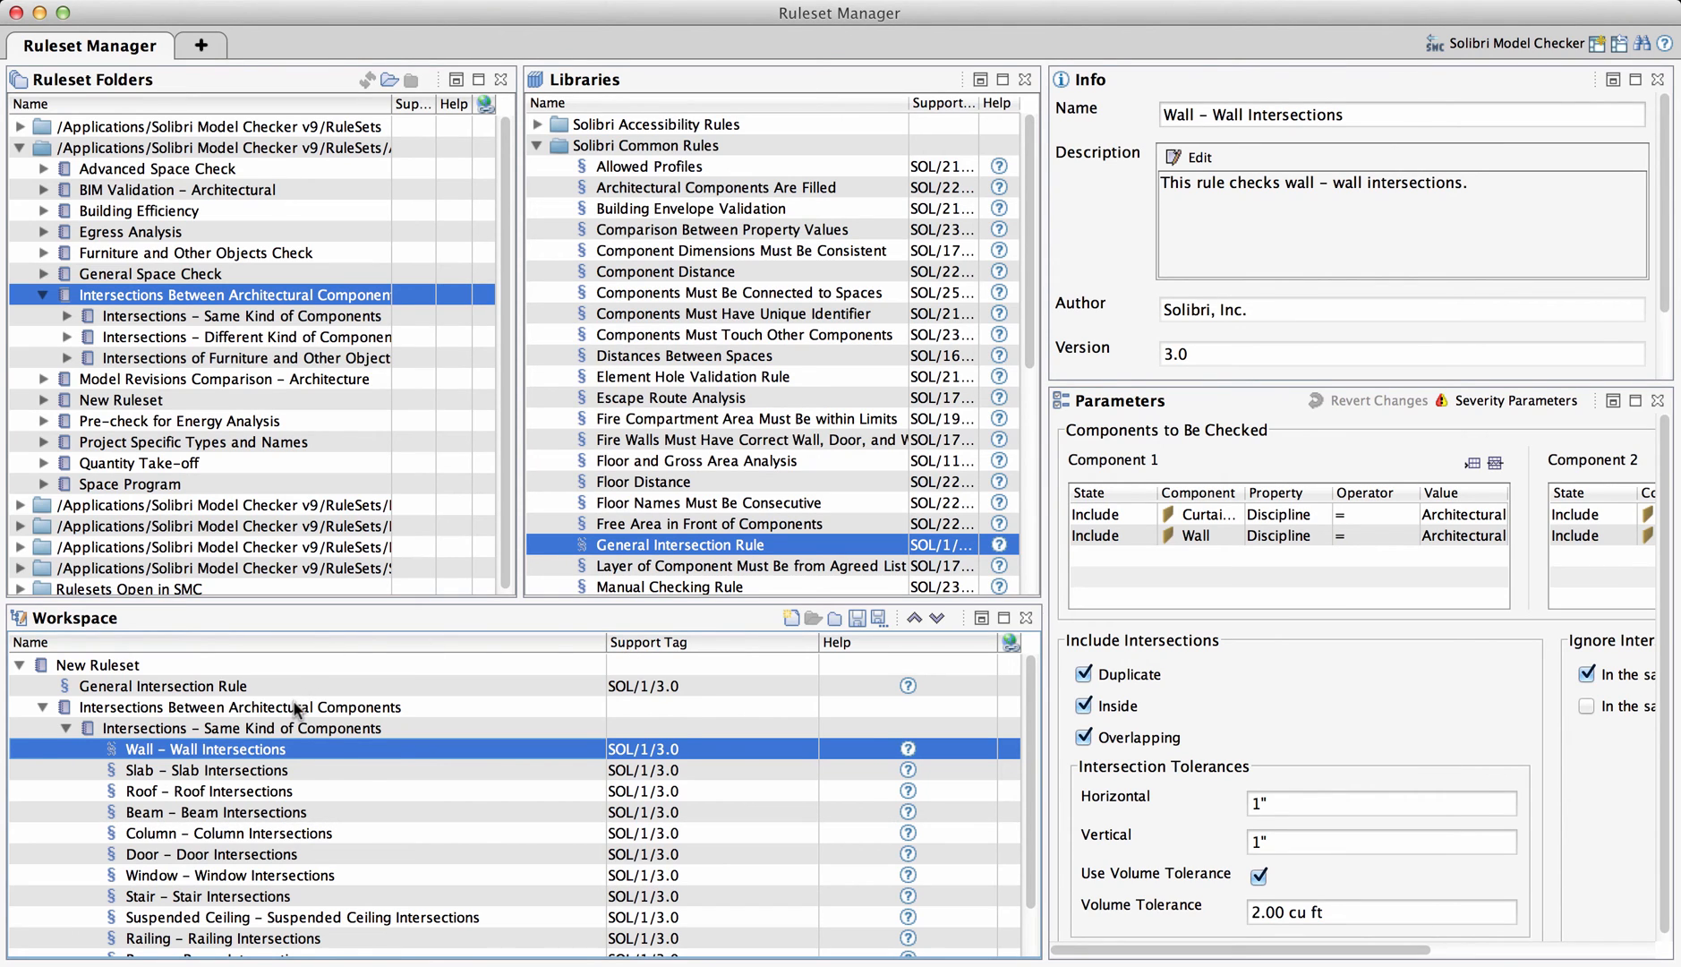
- Rename the General Intersection Rule to 'All Disciplines Clash Check'
{"action": "left_click", "coordinate": [163, 686]}
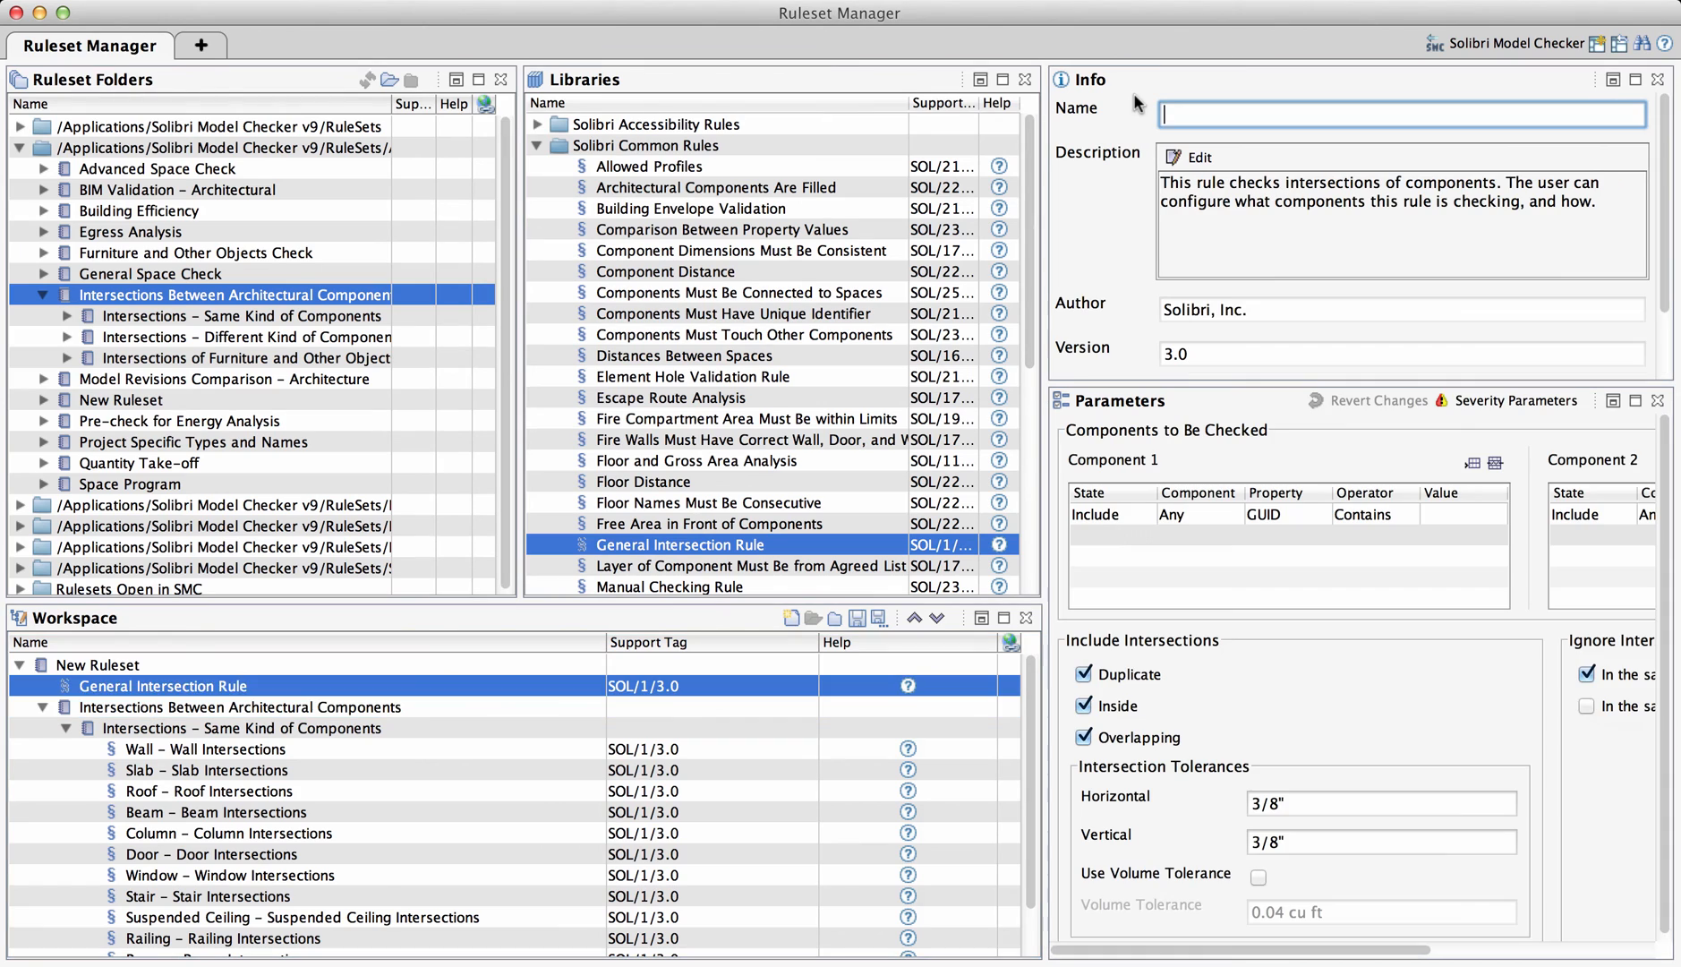
{"action": "type", "text": "All Disciplines"}
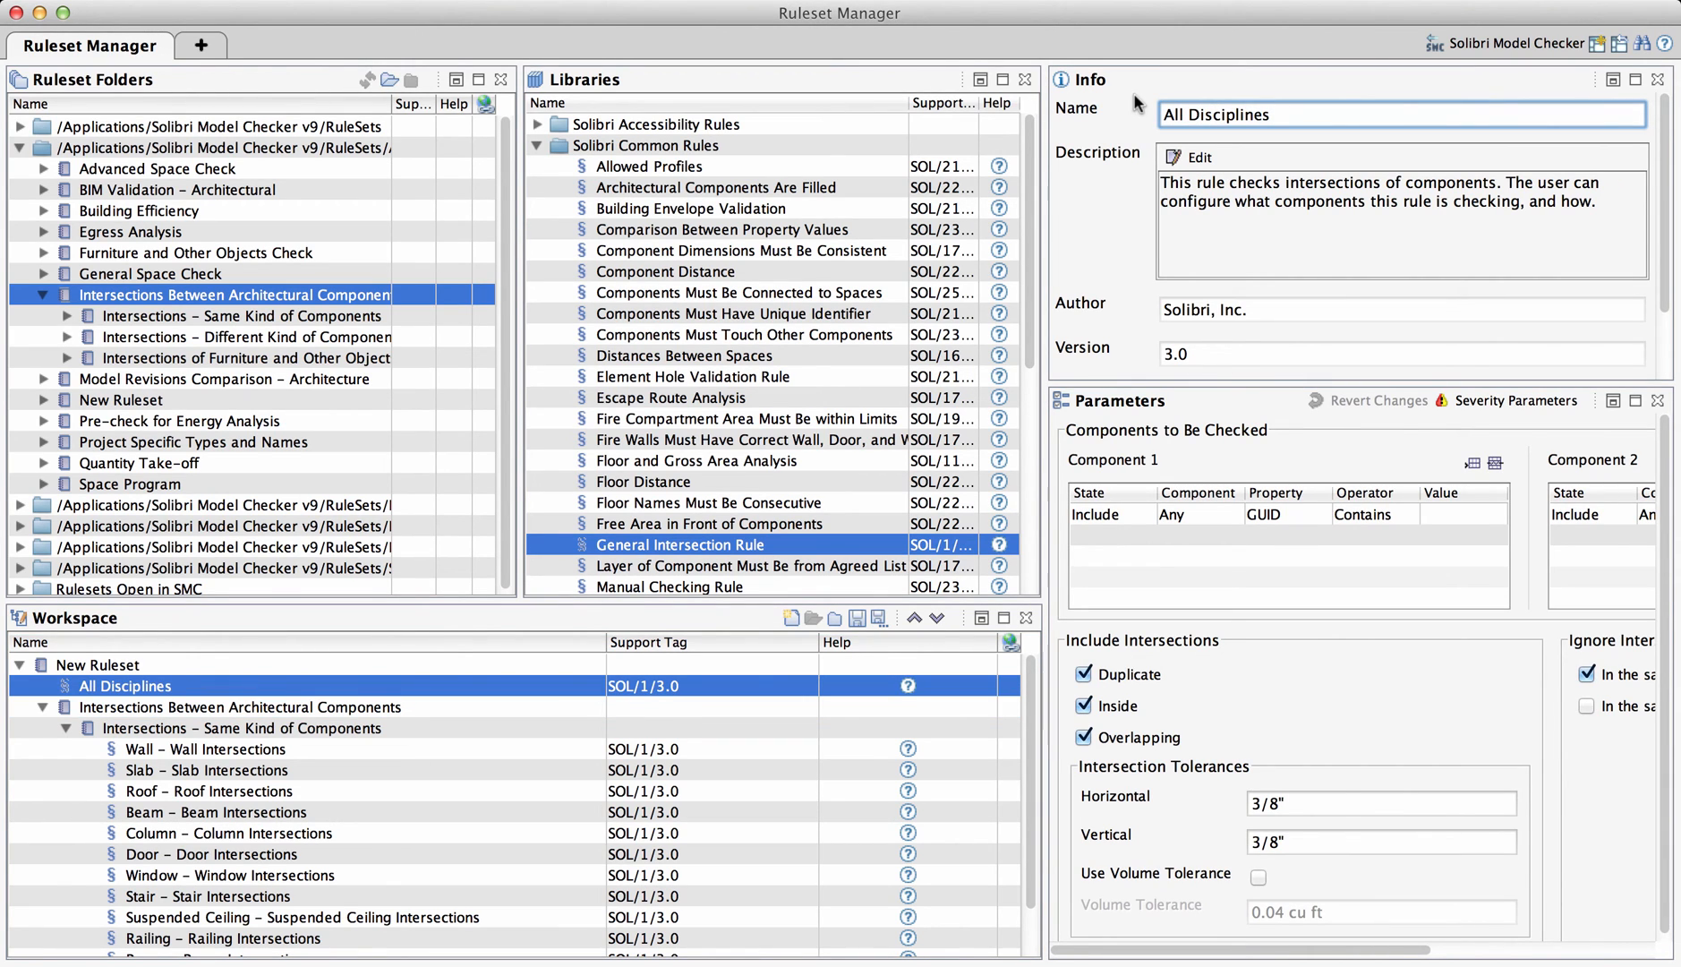
{"action": "type", "text": "Clash Chec"}
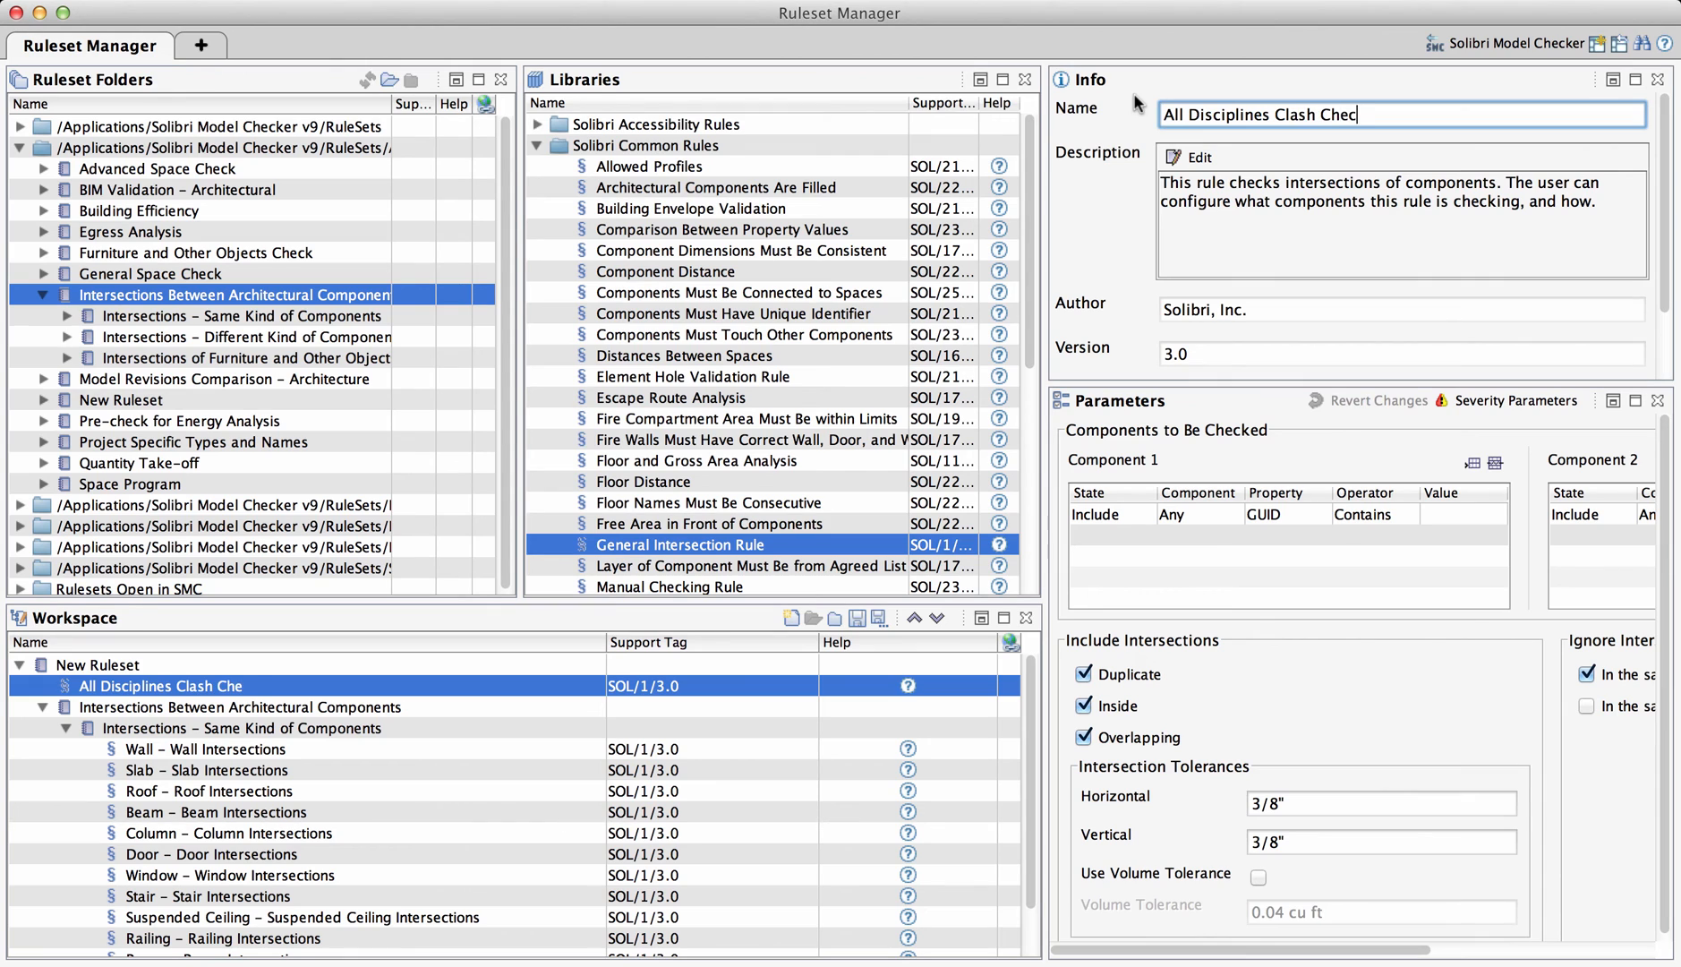
- Rename the top-level New Ruleset to 'Company ABC'
{"action": "left_click", "coordinate": [97, 664]}
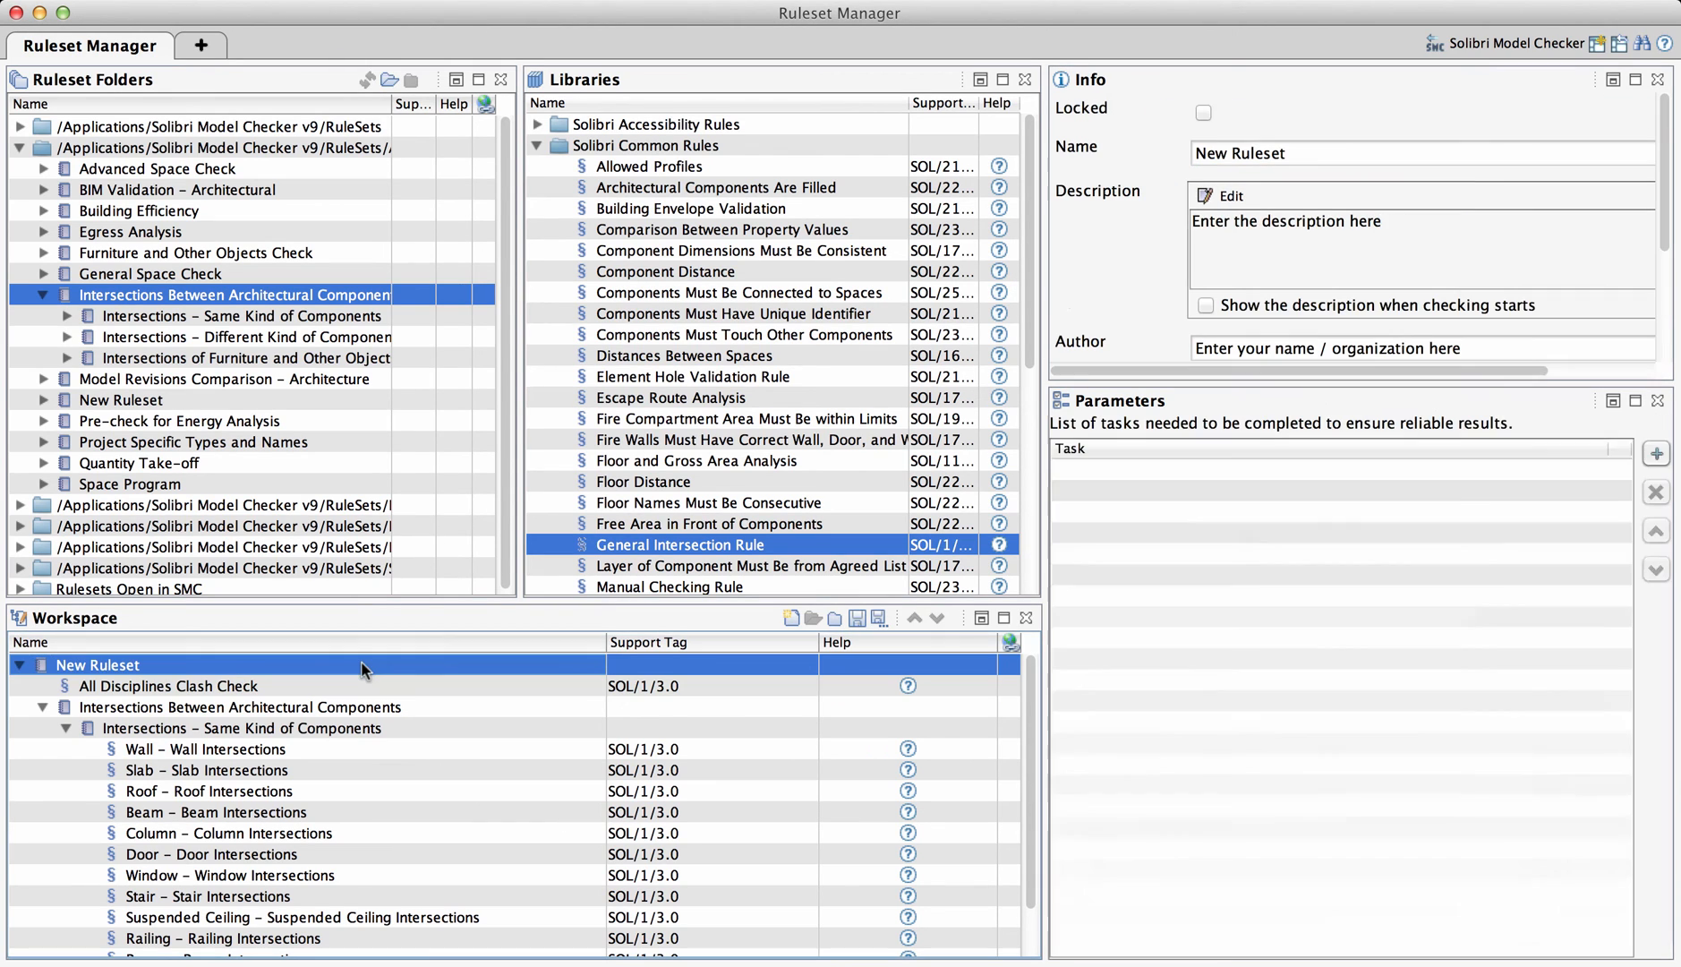
{"action": "type", "text": "Company AB"}
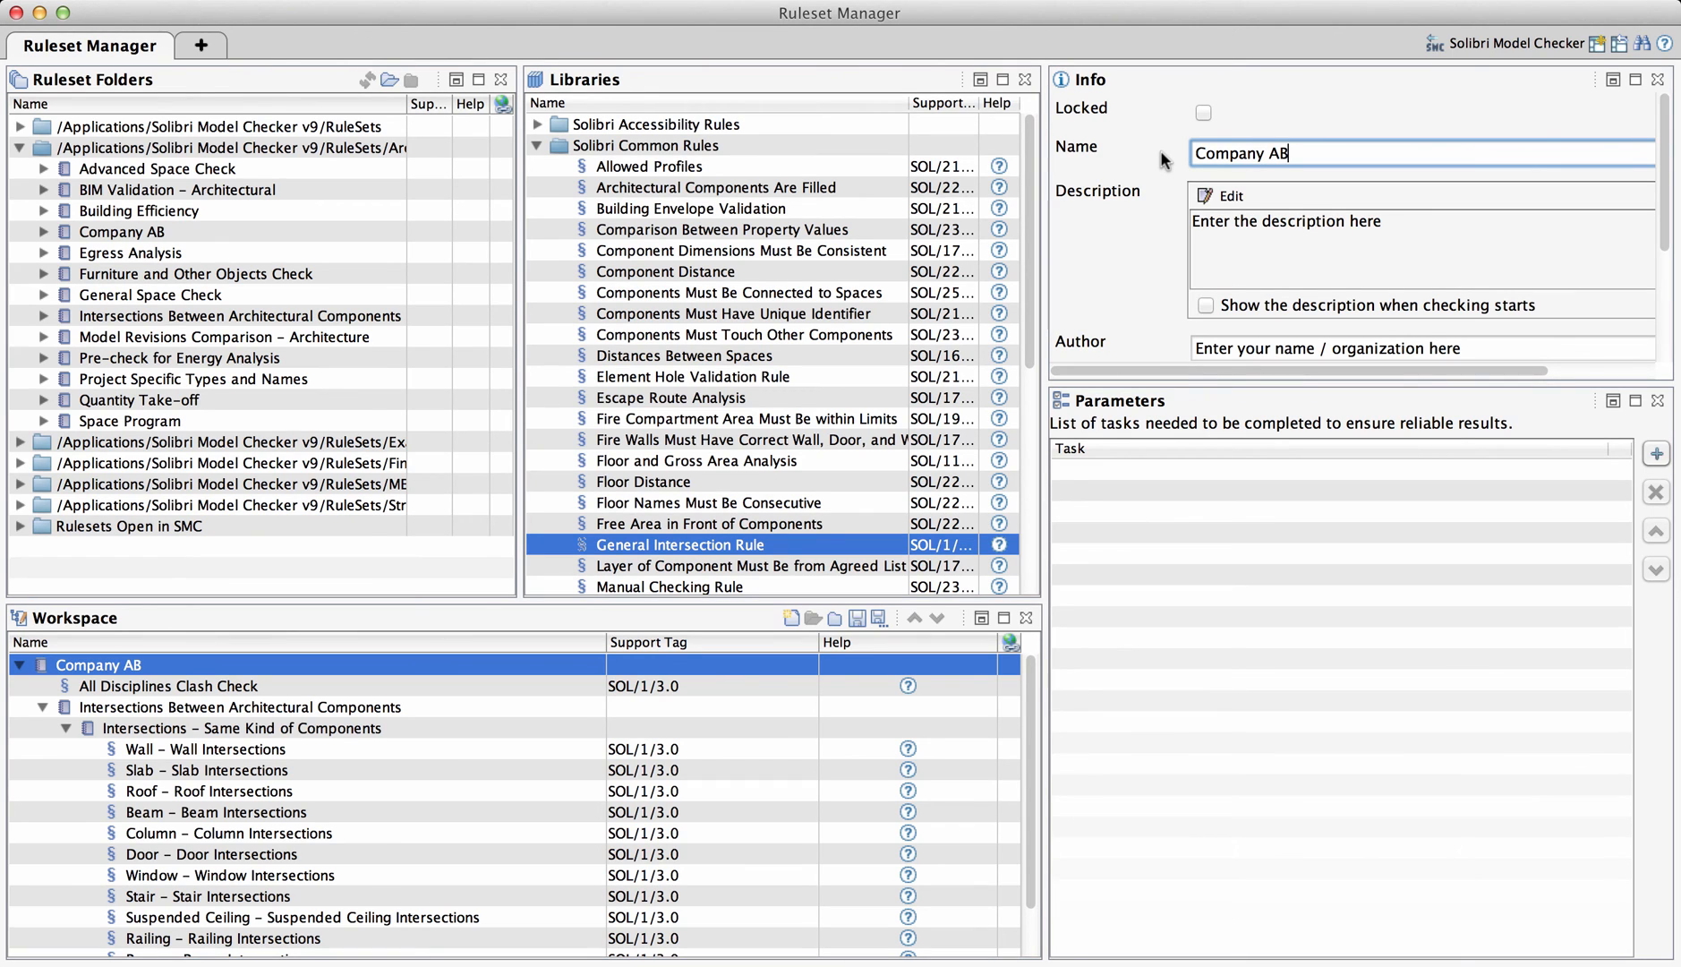
{"action": "type", "text": "C"}
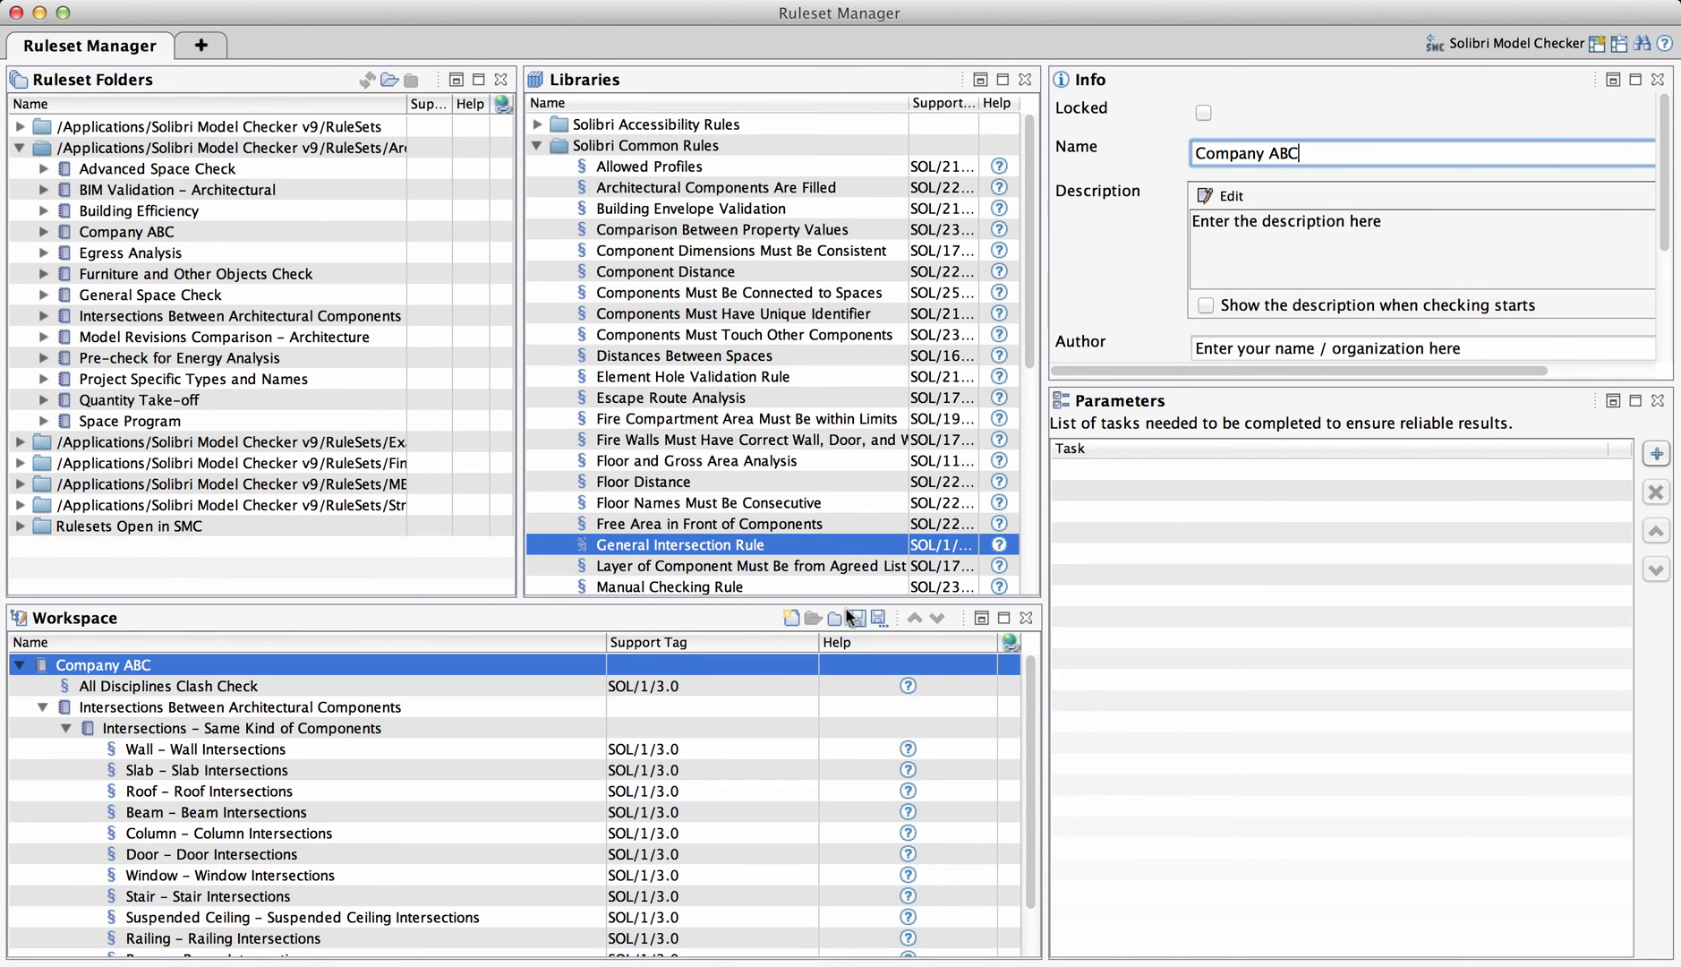
{"action": "mouse_move", "coordinate": [877, 618]}
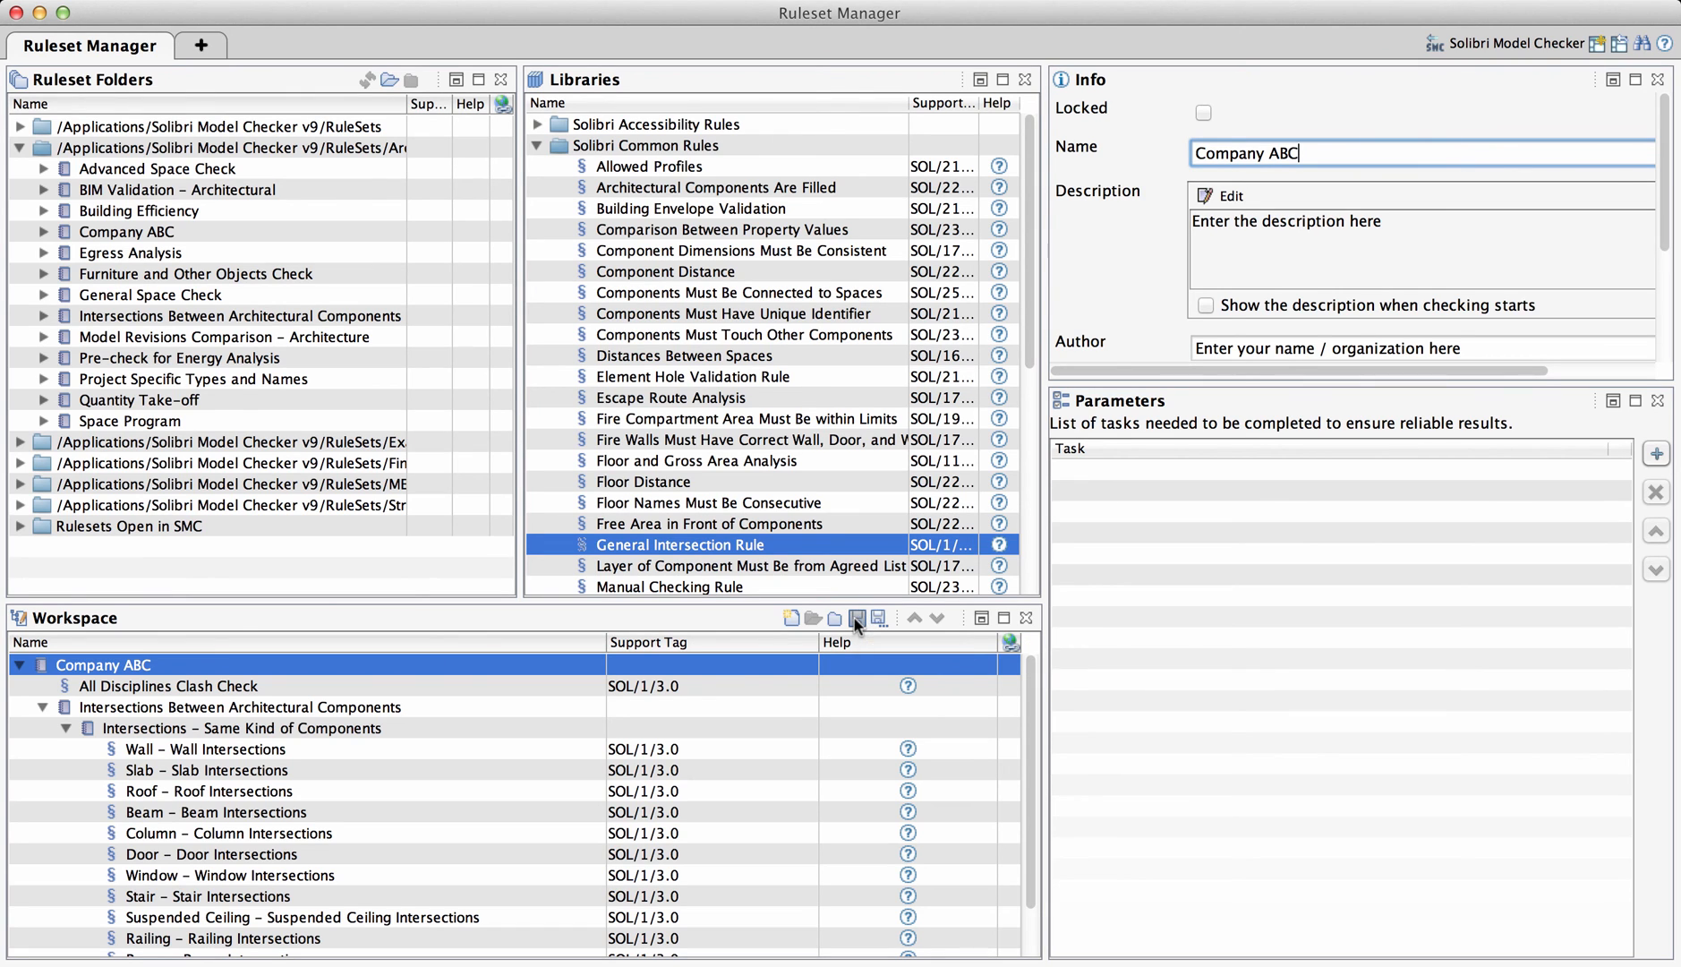
- Save the ruleset as Company ABC.cset in the Architectural Rules folder
{"action": "left_click", "coordinate": [855, 618]}
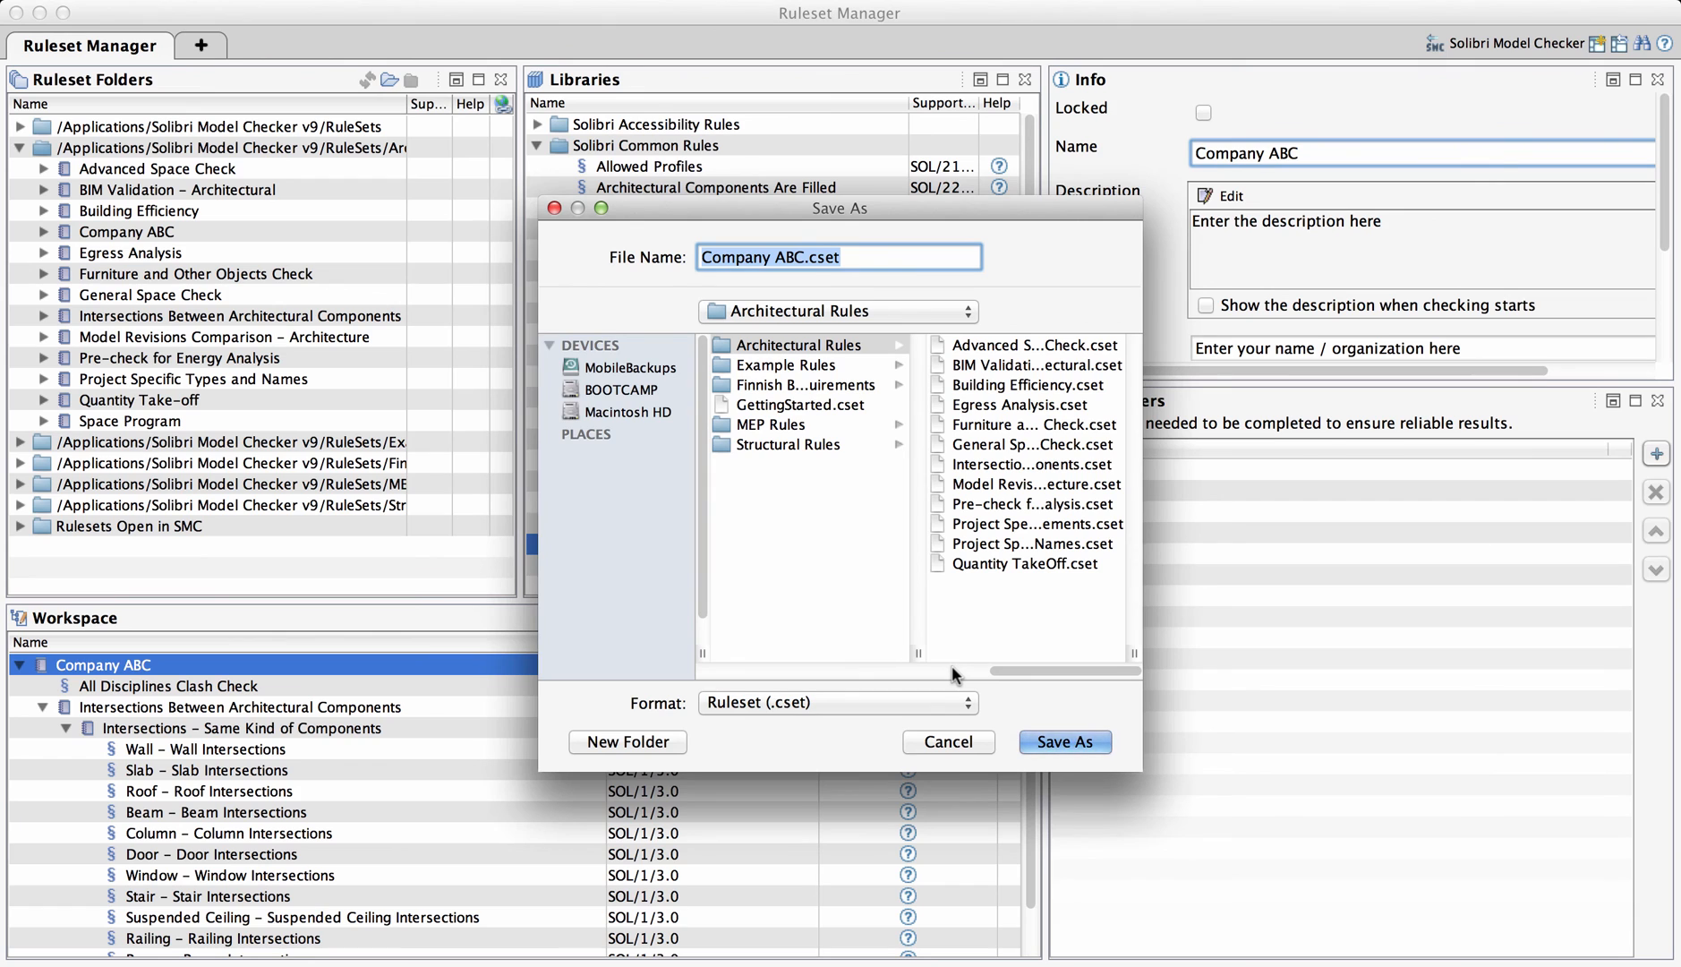
{"action": "left_click", "coordinate": [1063, 741]}
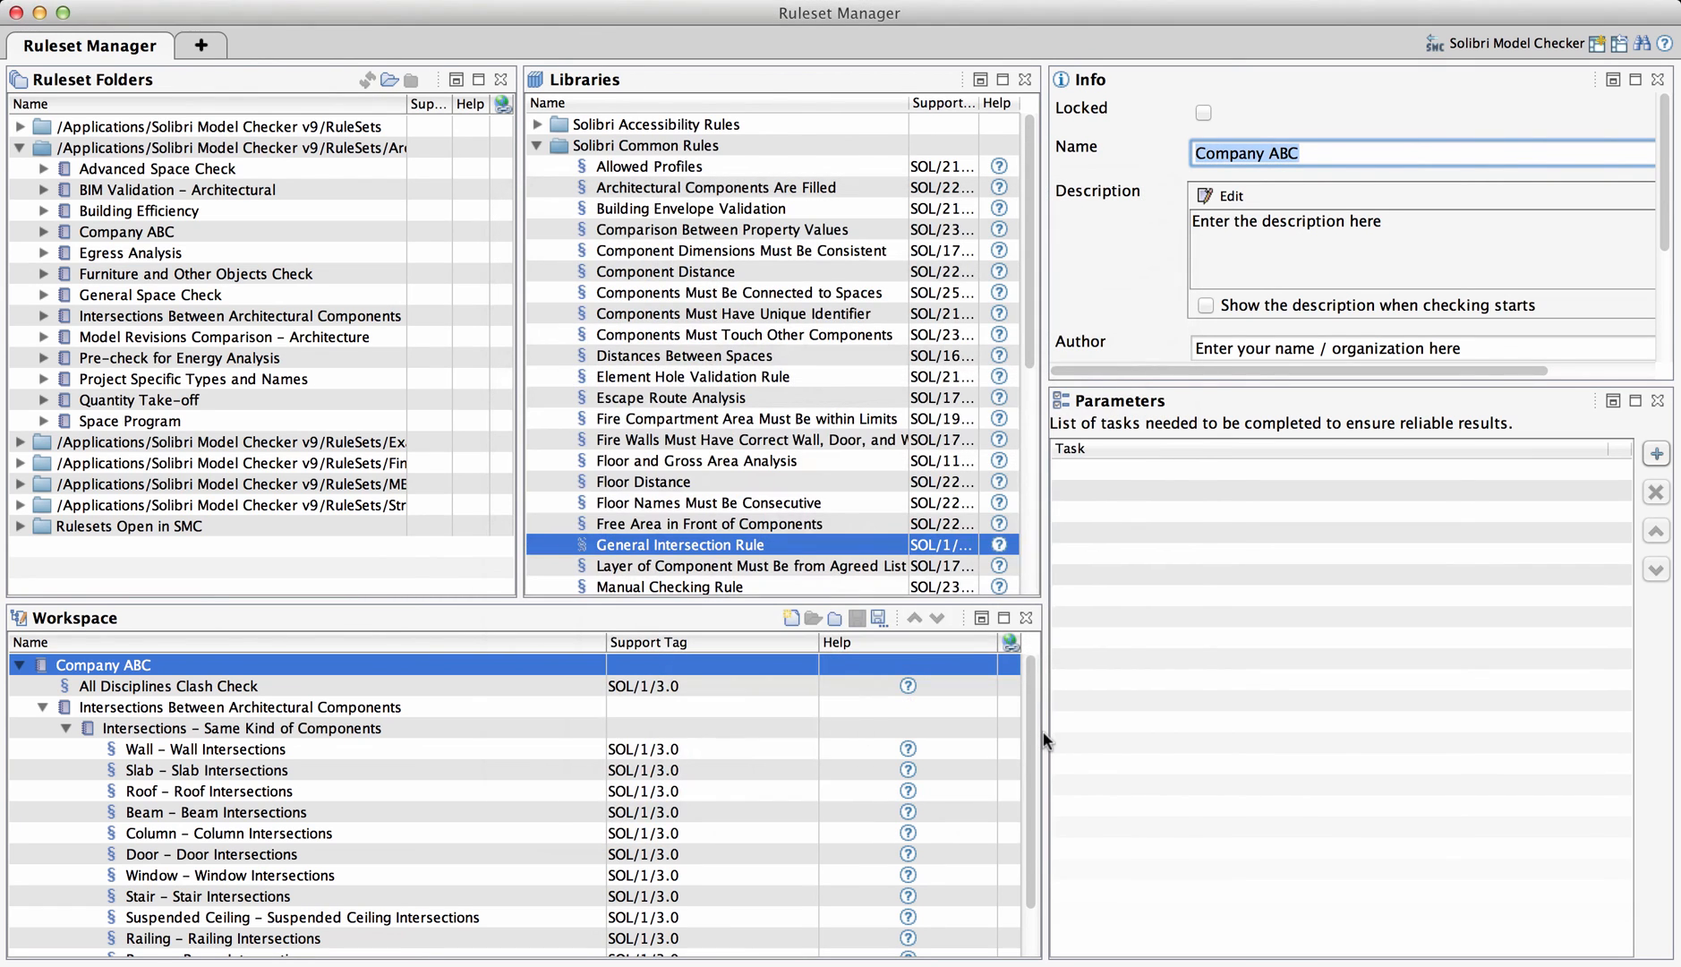